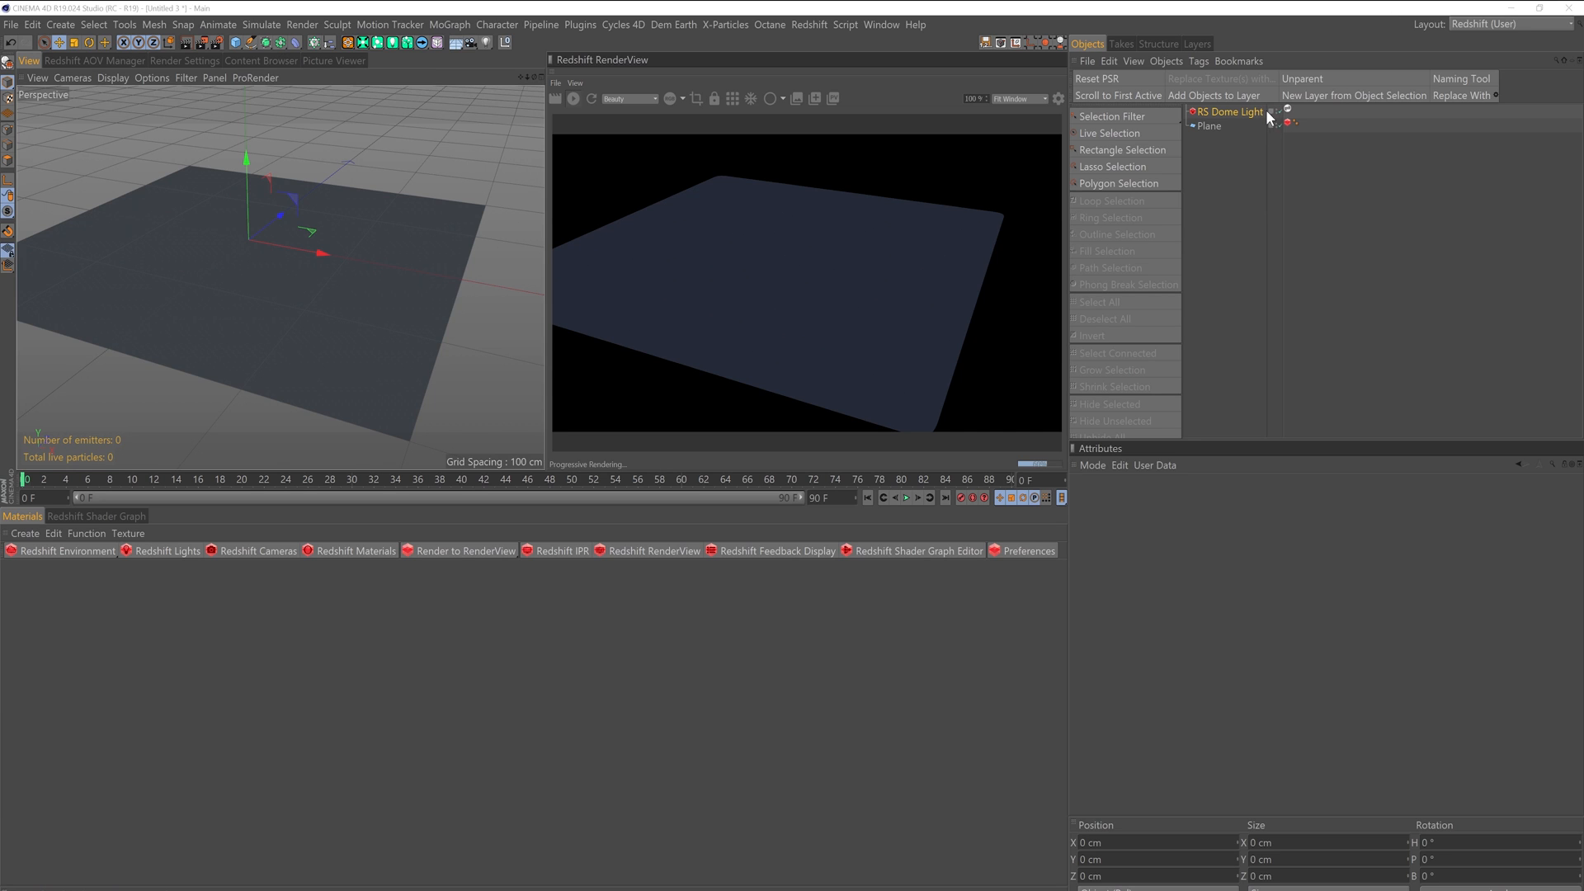
{"action": "mouse_move", "coordinate": [1226, 137]}
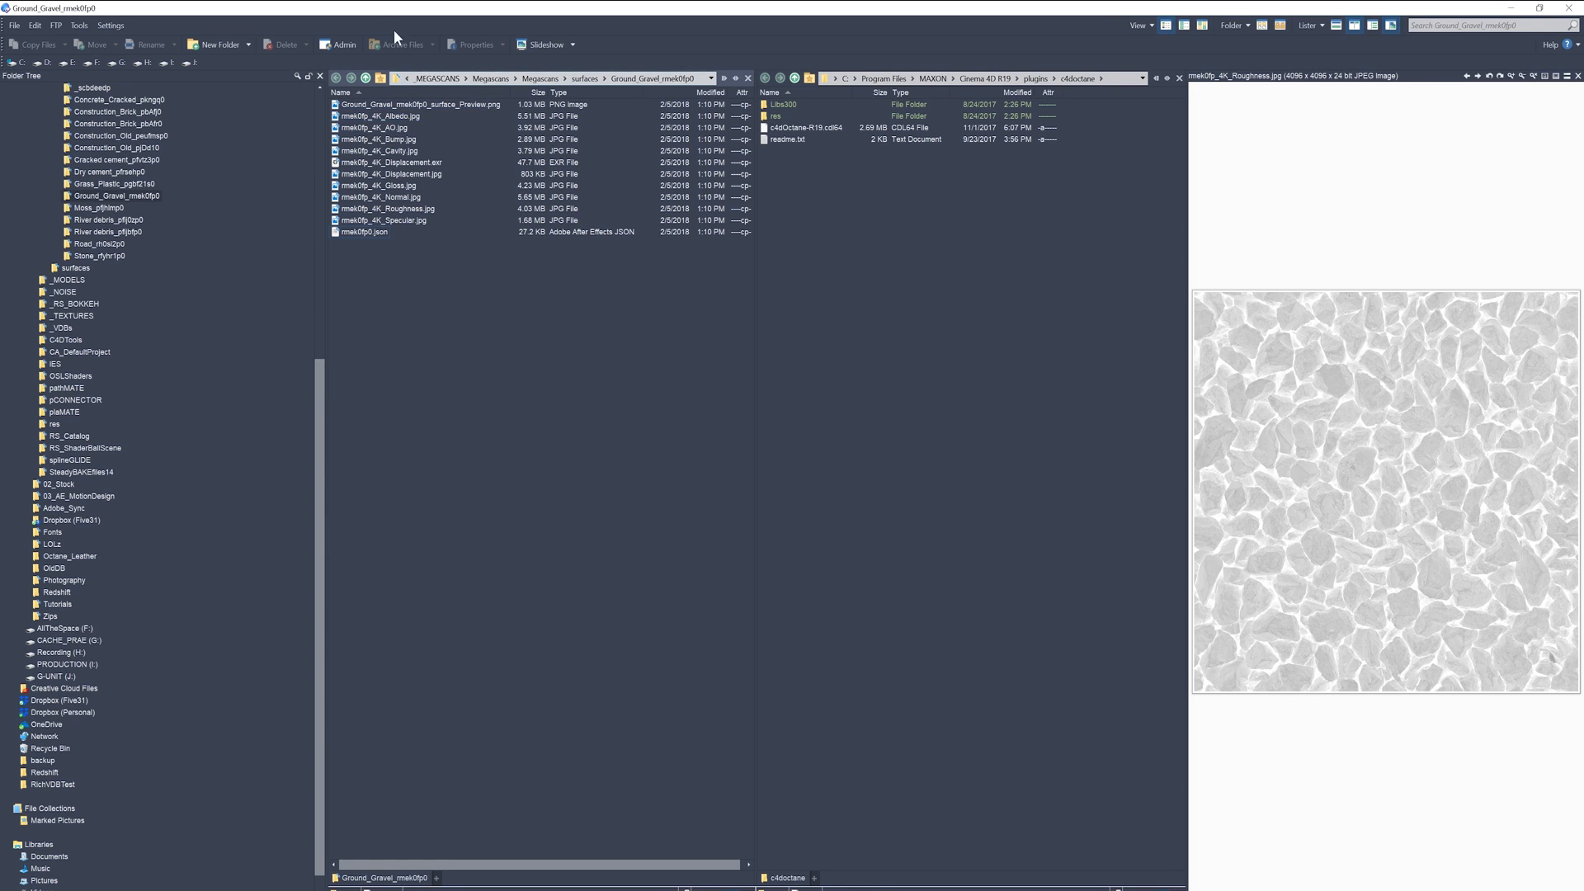
- Preview the gravel set's Gloss, Roughness, Specular, Displacement and Albedo maps
{"action": "left_click", "coordinate": [379, 187]}
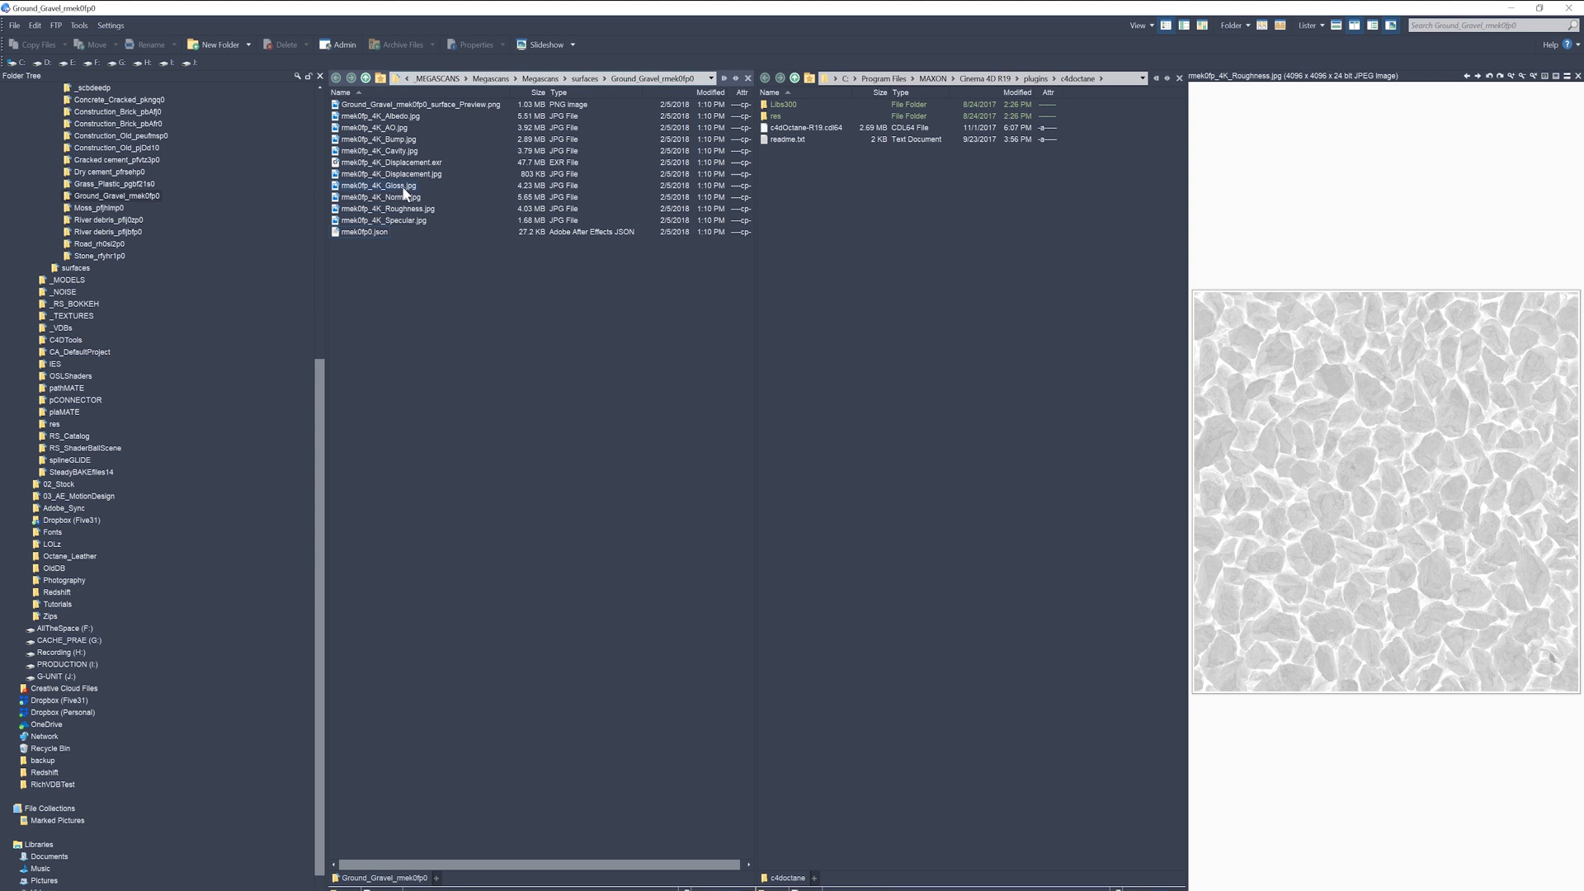
{"action": "left_click", "coordinate": [379, 185]}
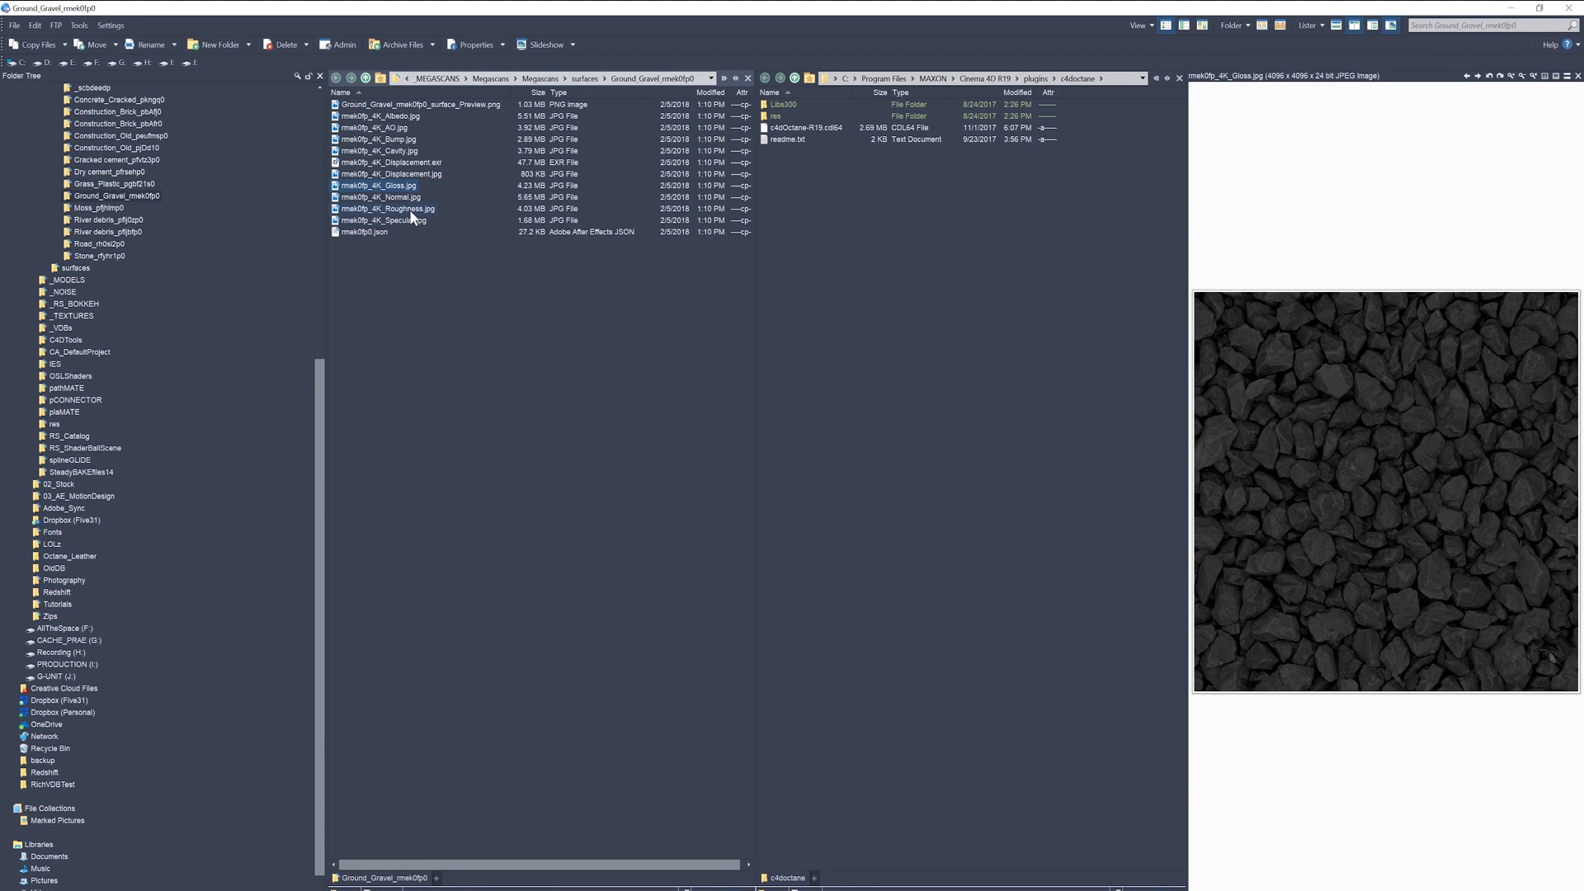
{"action": "left_click", "coordinate": [388, 208]}
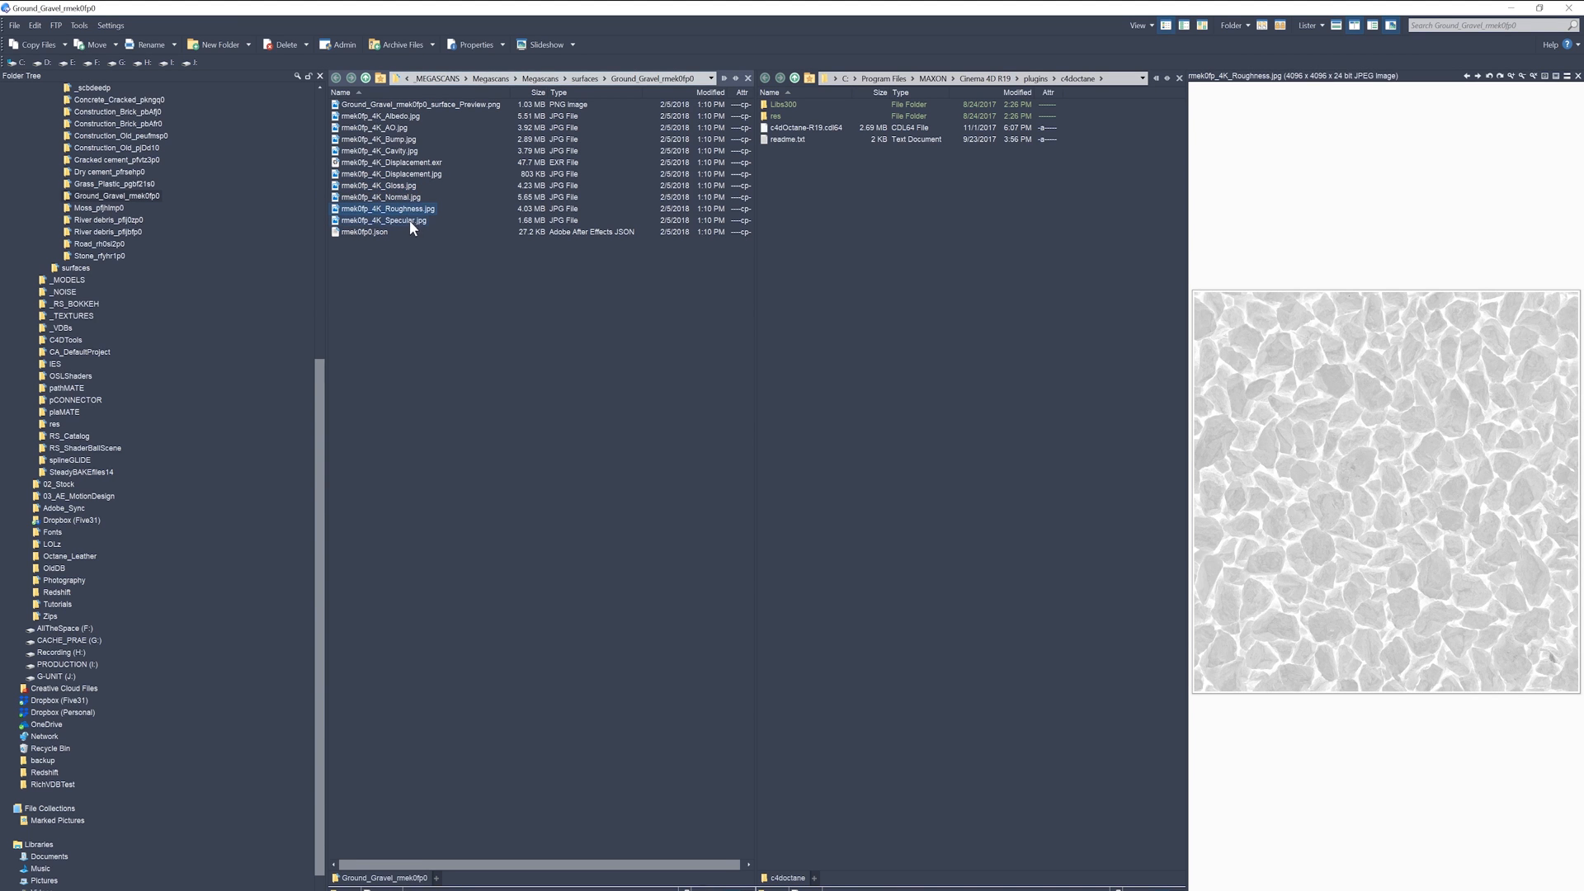
{"action": "left_click", "coordinate": [383, 219]}
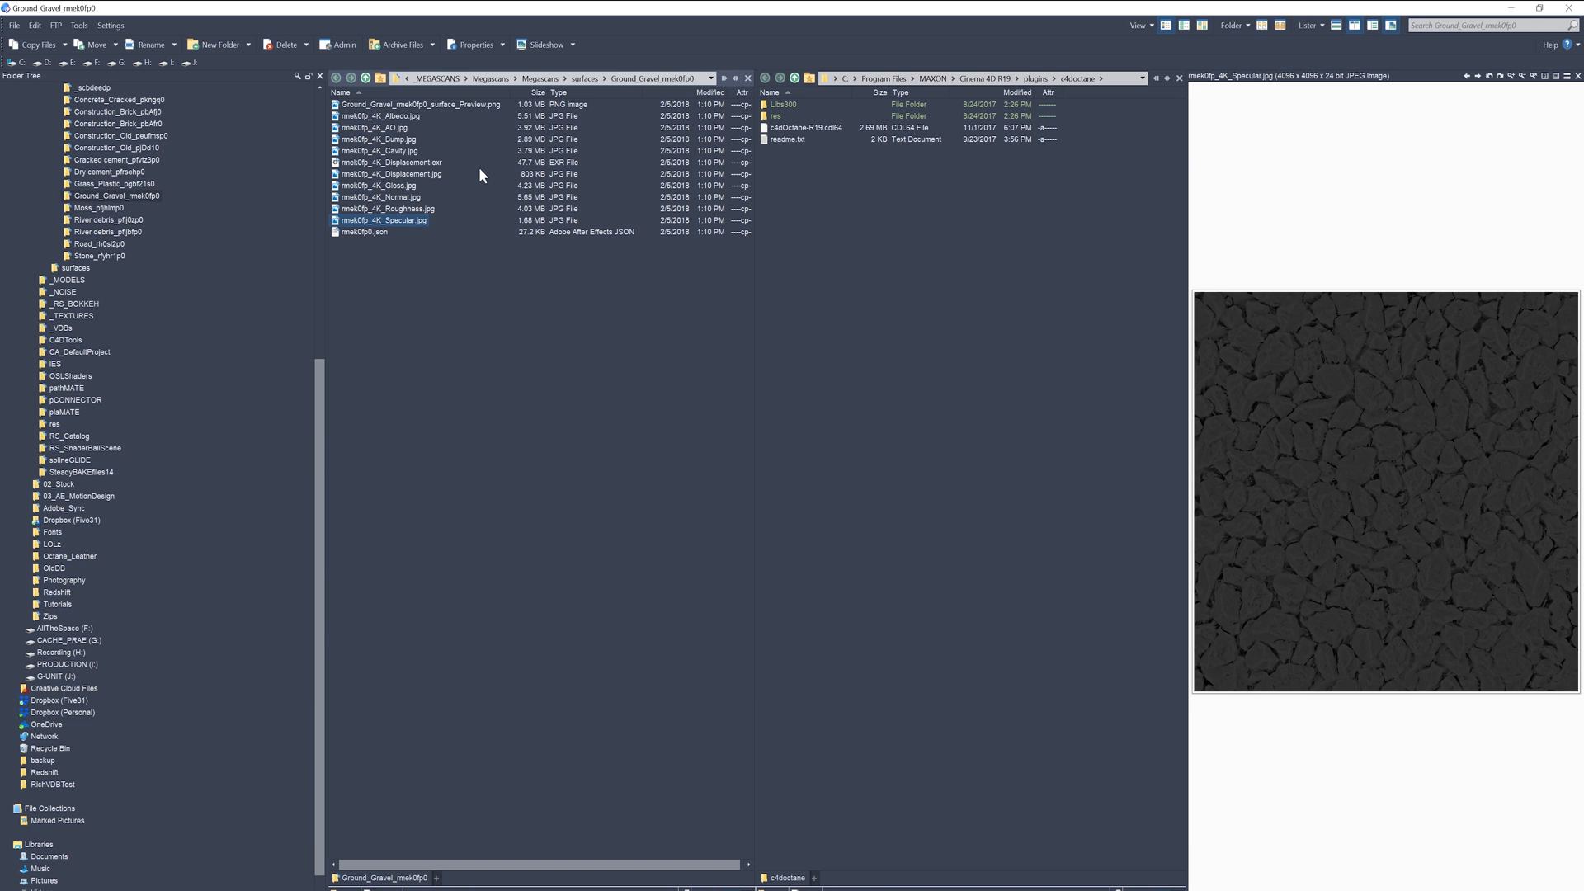
{"action": "mouse_move", "coordinate": [696, 163]}
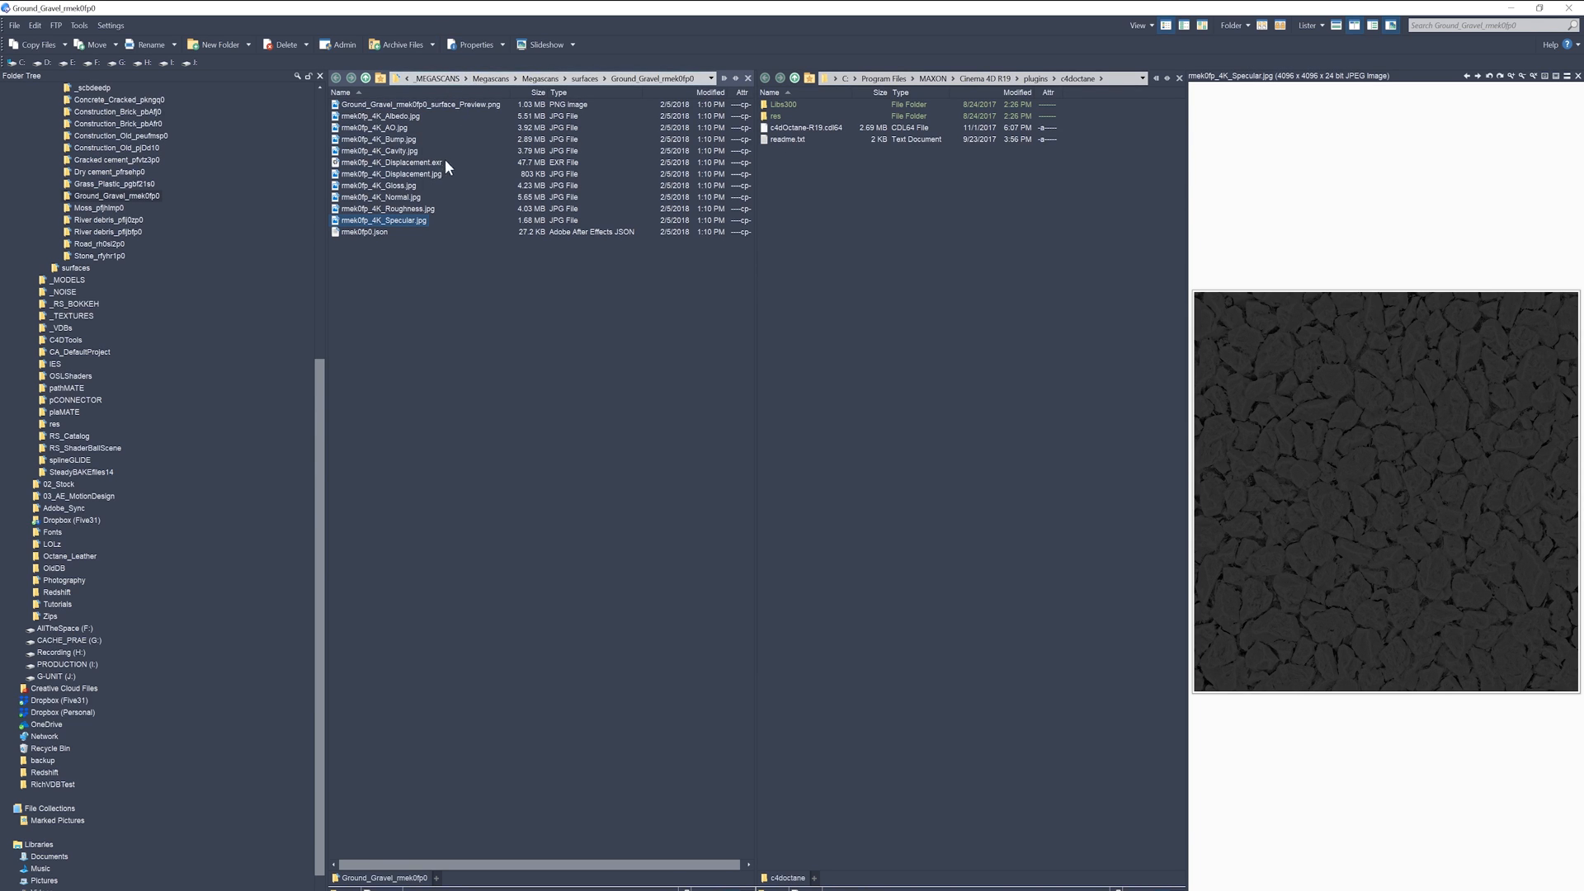
{"action": "left_click", "coordinate": [390, 174]}
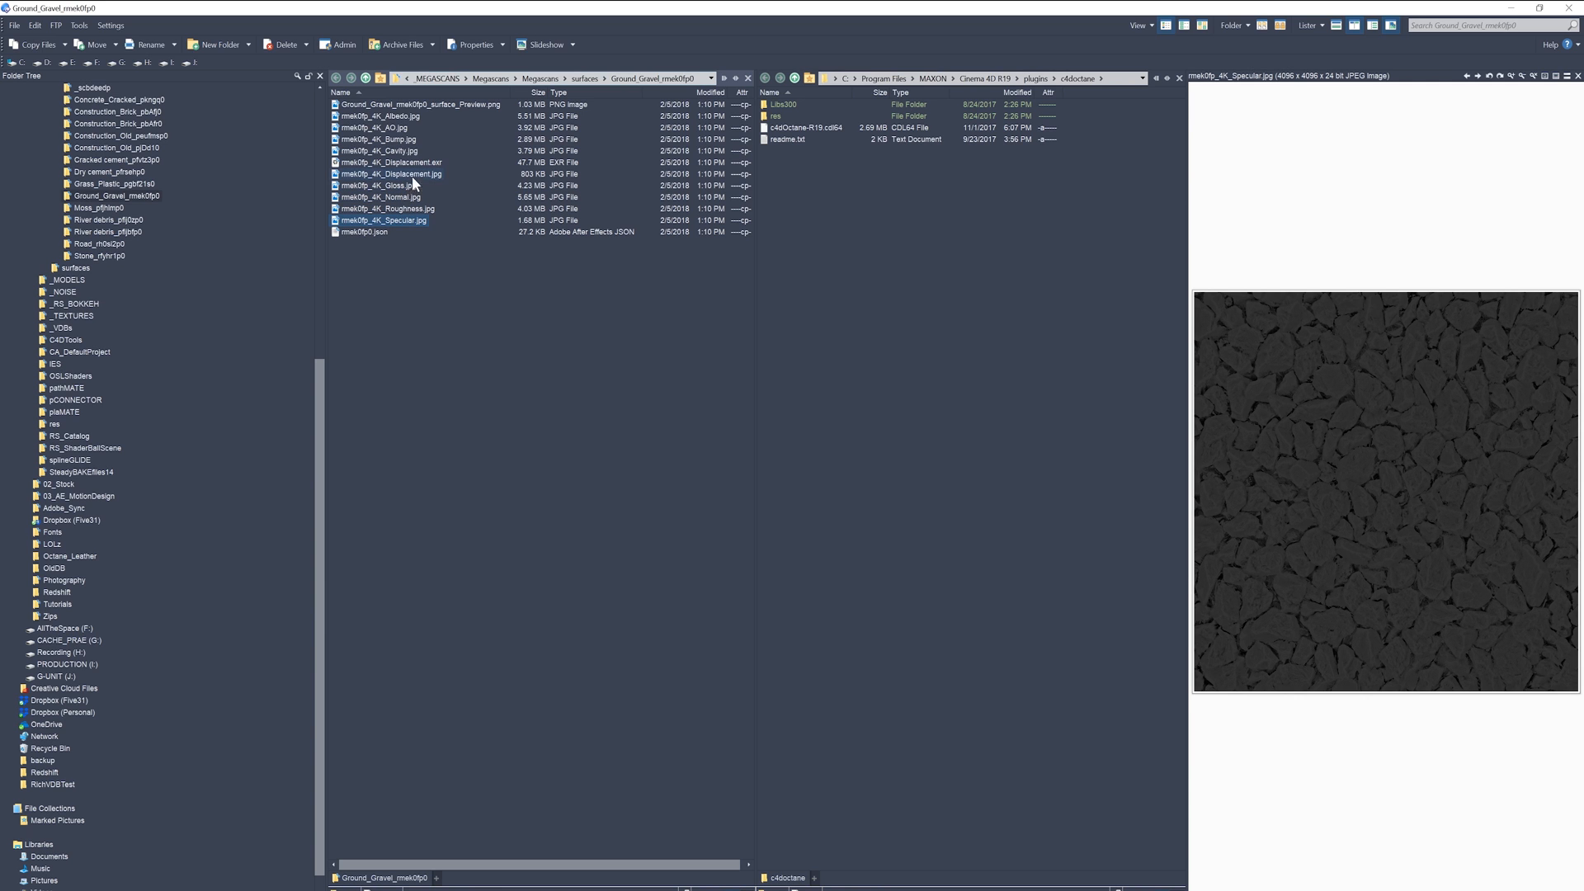
{"action": "left_click", "coordinate": [381, 116]}
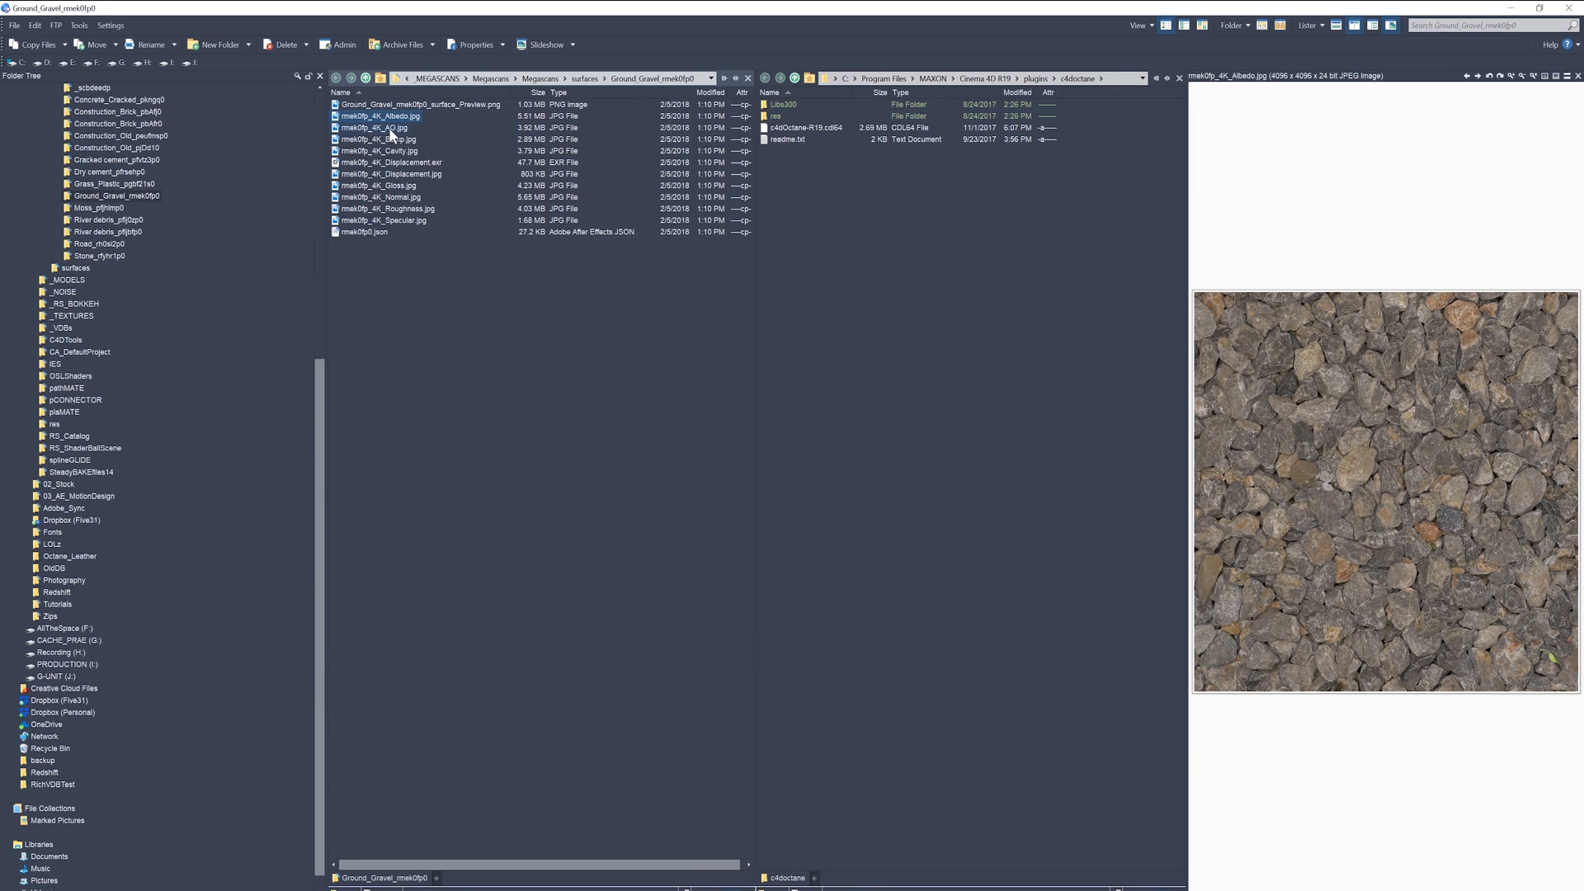
- Multi-select Albedo, AO, Displacement JPG, Normal and Roughness, then switch to Cinema 4D
{"action": "left_click", "coordinate": [374, 127]}
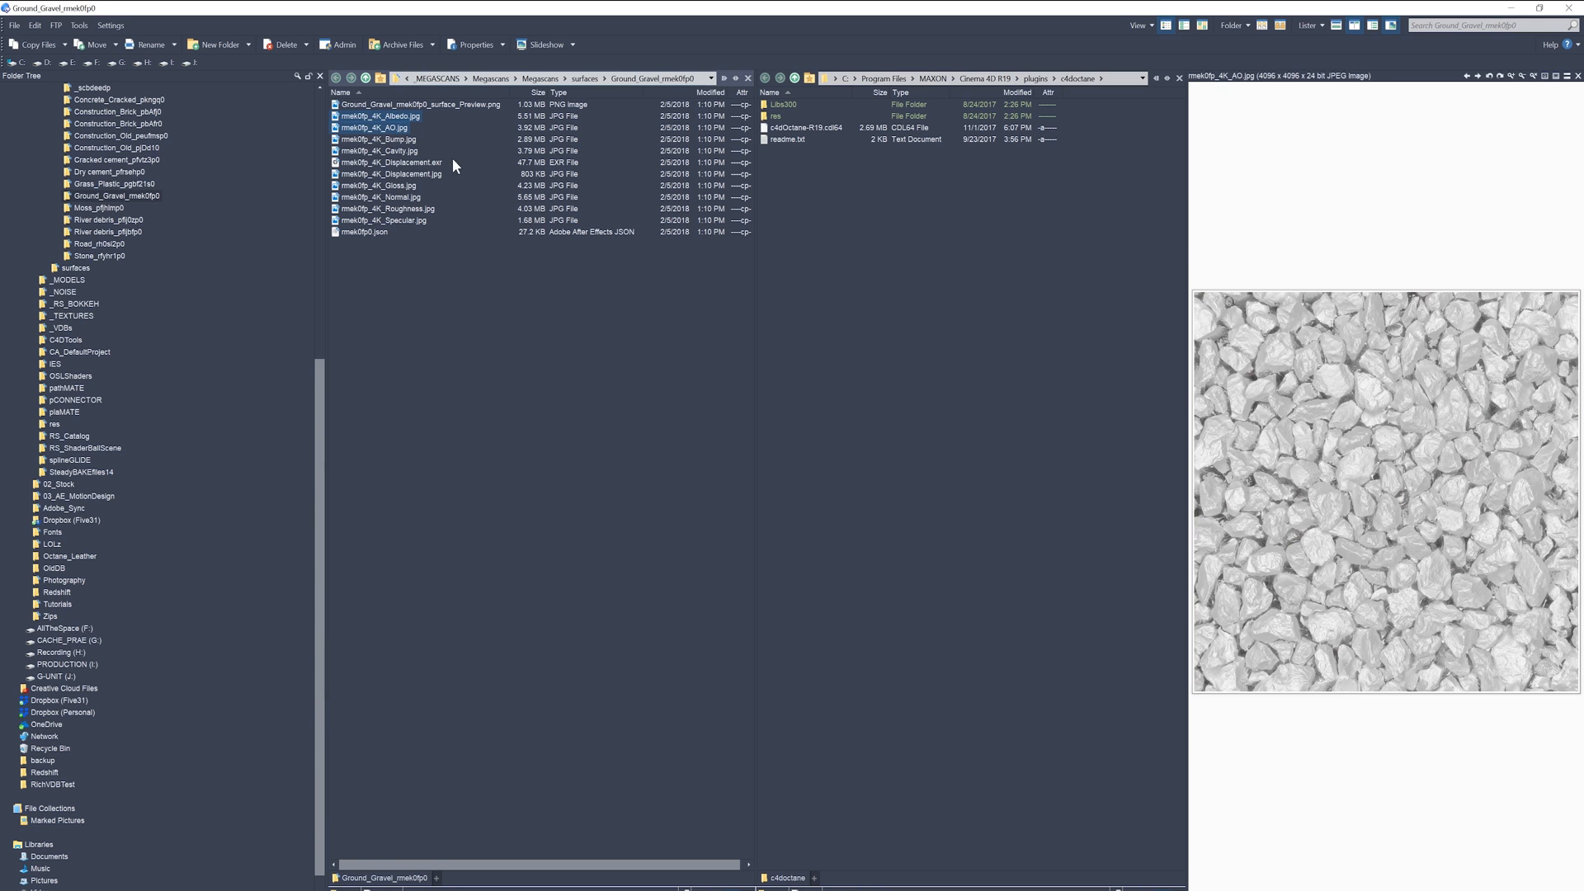
{"action": "left_click", "coordinate": [389, 173]}
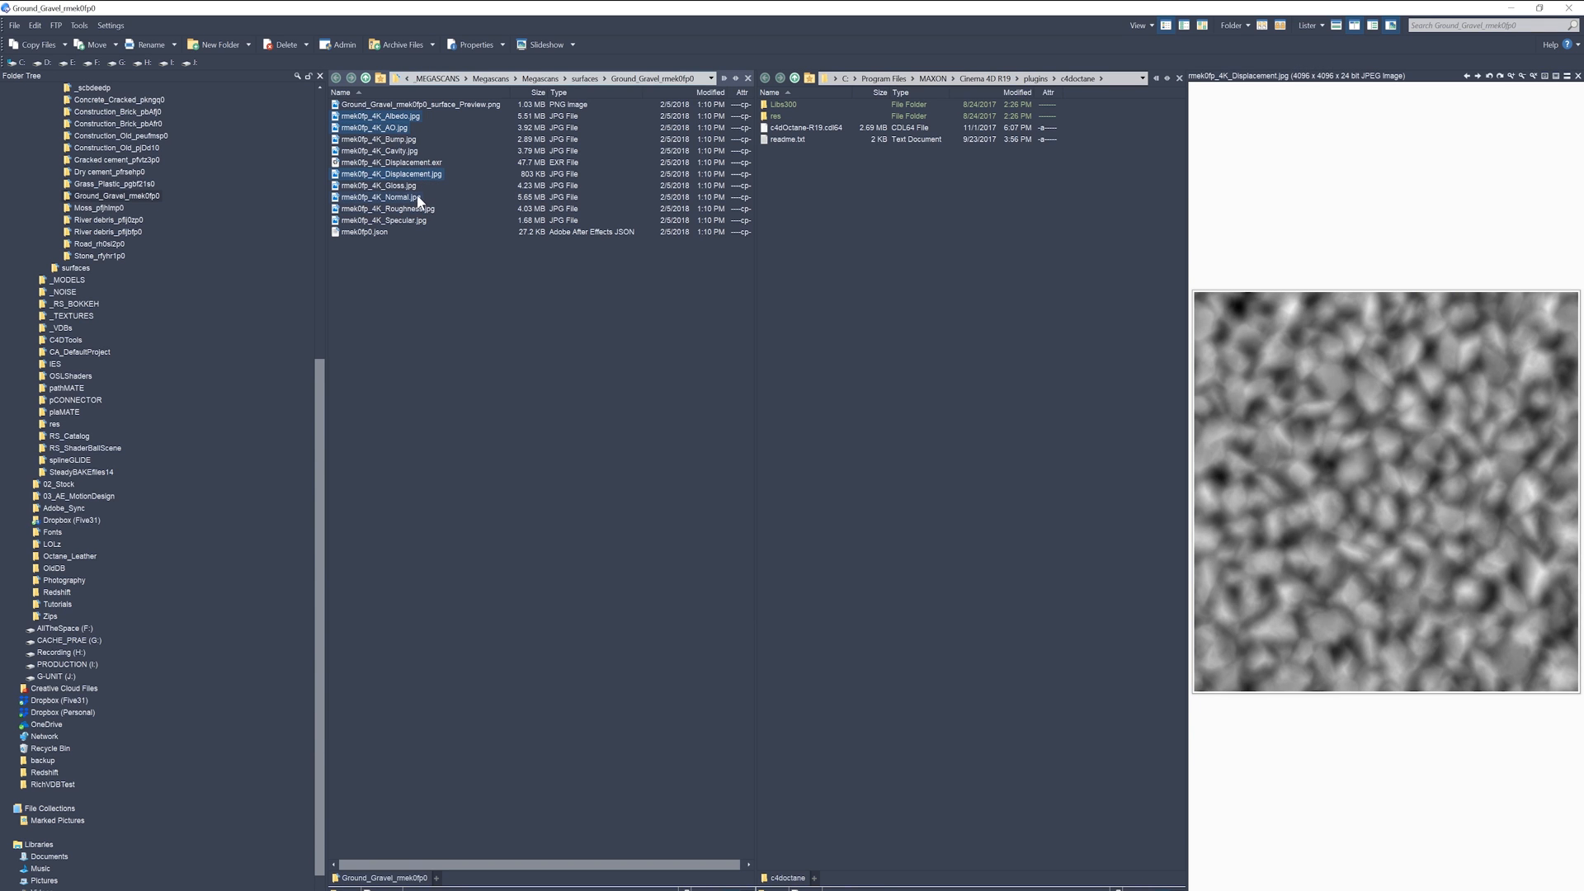
{"action": "left_click", "coordinate": [390, 208]}
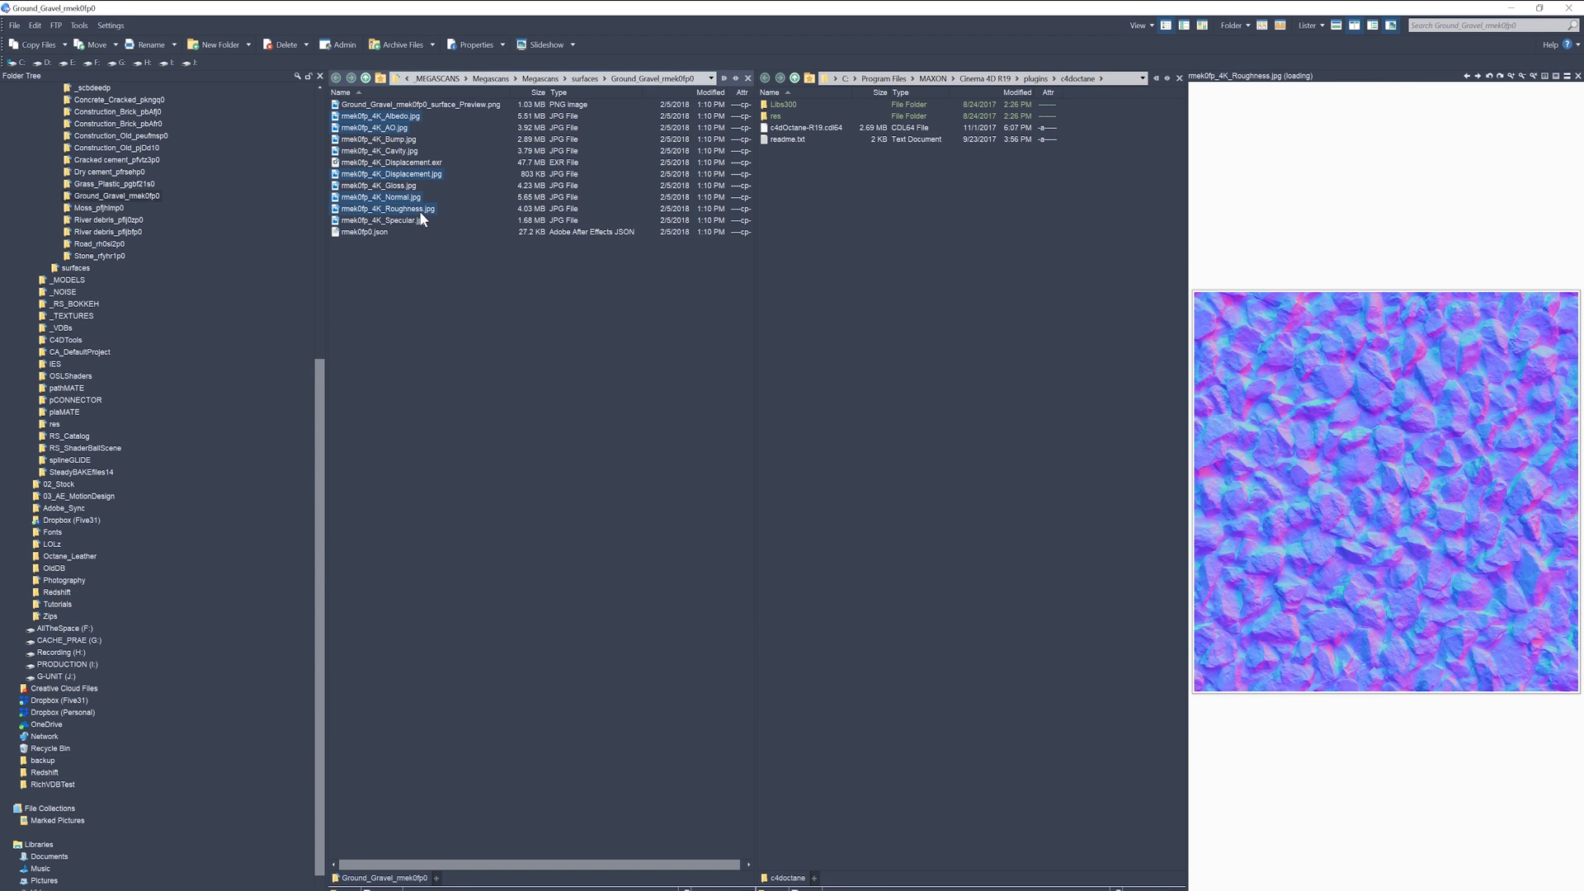
{"action": "key", "text": "Win+Tab"}
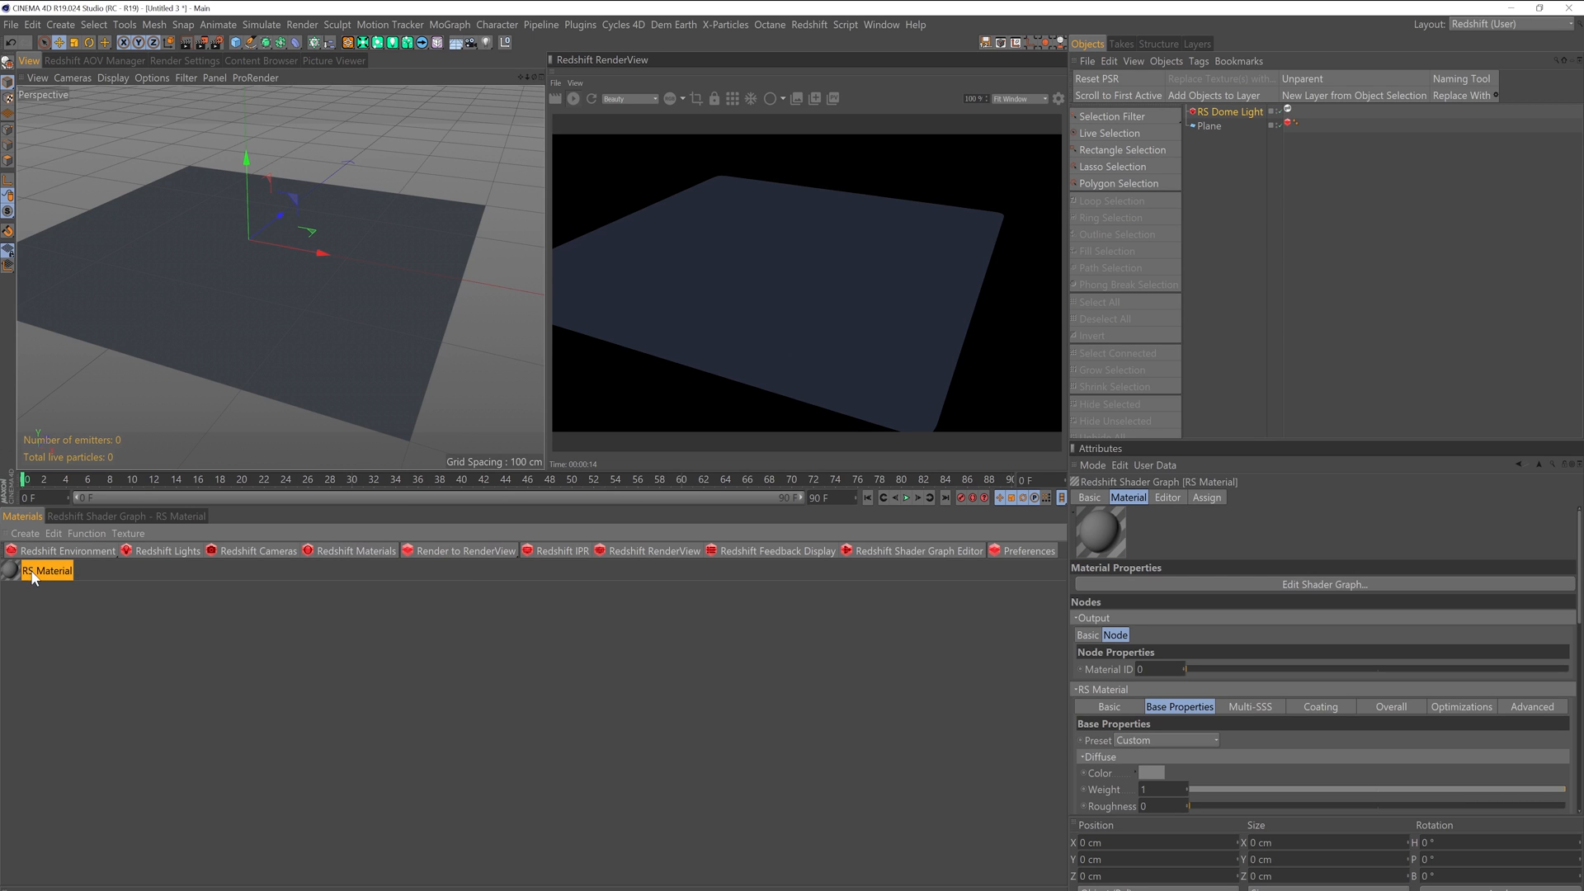
- Name the new Redshift material 'Stone' and drag the selected maps into its shader graph
{"action": "type", "text": "Stone"}
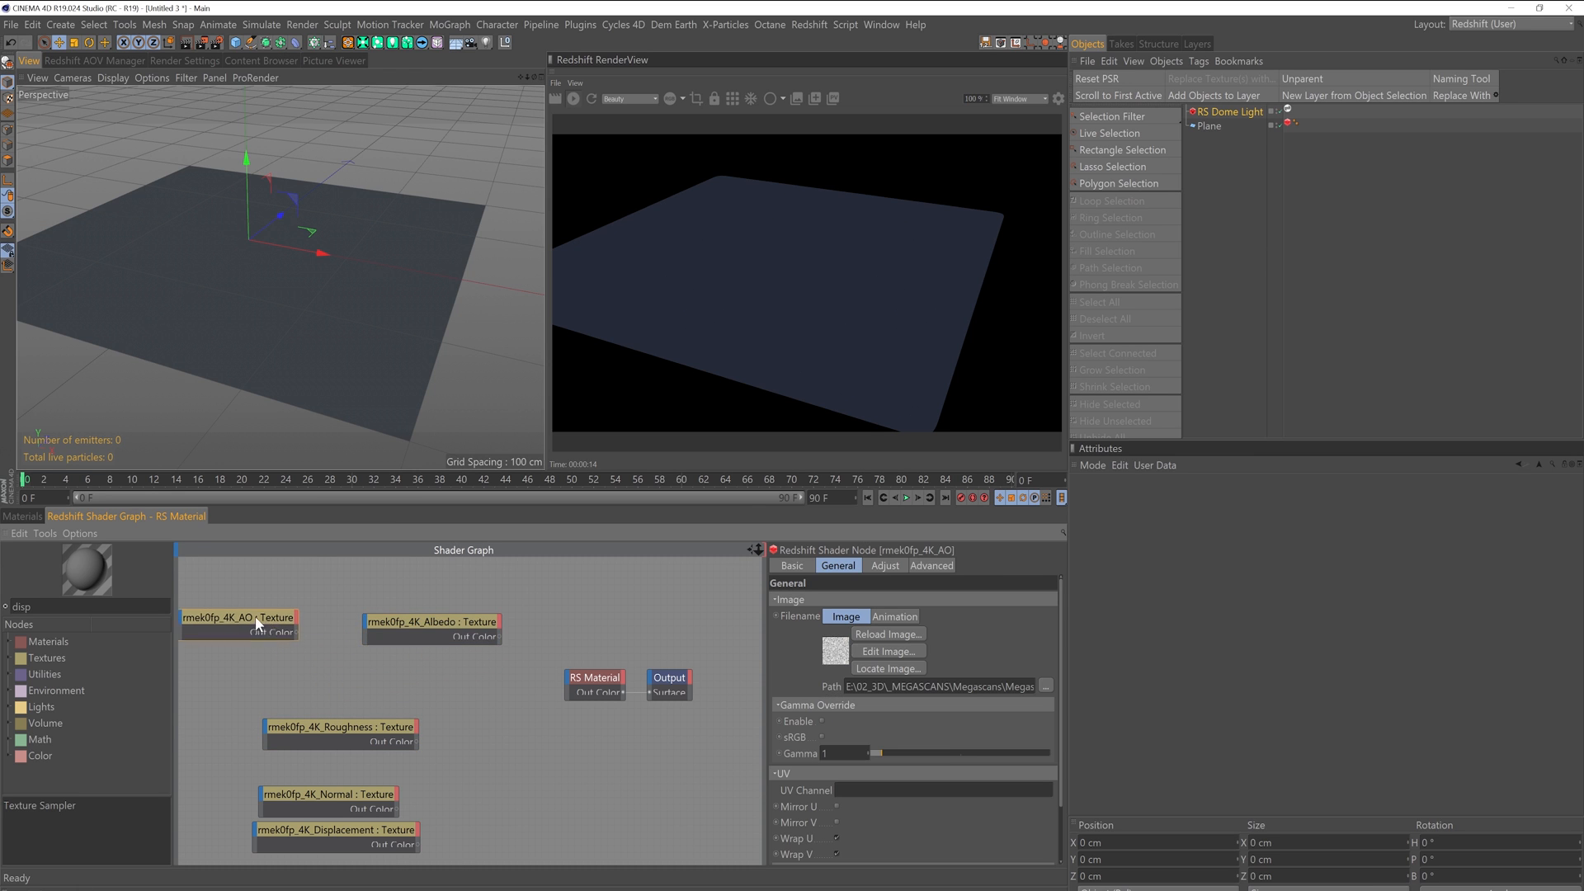
- Wire the Albedo texture's Out Color into the RS Material's Diffuse Color
{"action": "left_click", "coordinate": [391, 618]}
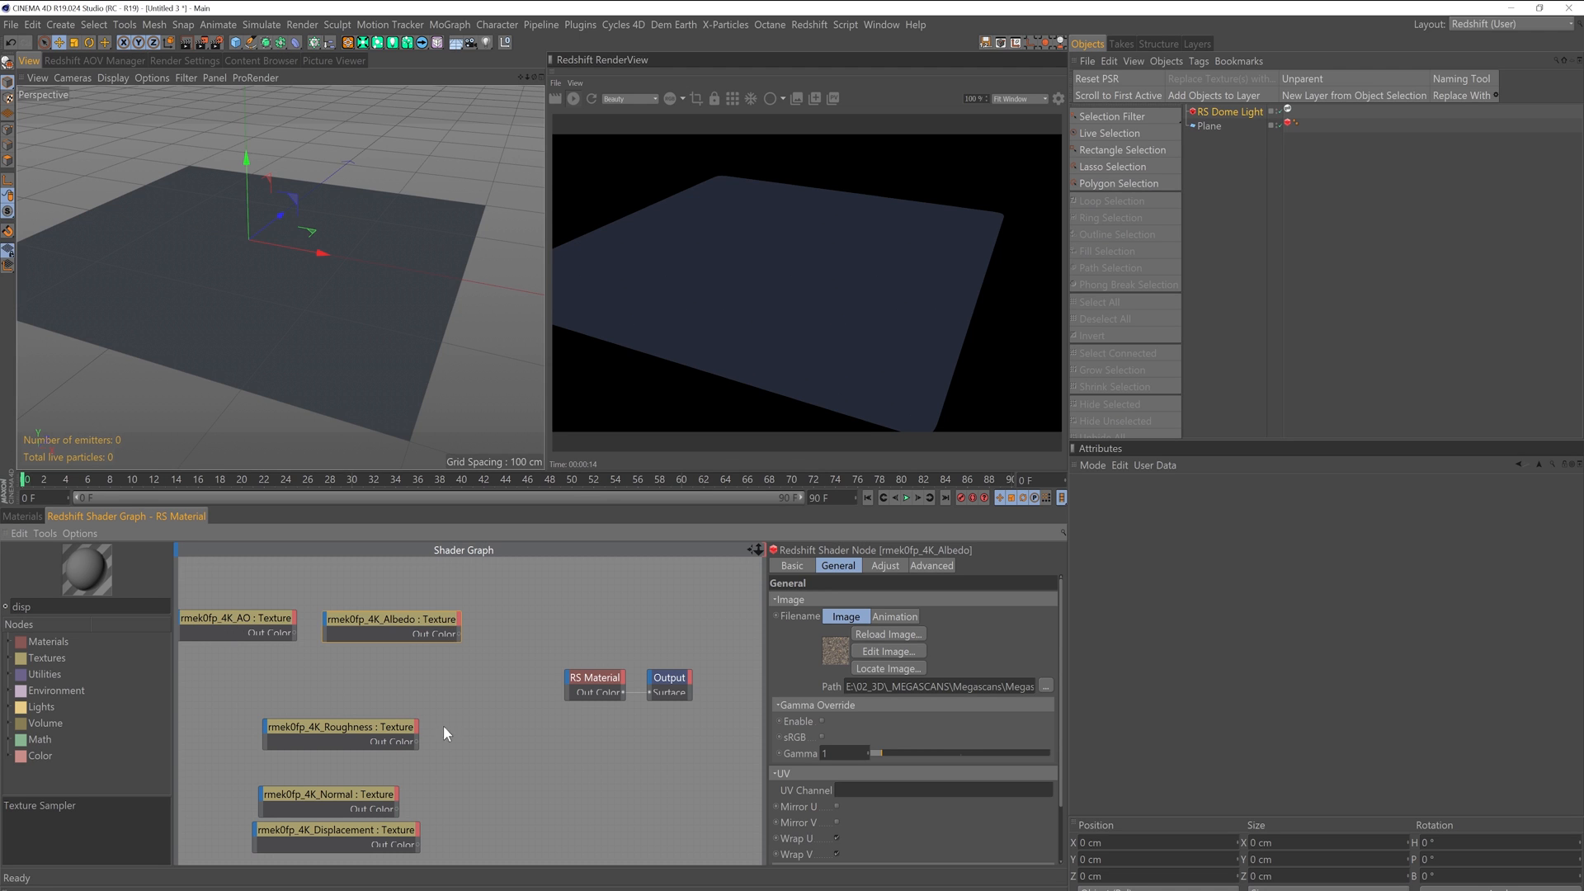
{"action": "mouse_move", "coordinate": [452, 594]}
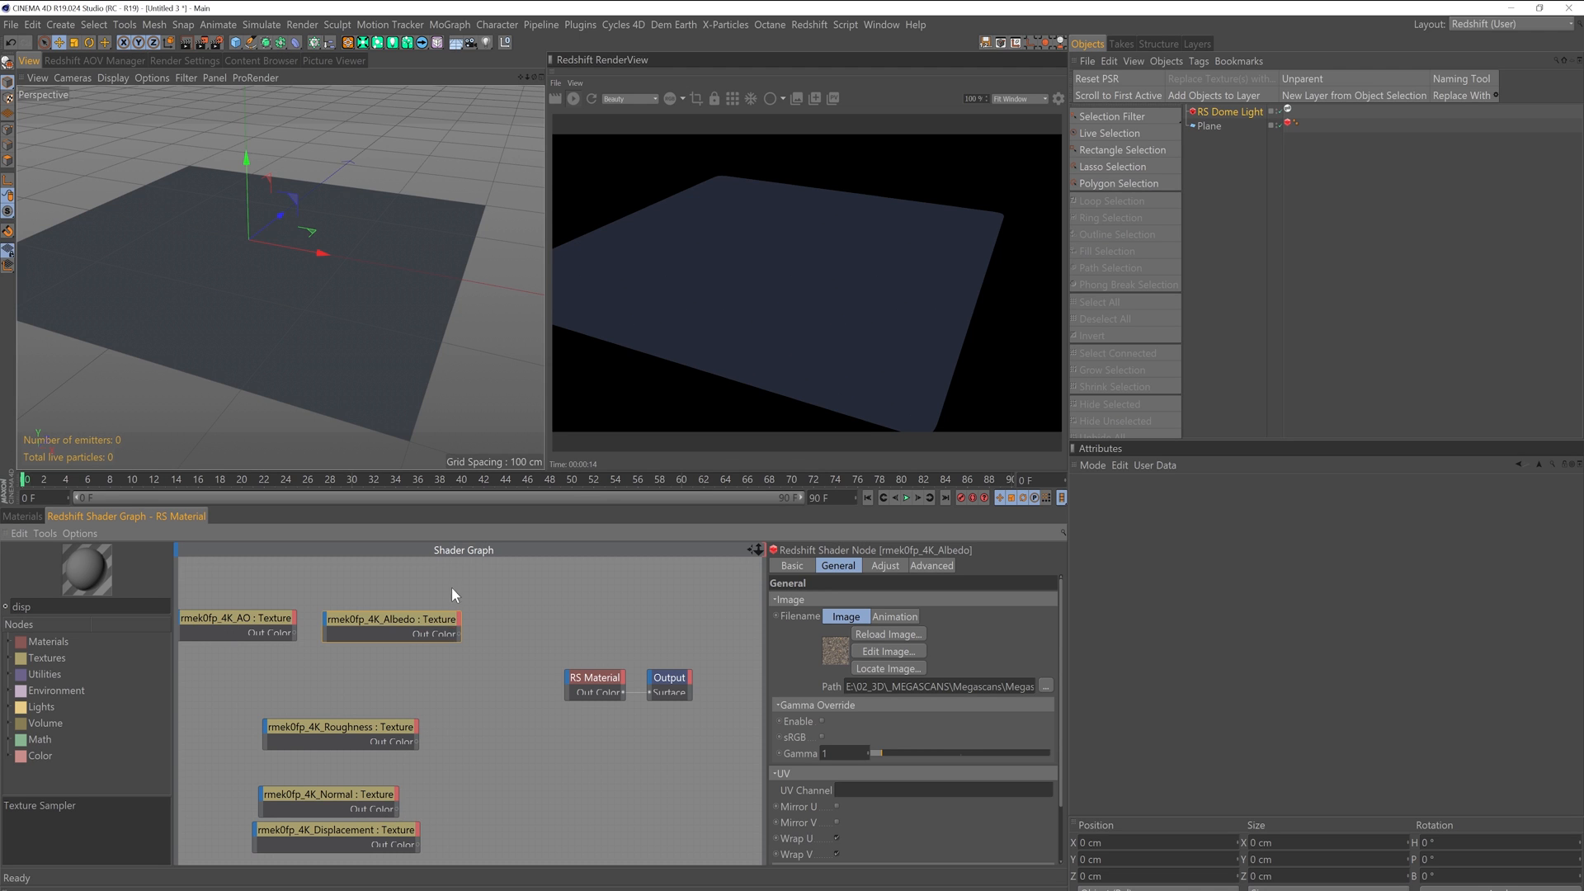
{"action": "mouse_move", "coordinate": [459, 642]}
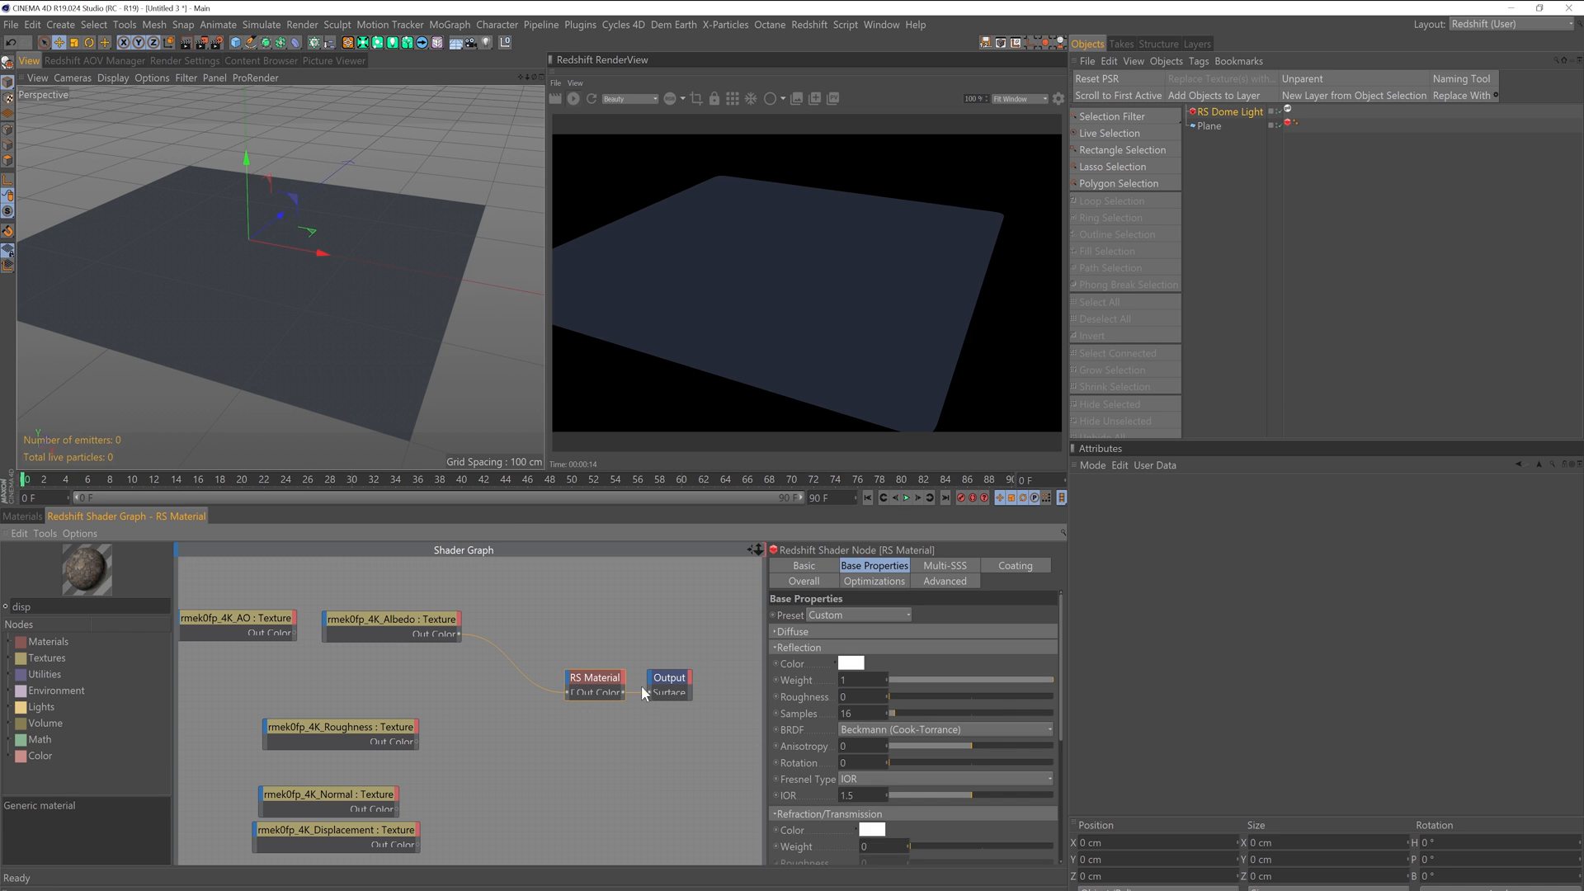
{"action": "left_click_drag", "start_coordinate": [594, 676], "coordinate": [561, 676]}
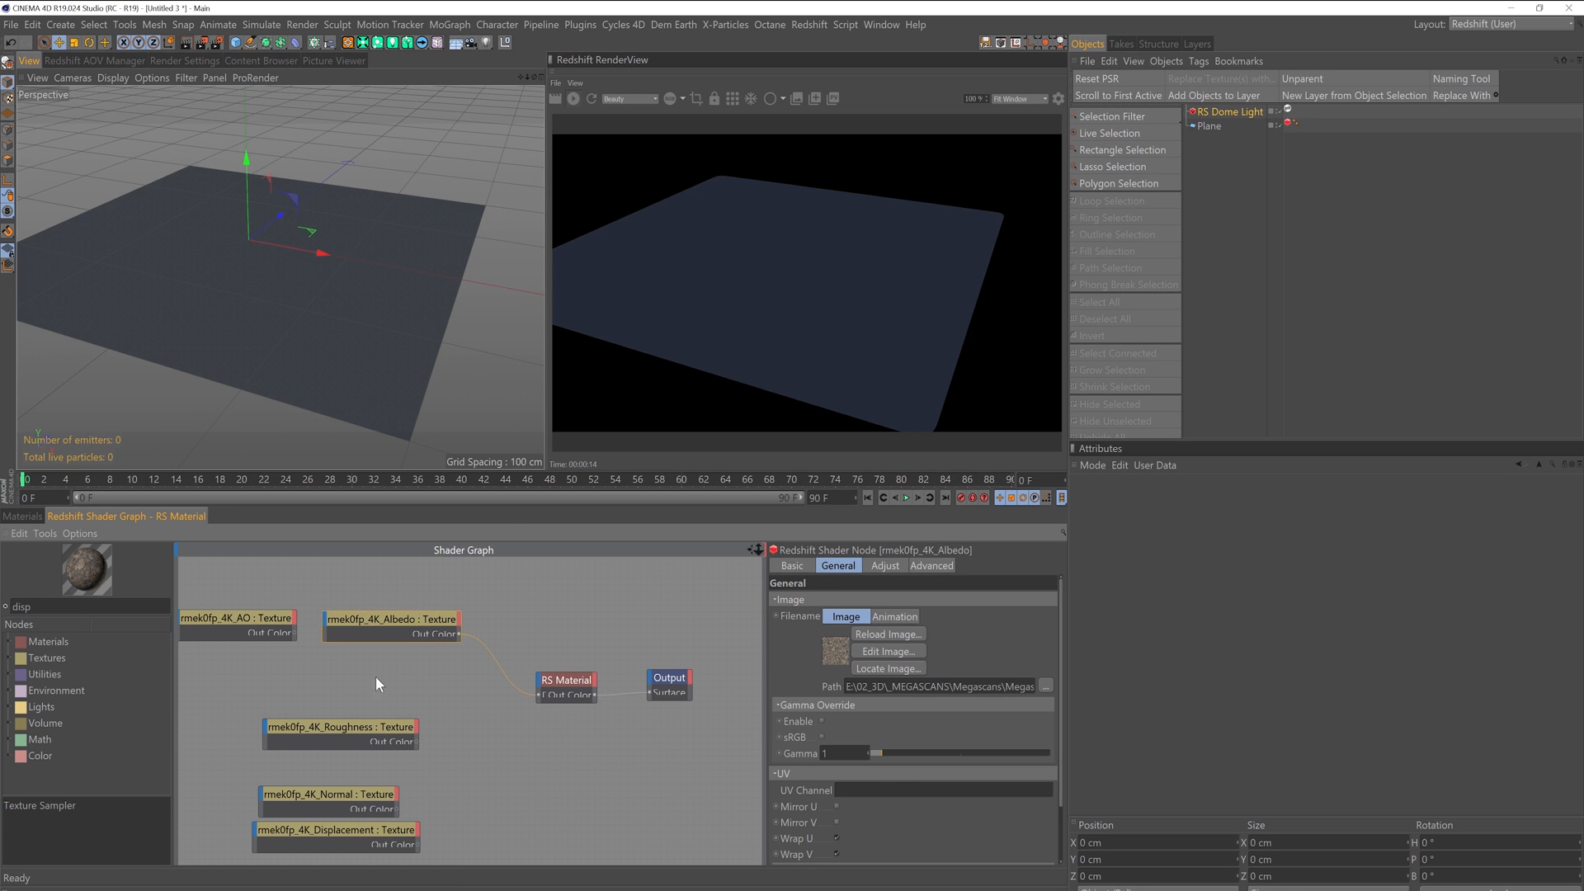
{"action": "left_click", "coordinate": [339, 726]}
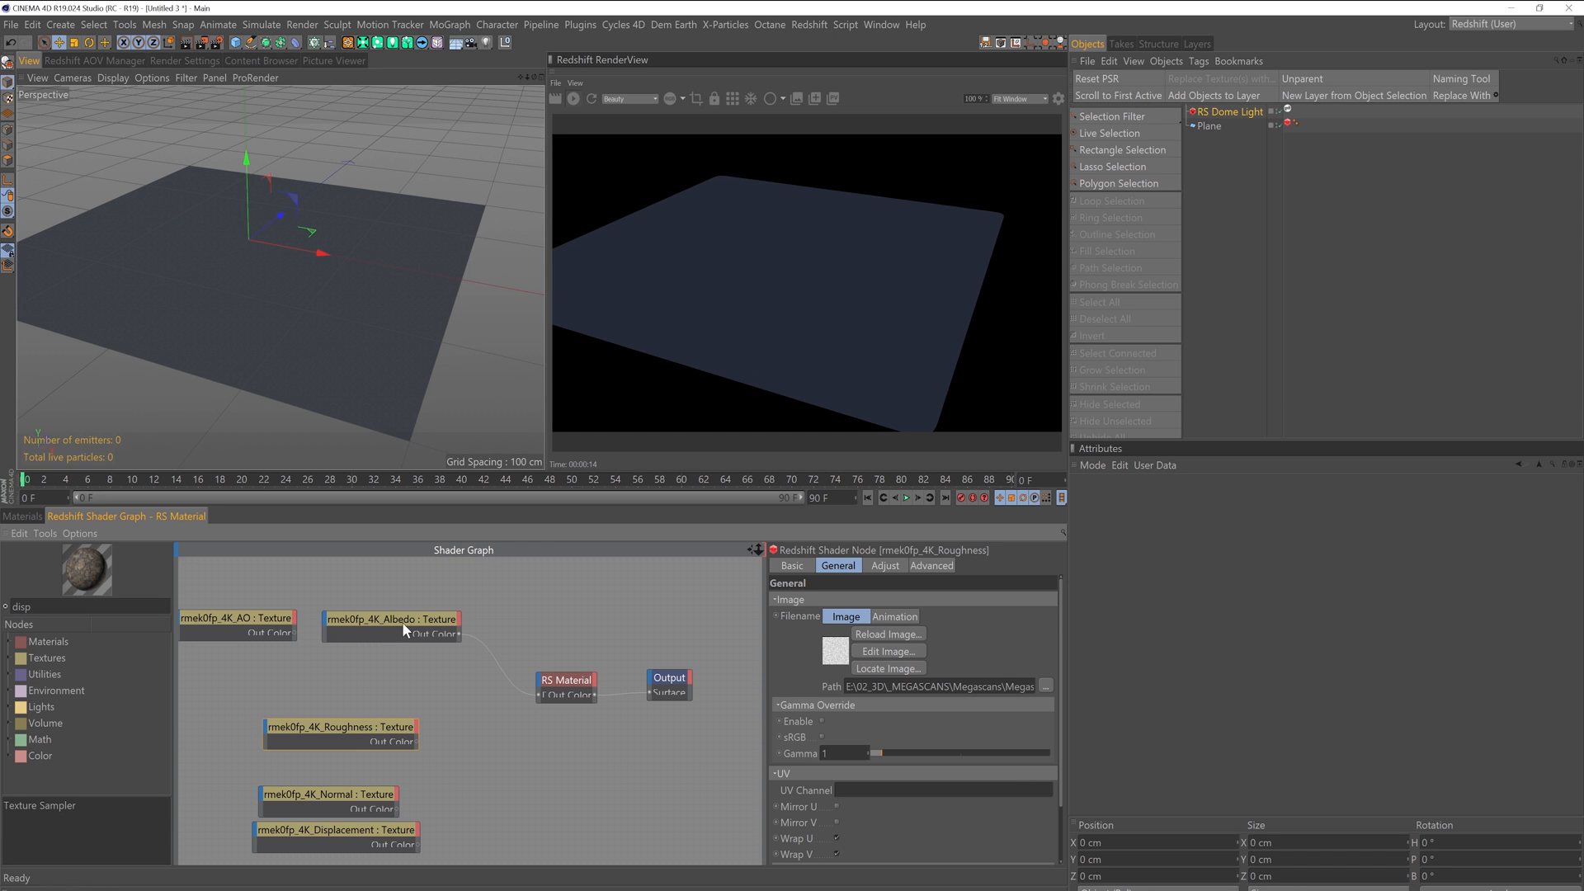
{"action": "mouse_move", "coordinate": [376, 494]}
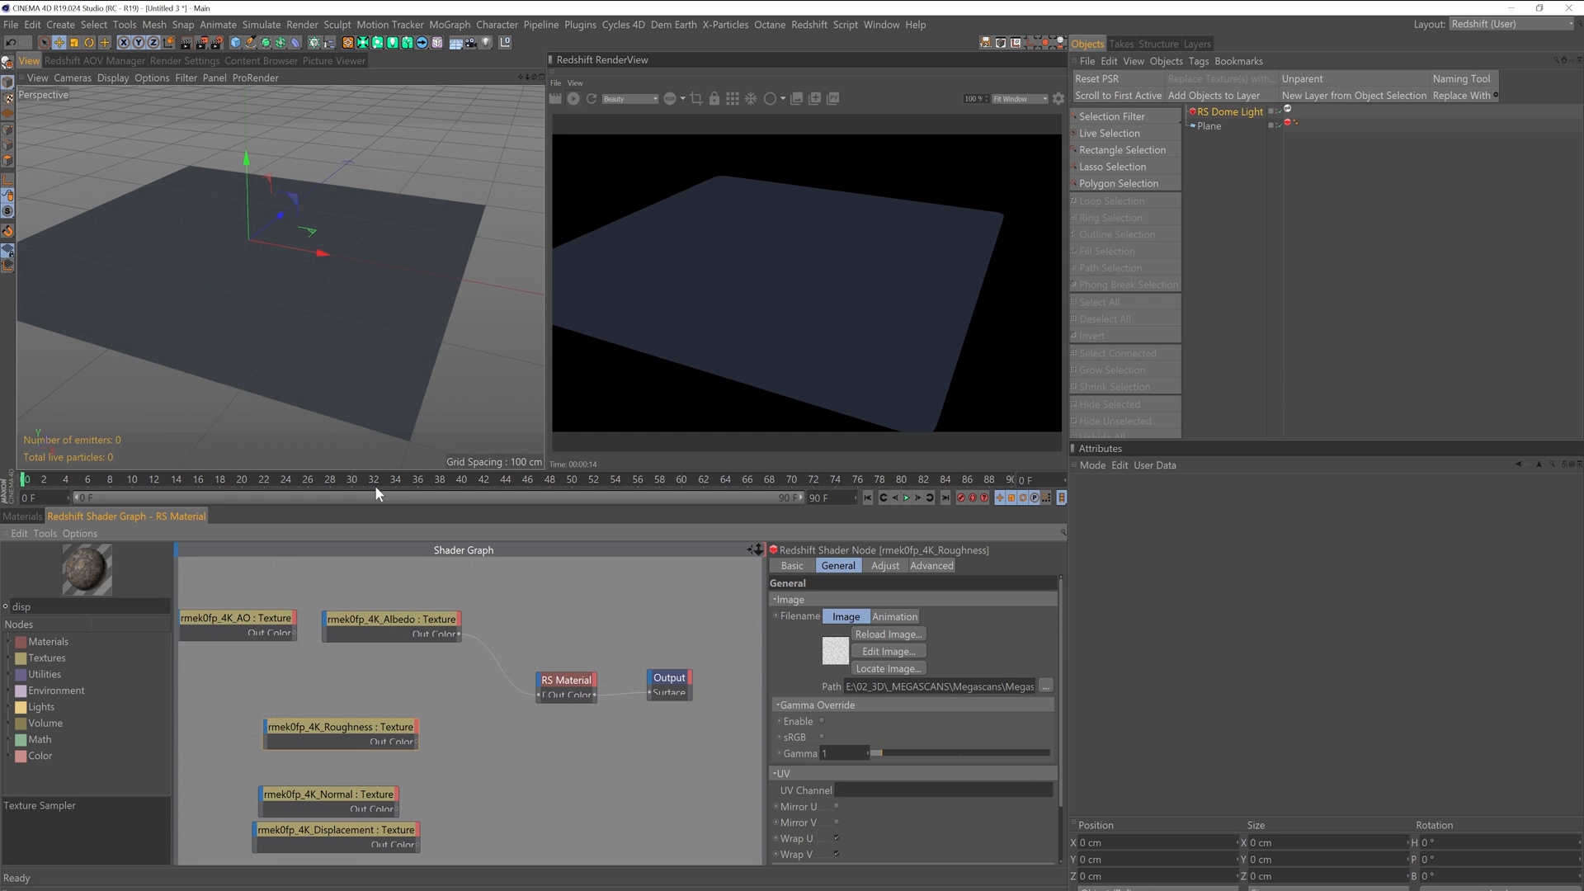
{"action": "mouse_move", "coordinate": [418, 739]}
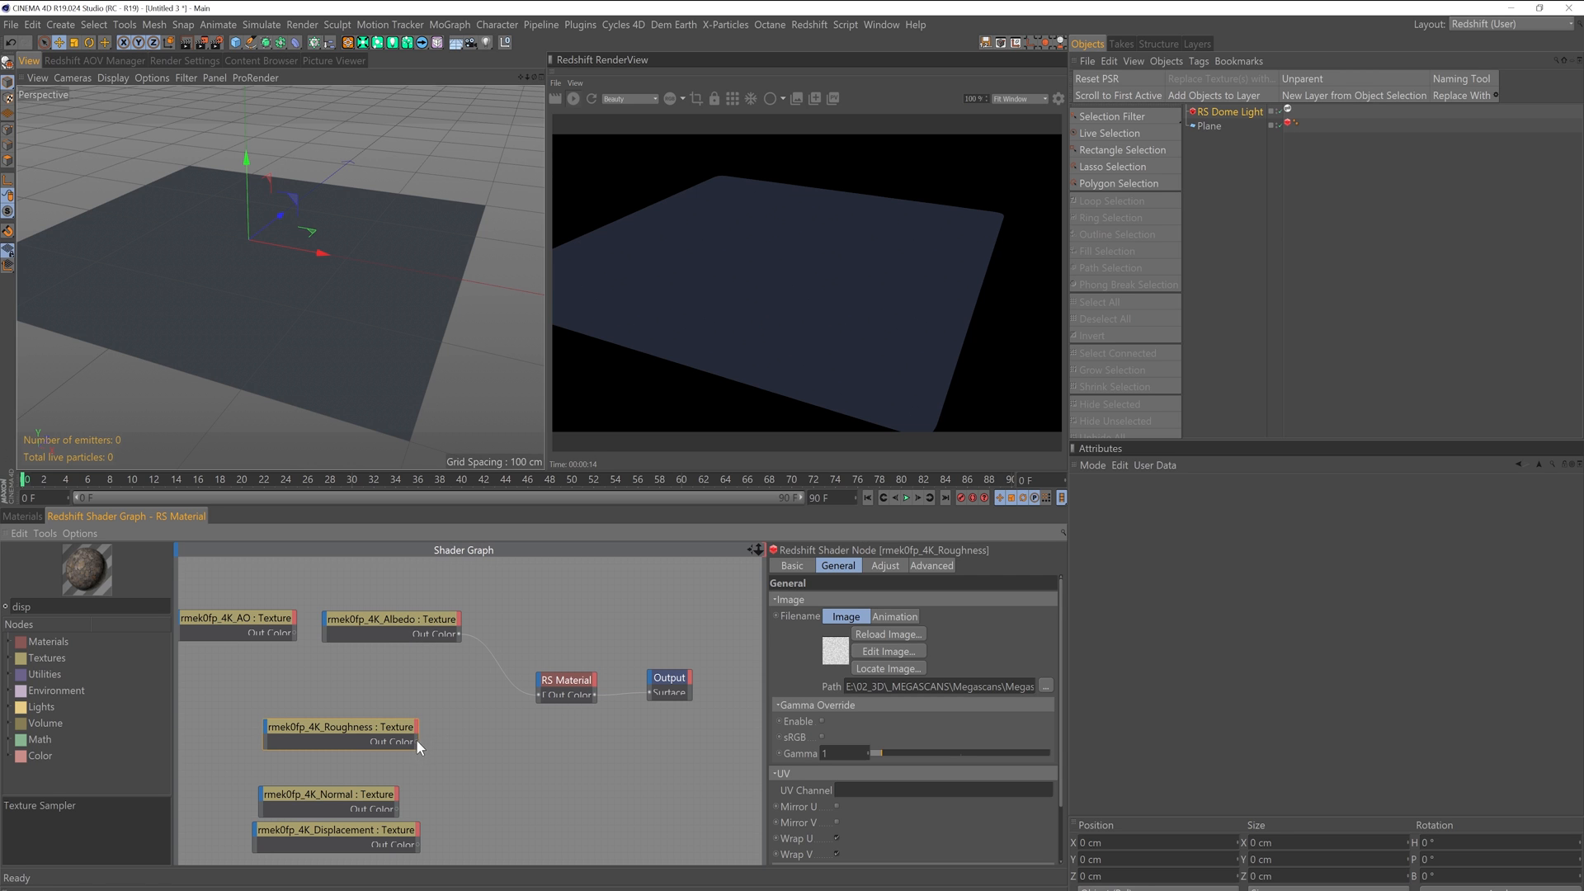
- Plug Roughness into Reflection > Roughness, apply Stone to the plane, reopen its shader graph
{"action": "left_click", "coordinate": [566, 678]}
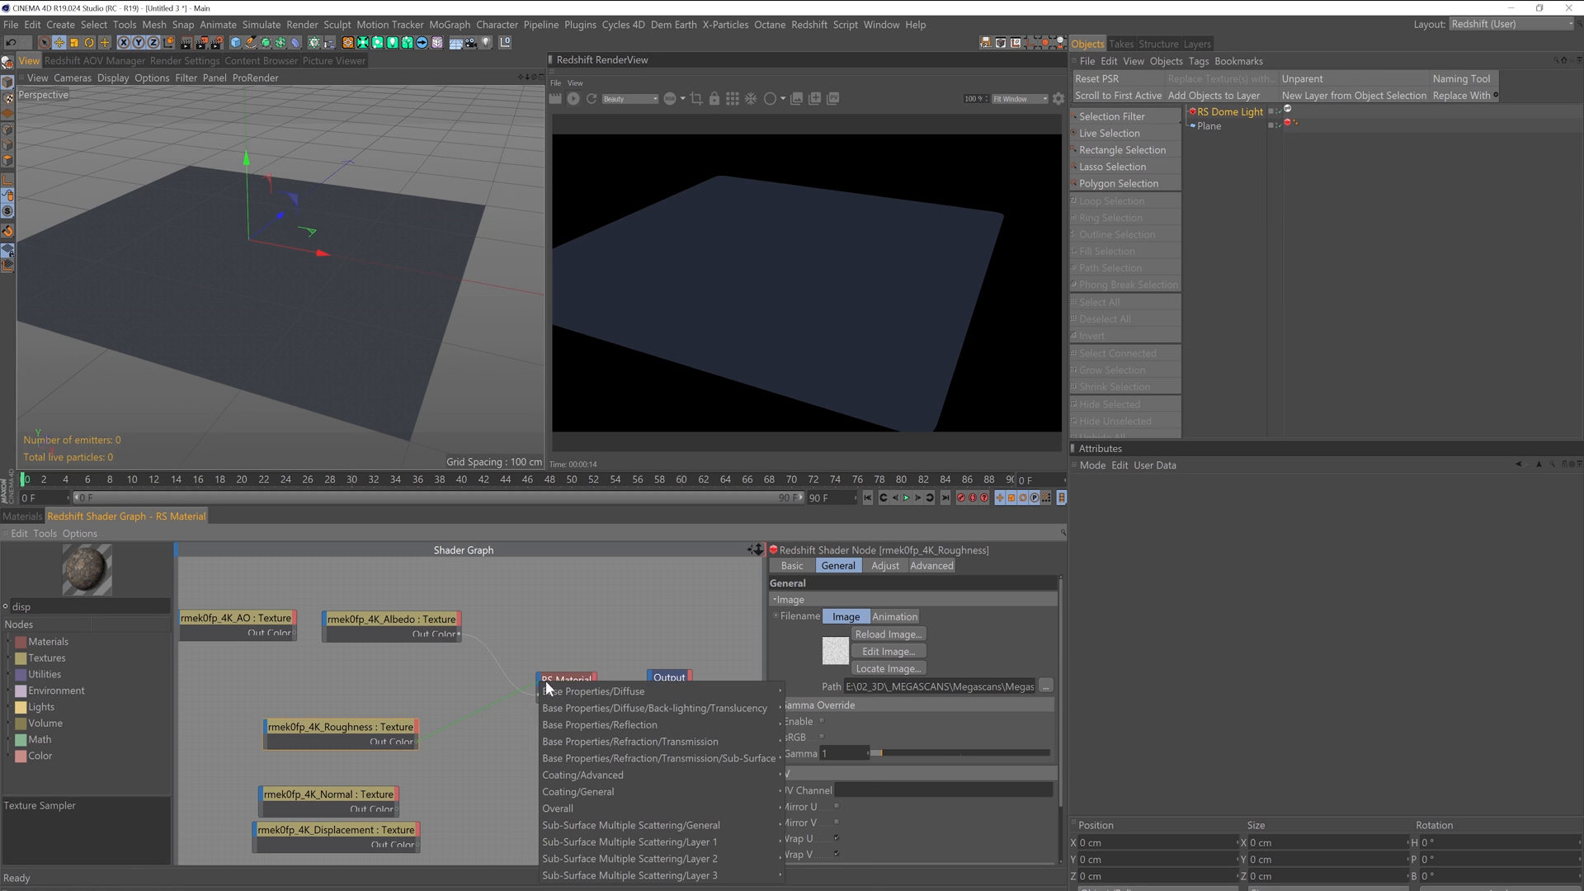
{"action": "left_click", "coordinate": [594, 691]}
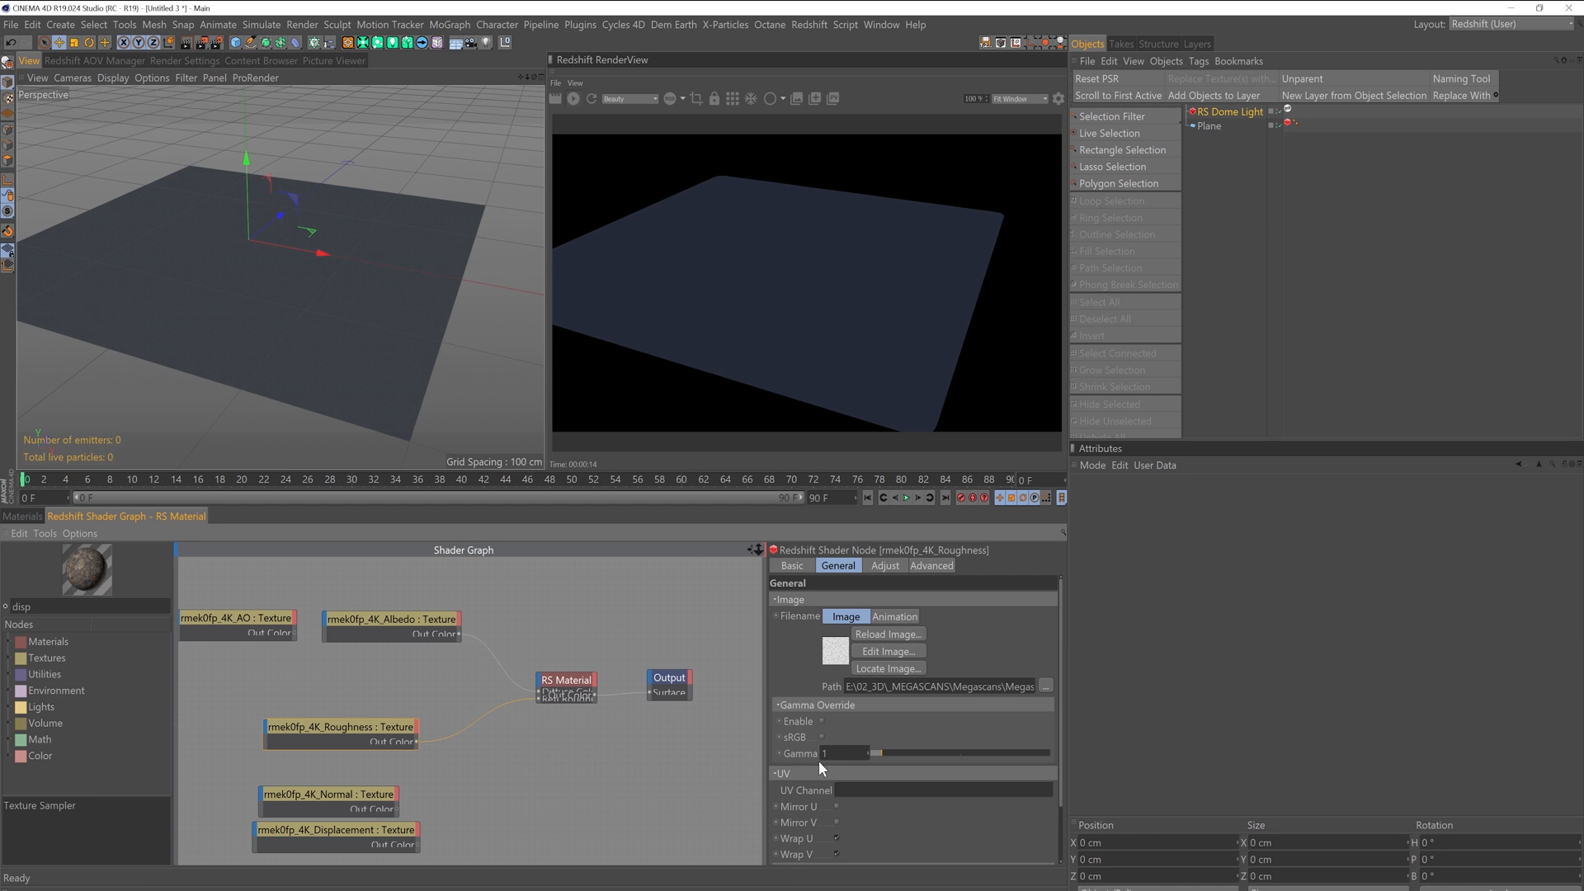
{"action": "left_click", "coordinate": [566, 678]}
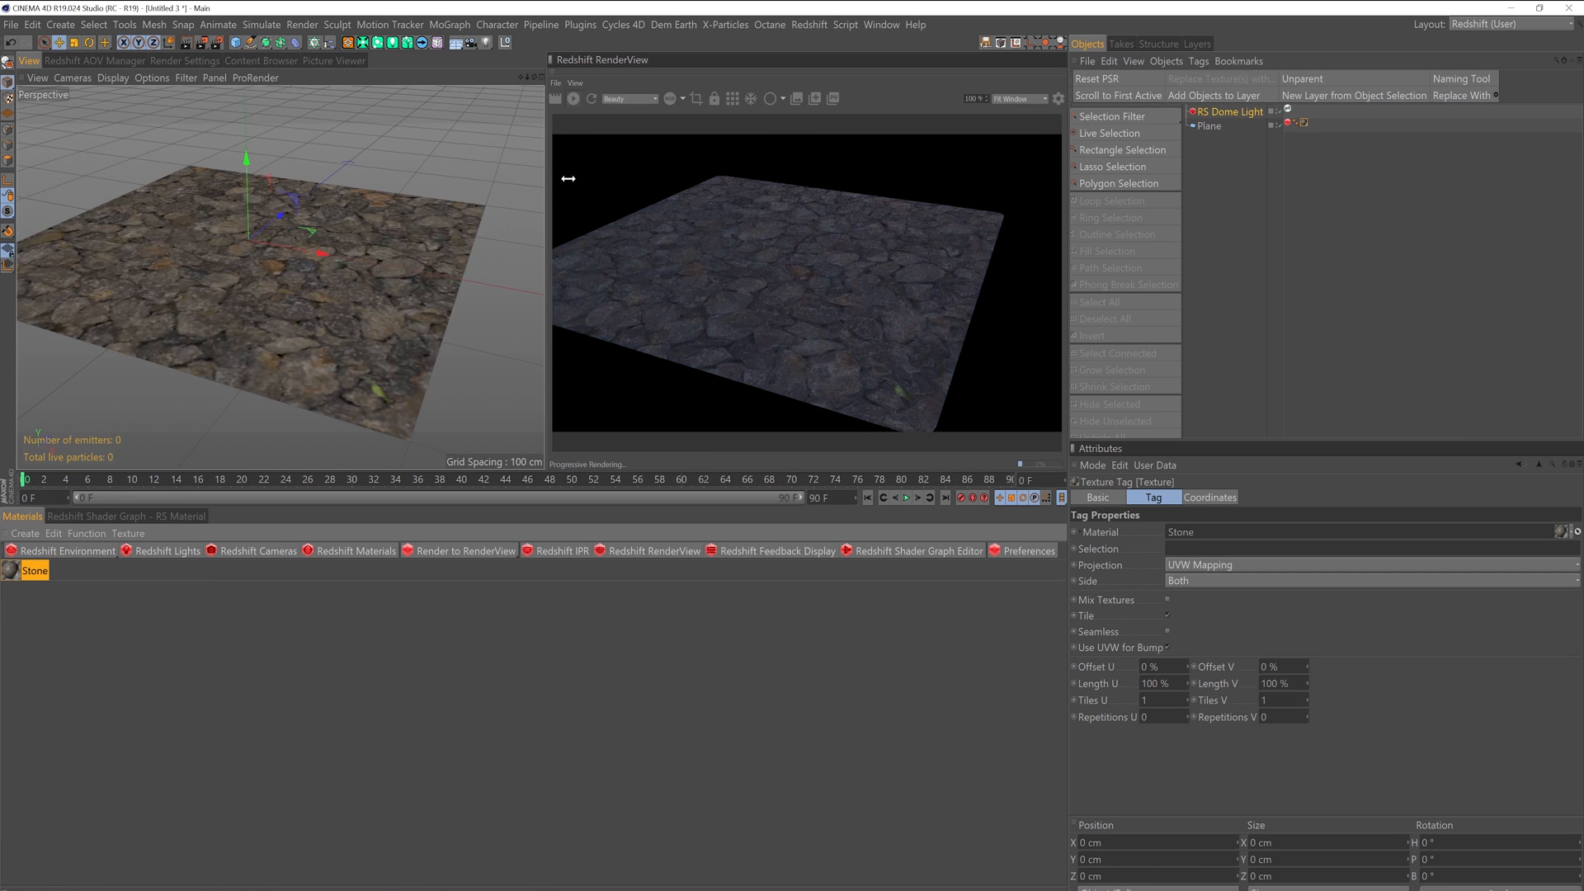
{"action": "left_click", "coordinate": [916, 551]}
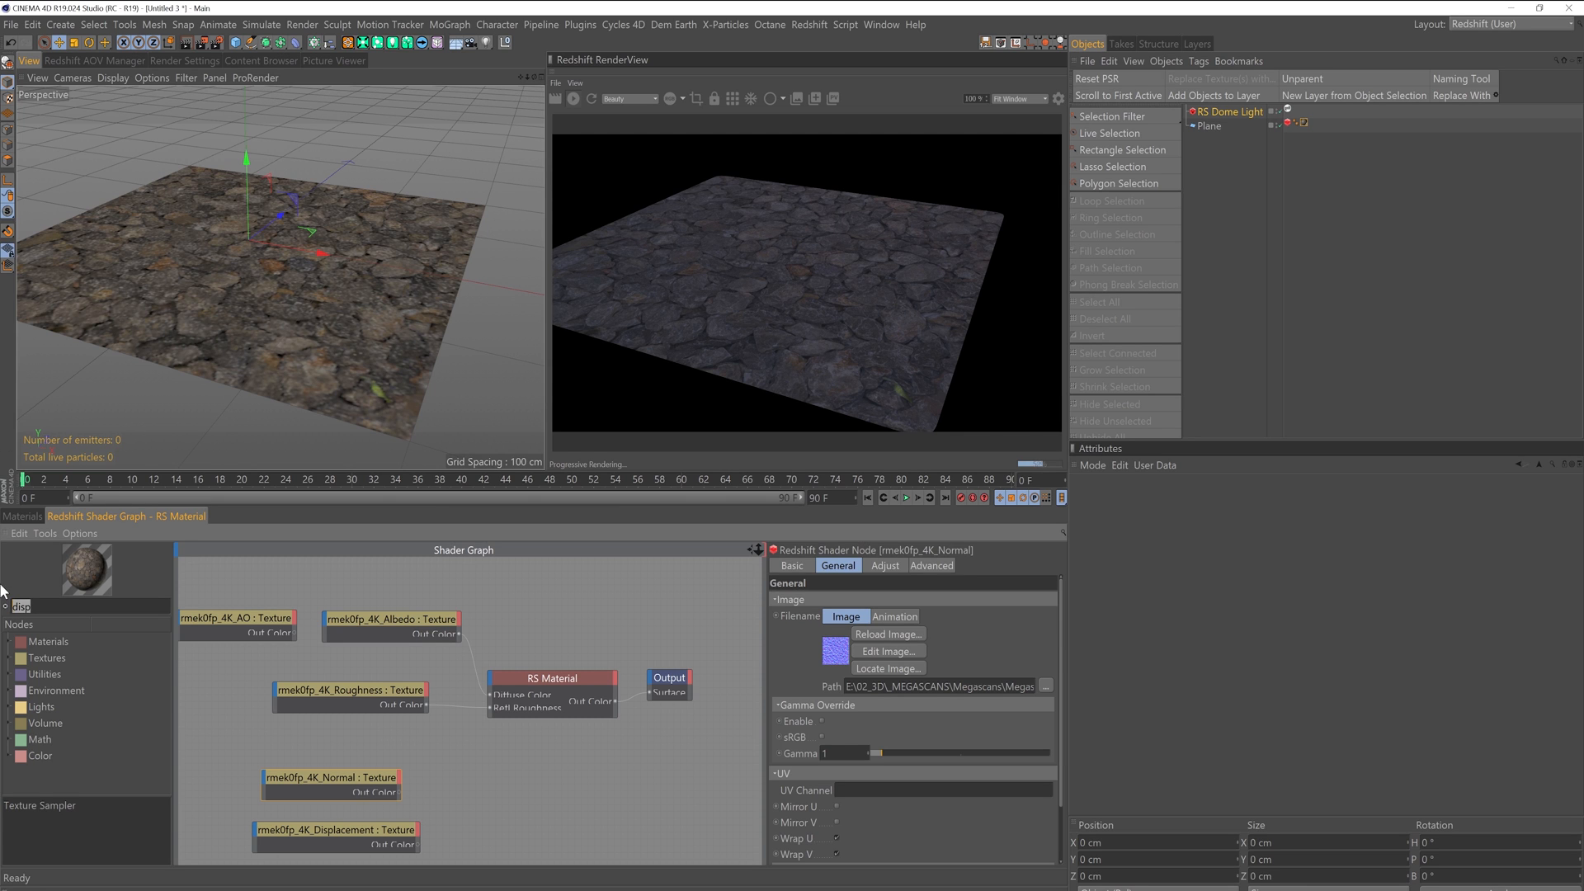
- Add an RS Bump Map node taking the Normal texture and wire it into the material's Bump Input
{"action": "type", "text": "bump"}
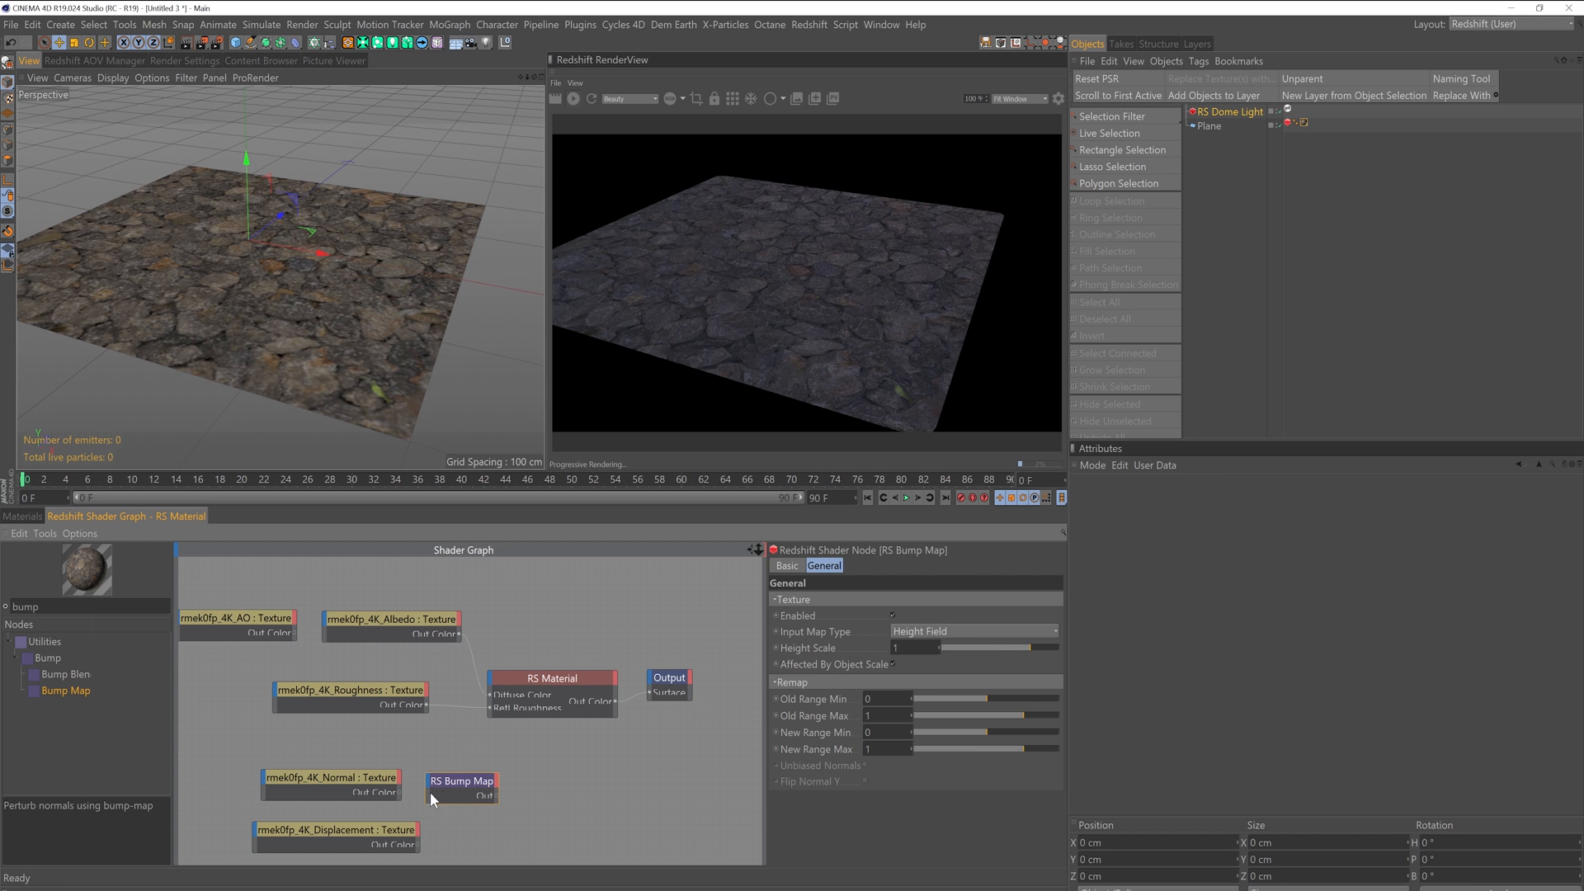
{"action": "left_click", "coordinate": [331, 777]}
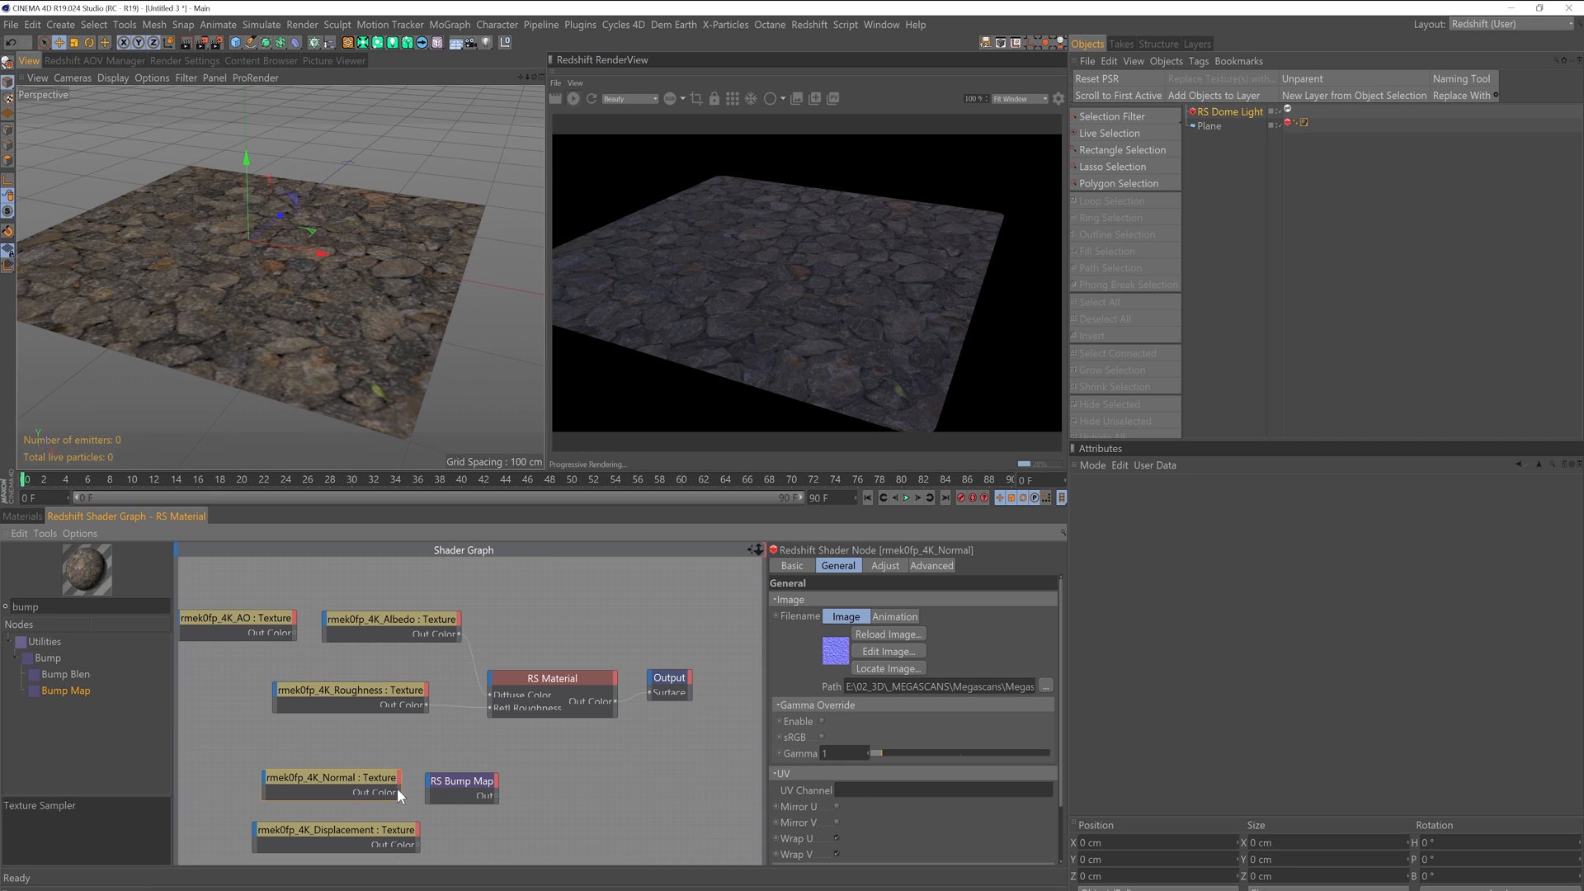
{"action": "left_click", "coordinate": [461, 772]}
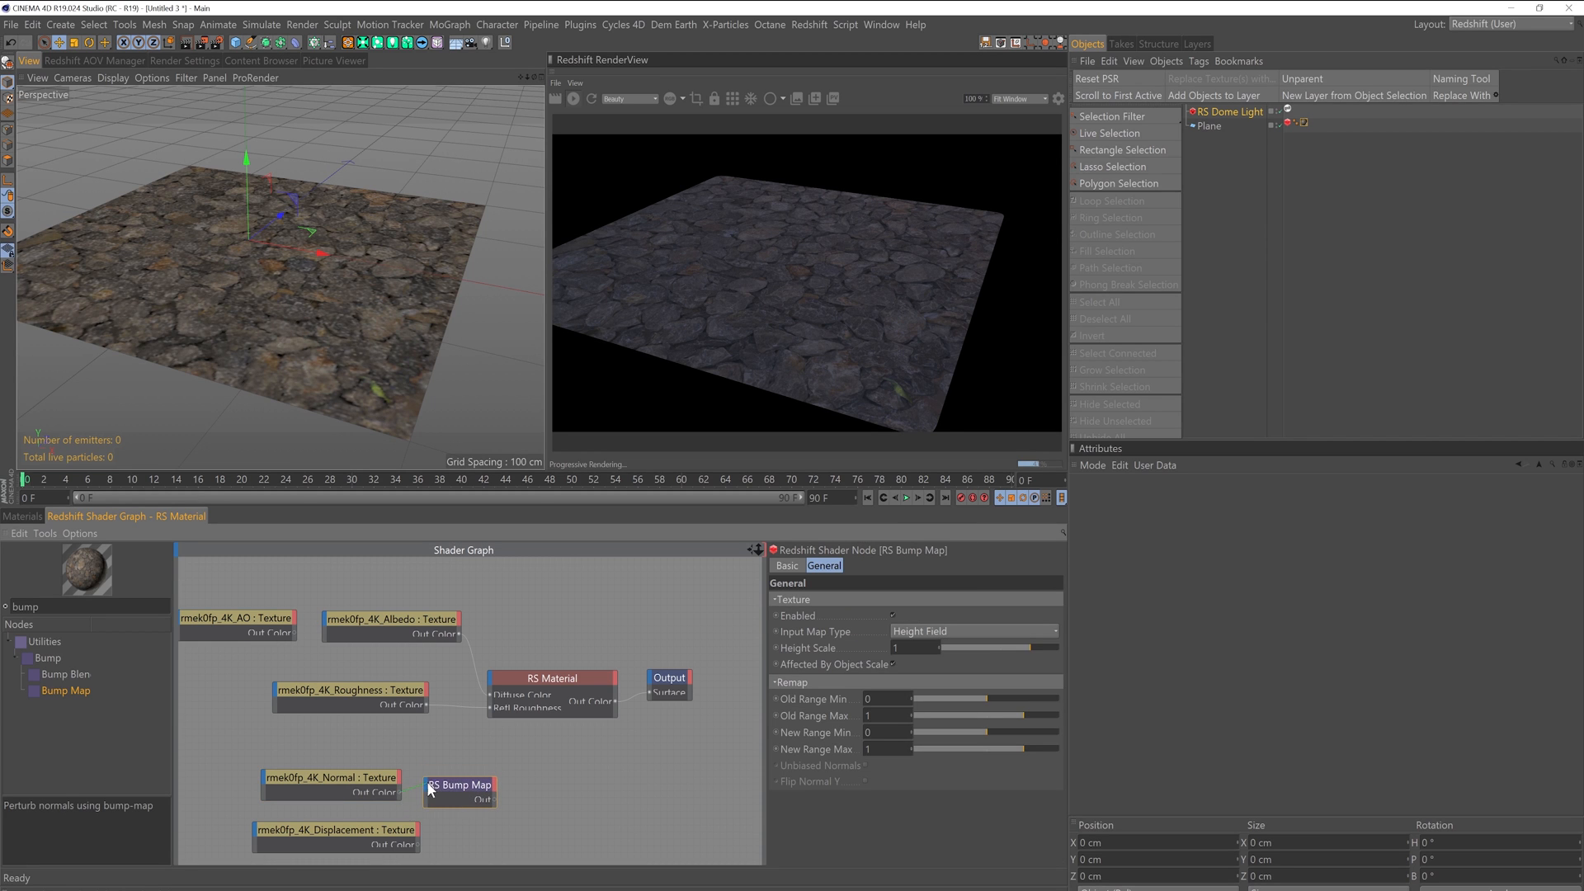
{"action": "left_click", "coordinate": [460, 785]}
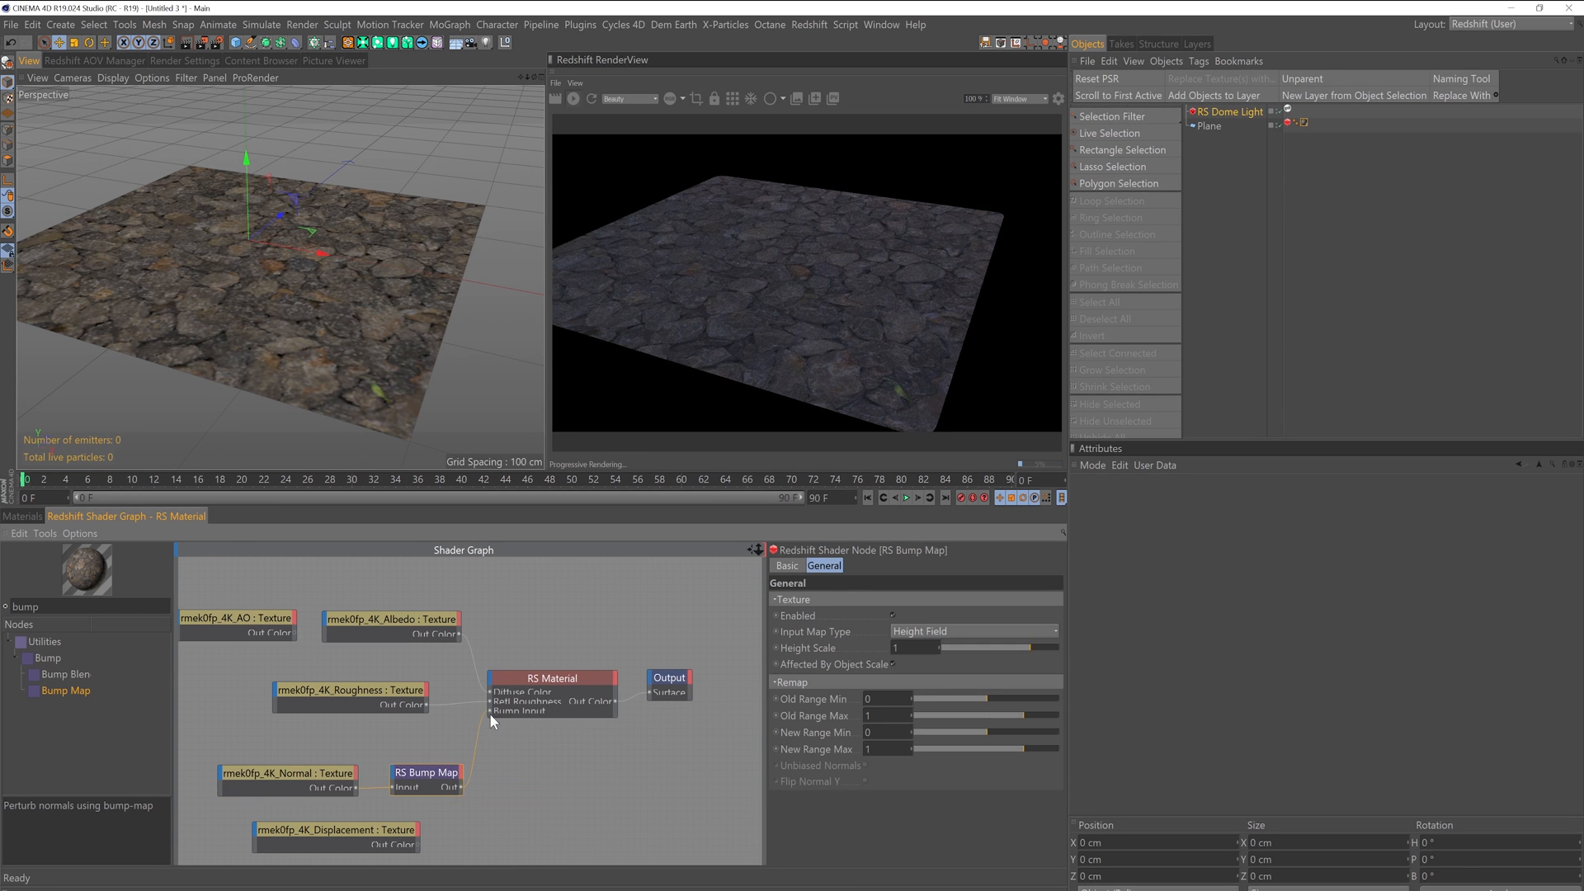
{"action": "mouse_move", "coordinate": [662, 589]}
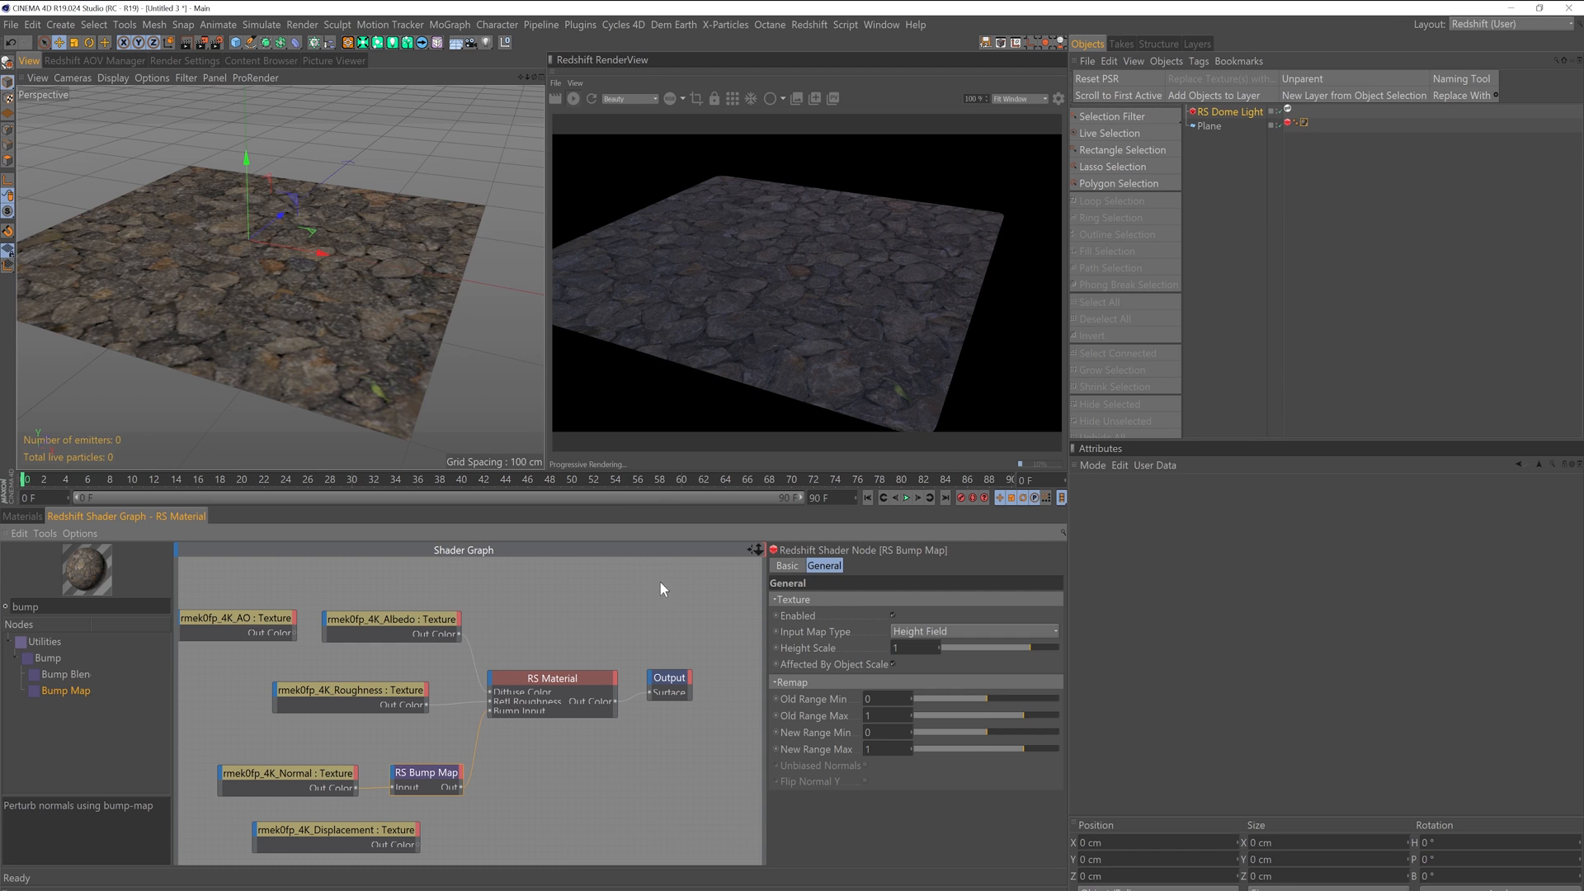
{"action": "mouse_move", "coordinate": [663, 647]}
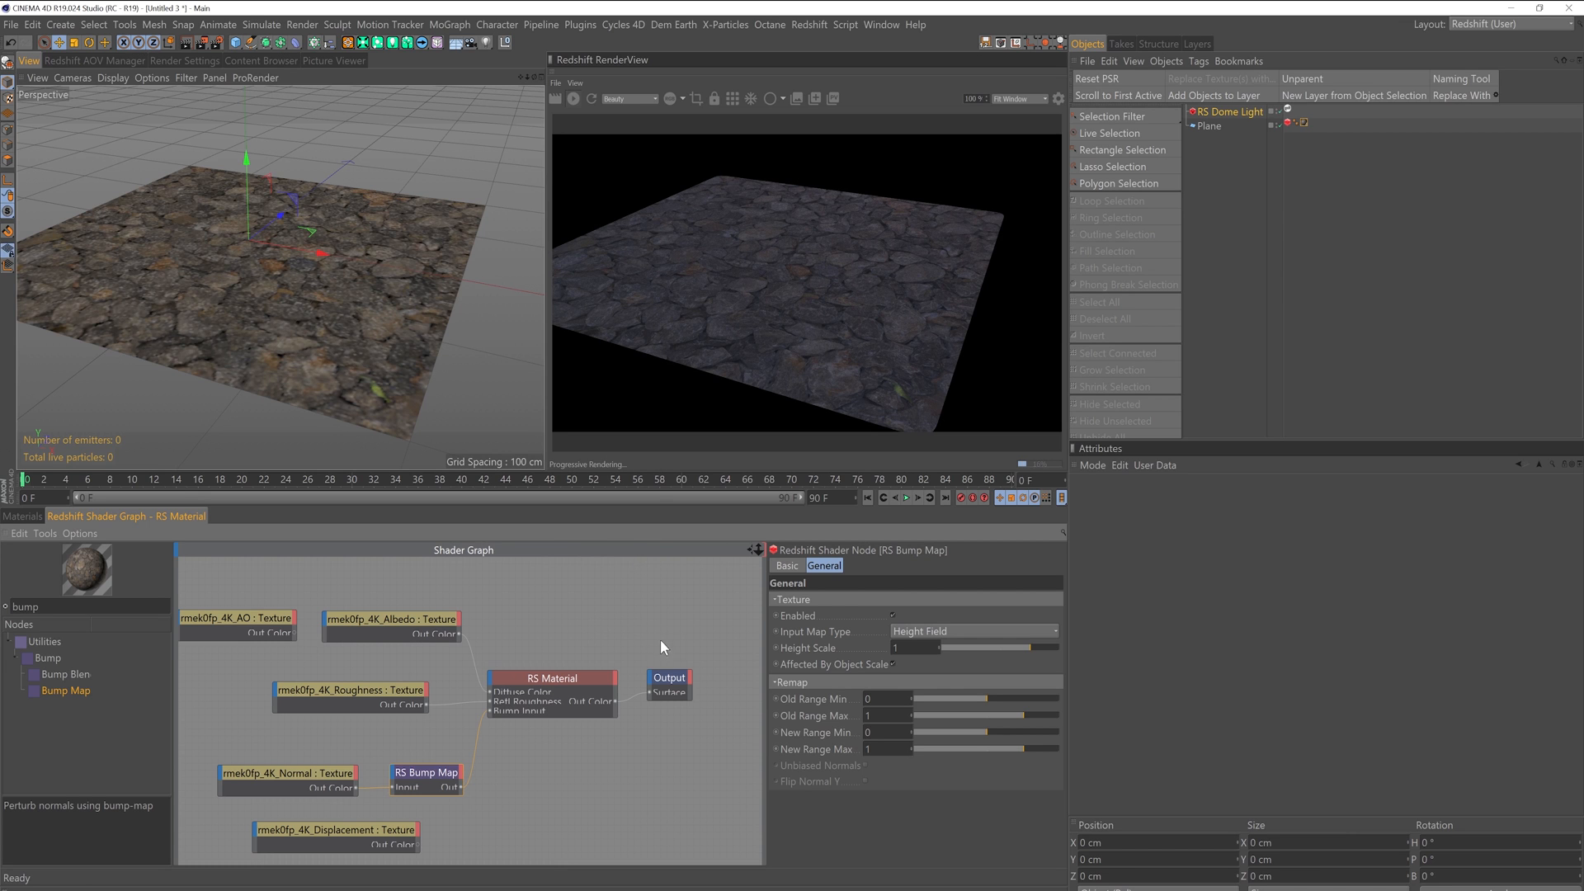
{"action": "mouse_move", "coordinate": [970, 672]}
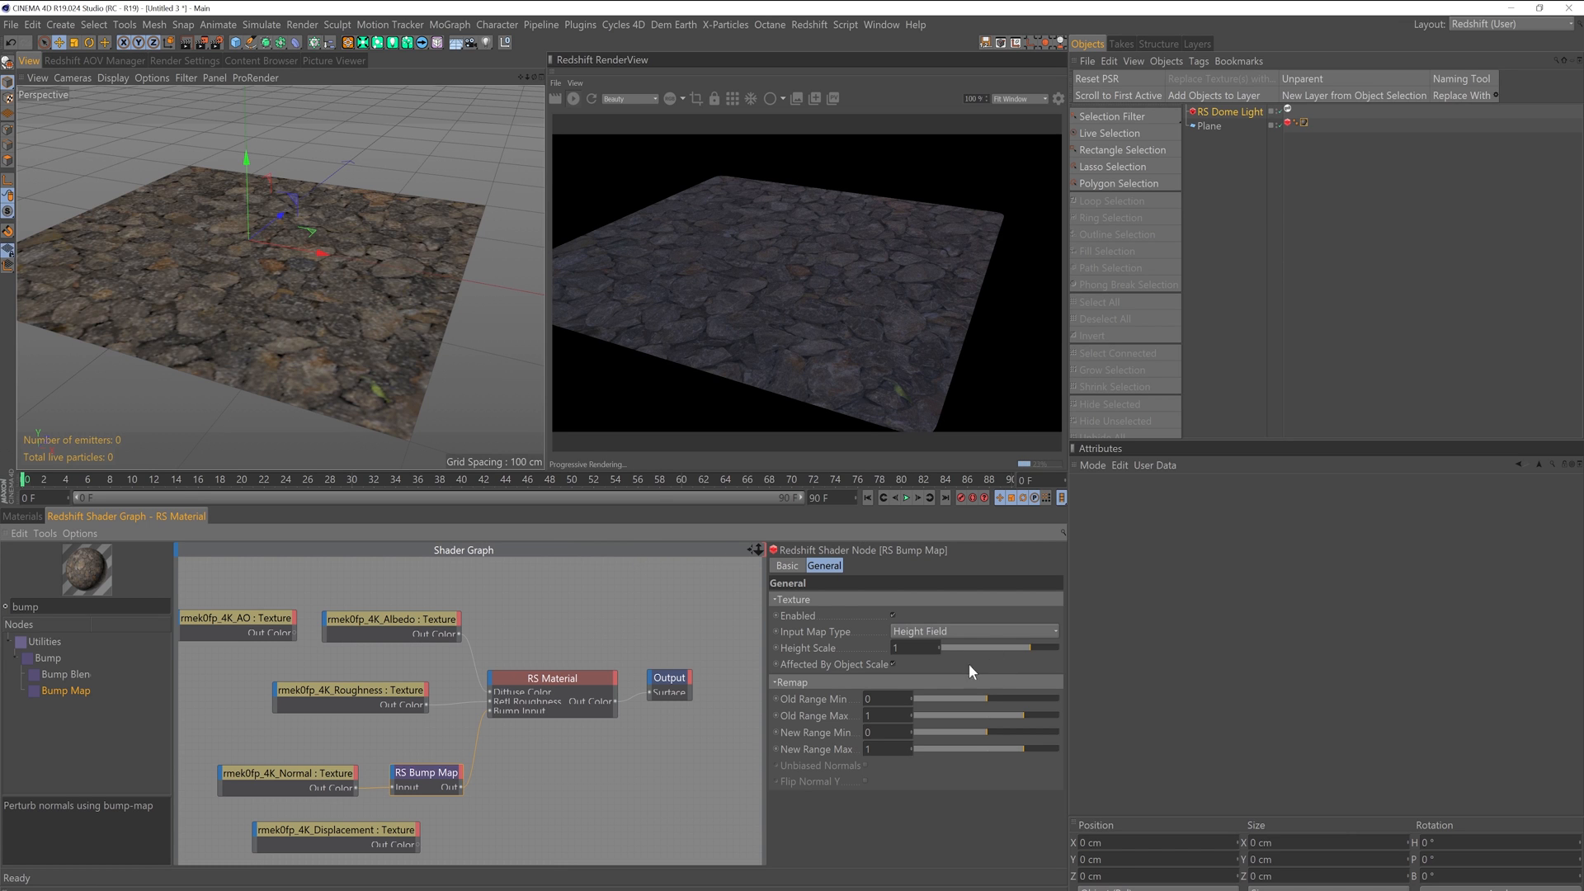
- Set the RS Bump Map's Input Map Type to Tangent-Space Normal
{"action": "left_click", "coordinate": [973, 630]}
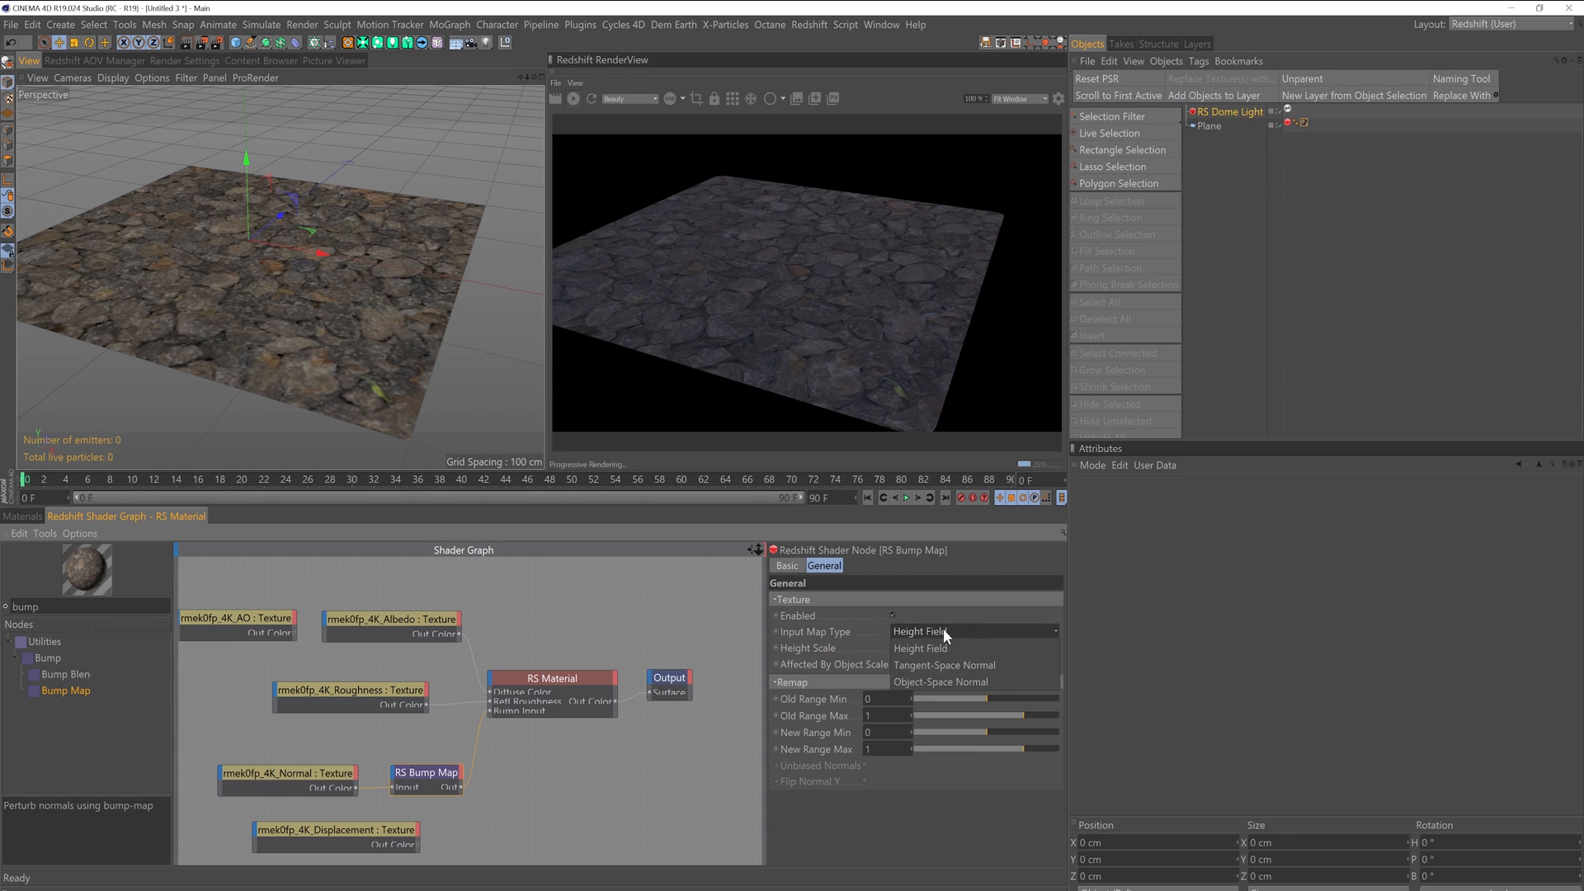
{"action": "mouse_move", "coordinate": [944, 665]}
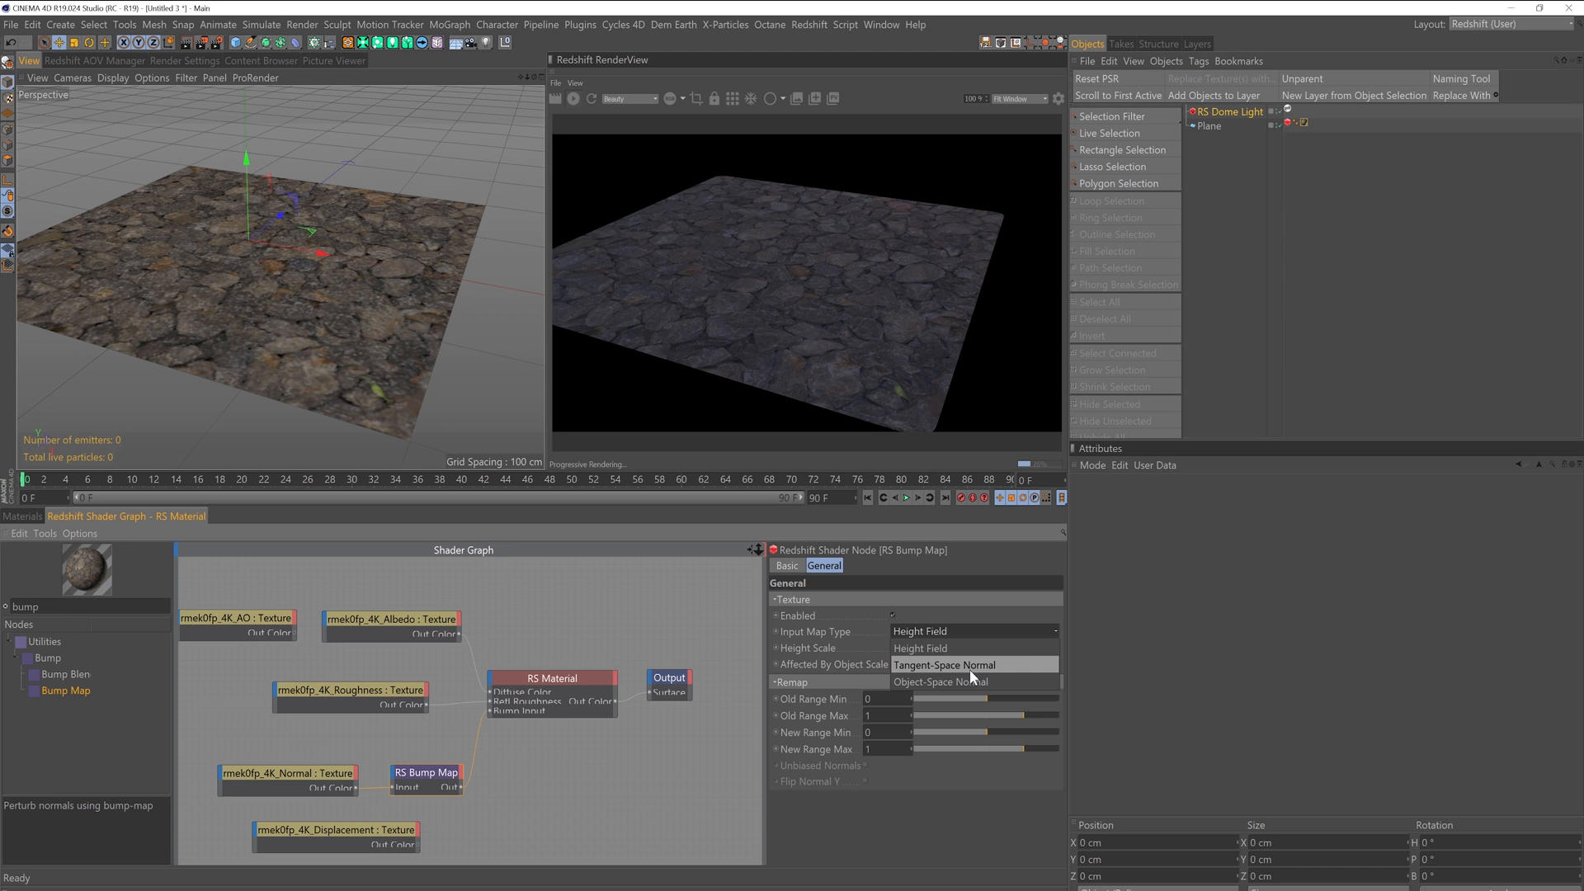
{"action": "left_click", "coordinate": [943, 664]}
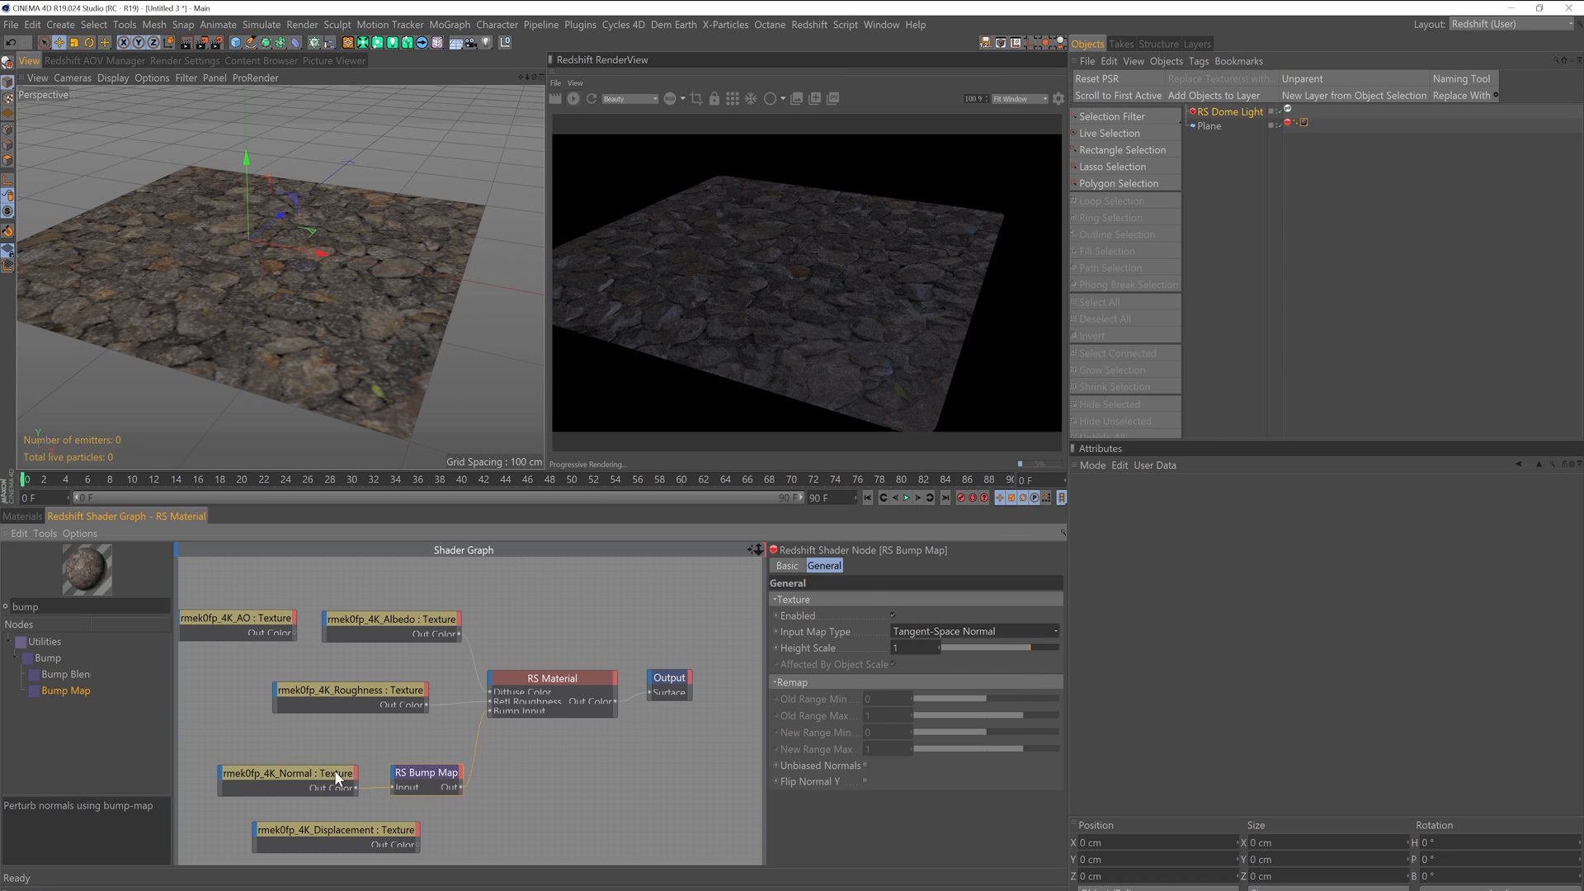
{"action": "left_click", "coordinate": [287, 773]}
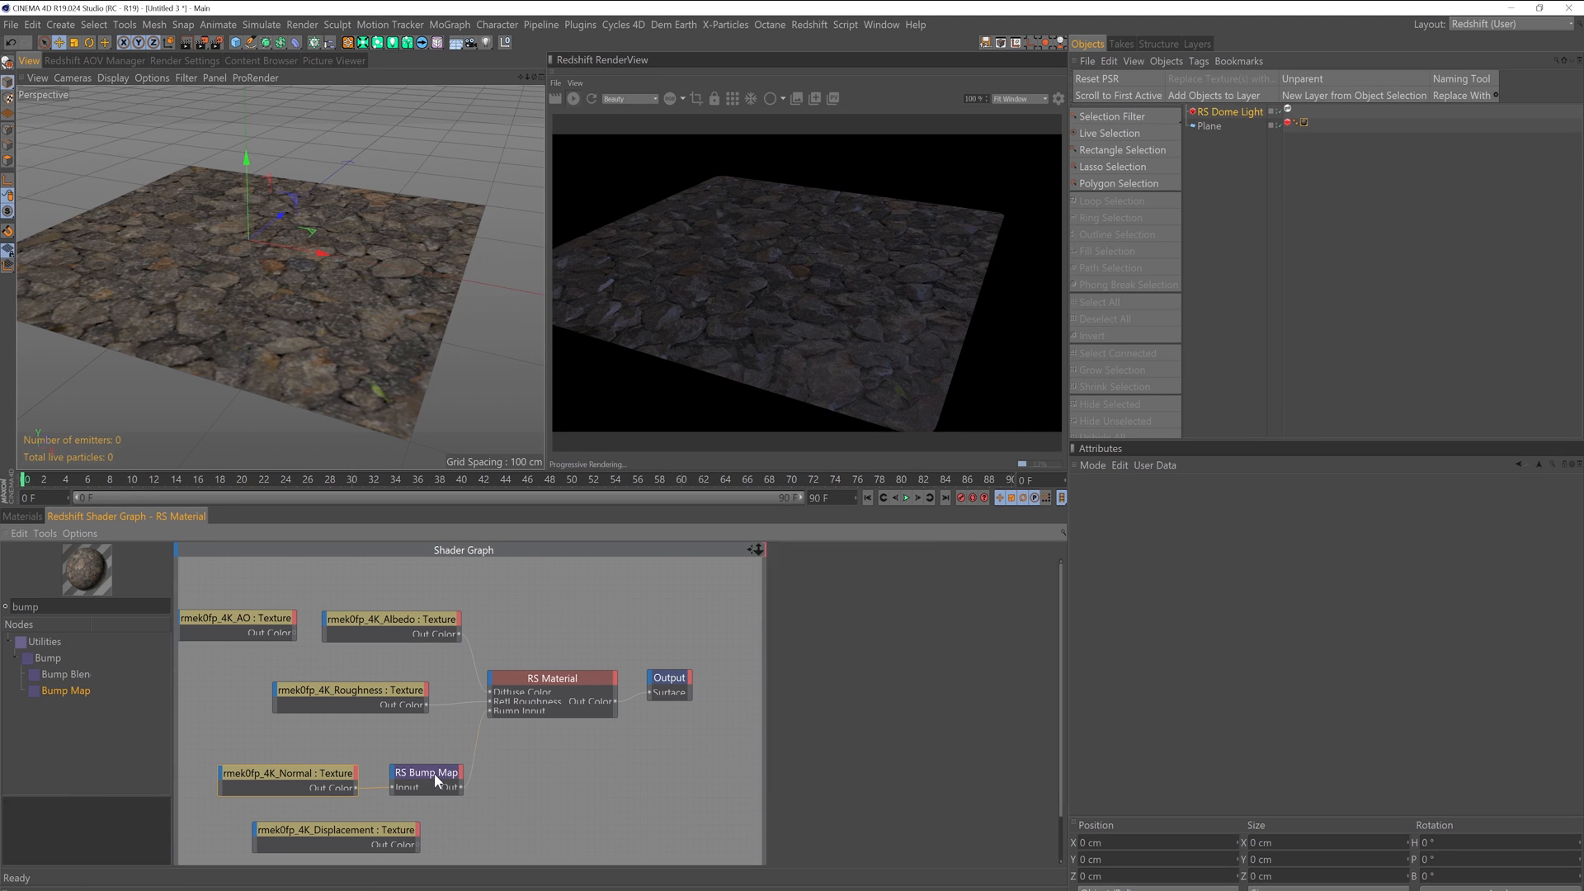
- Raise the bump map's Height Scale to 5
{"action": "left_click", "coordinate": [426, 773]}
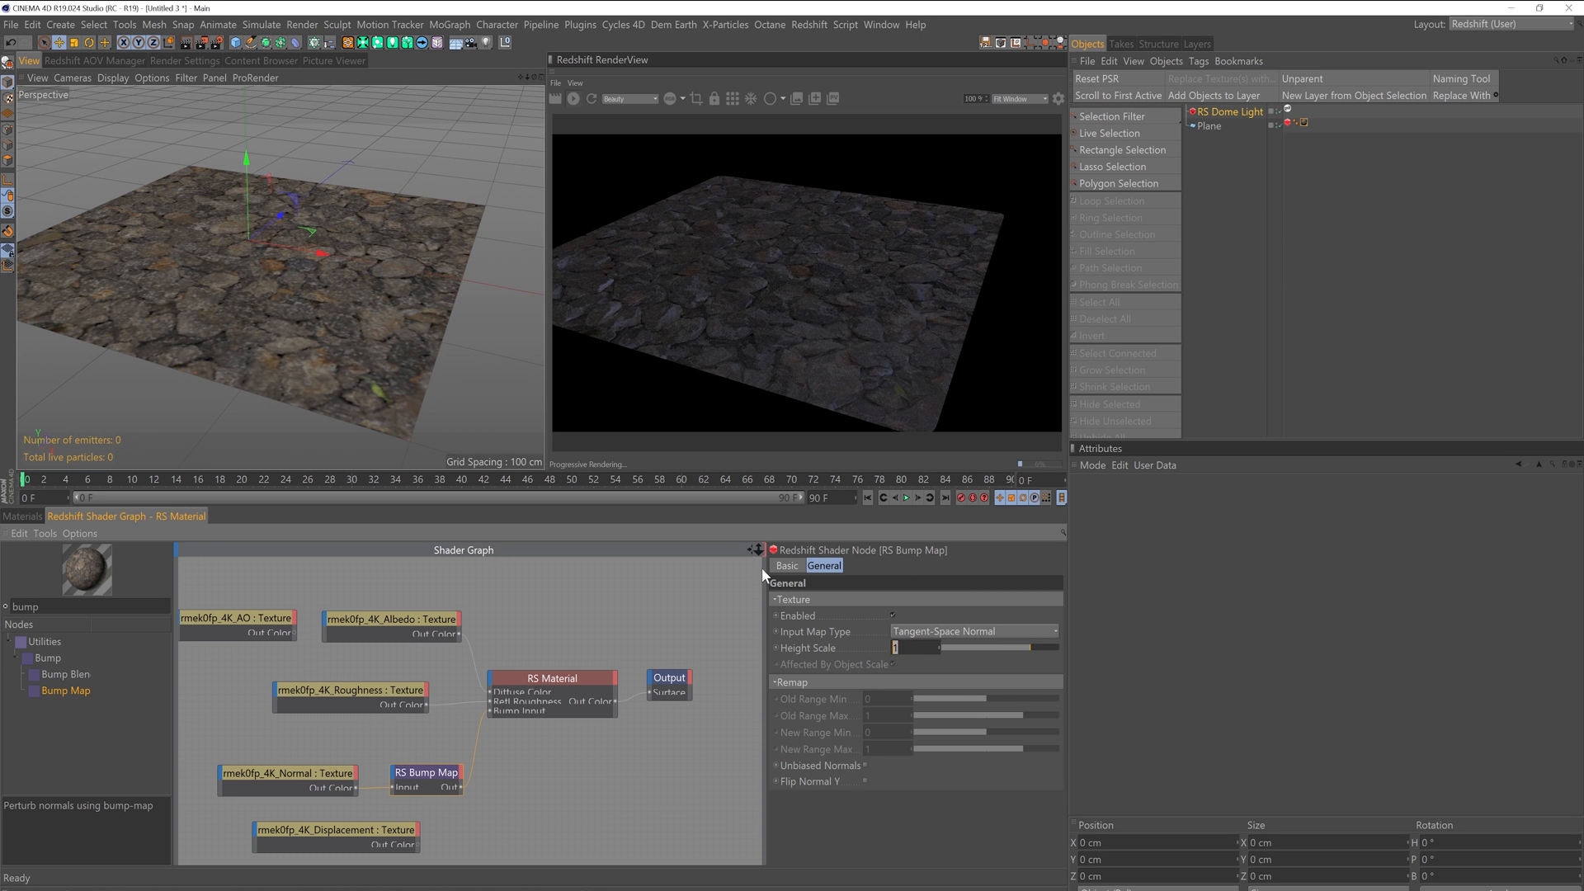
{"action": "type", "text": "5"}
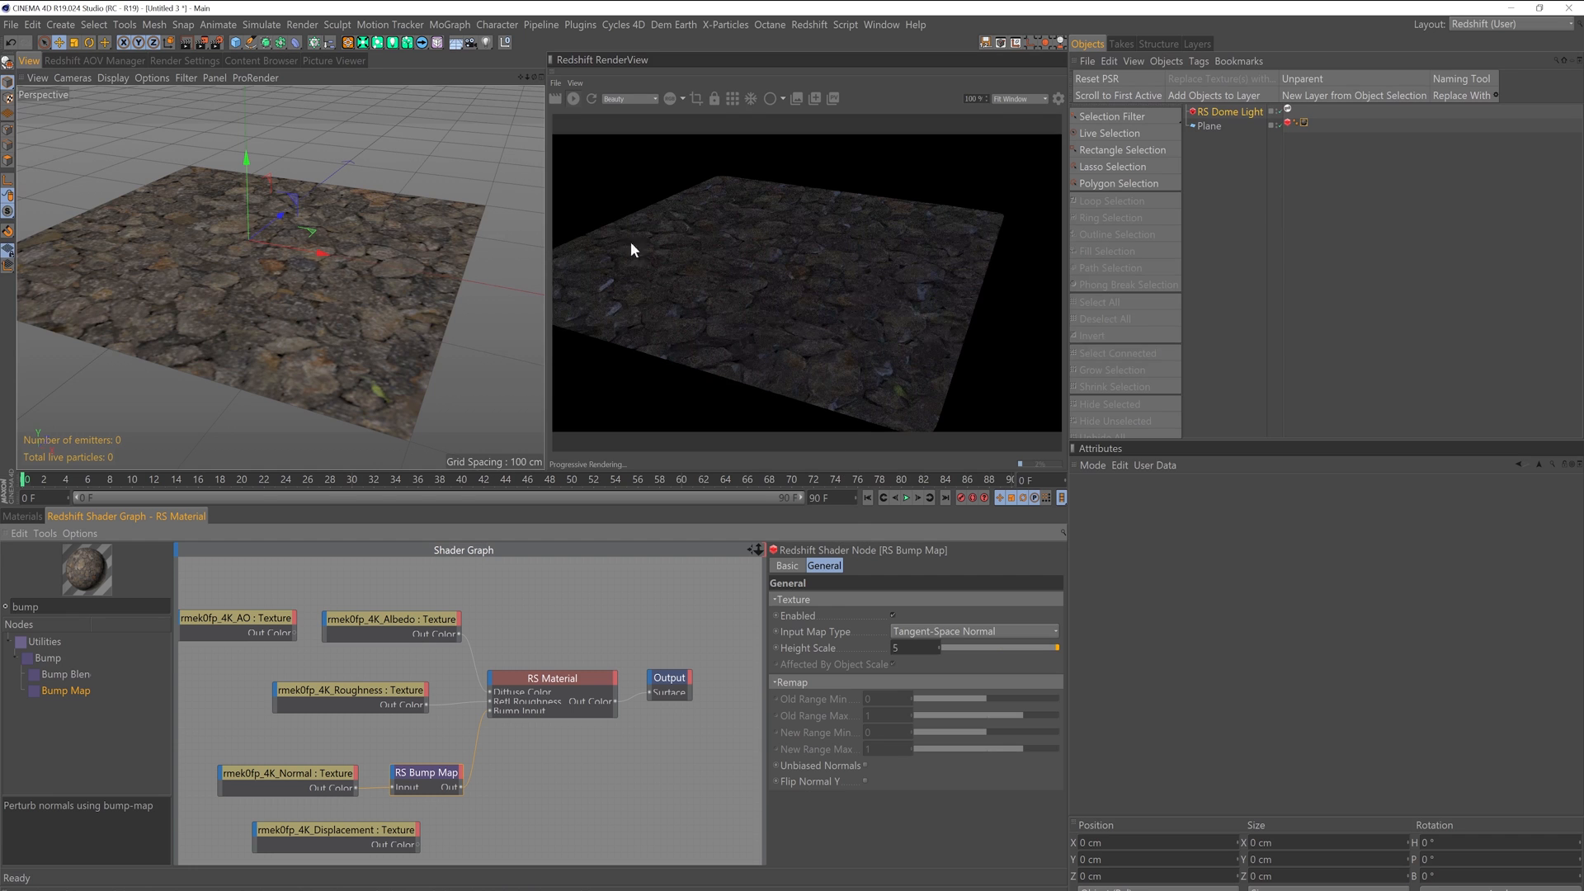
{"action": "left_click", "coordinate": [914, 647]}
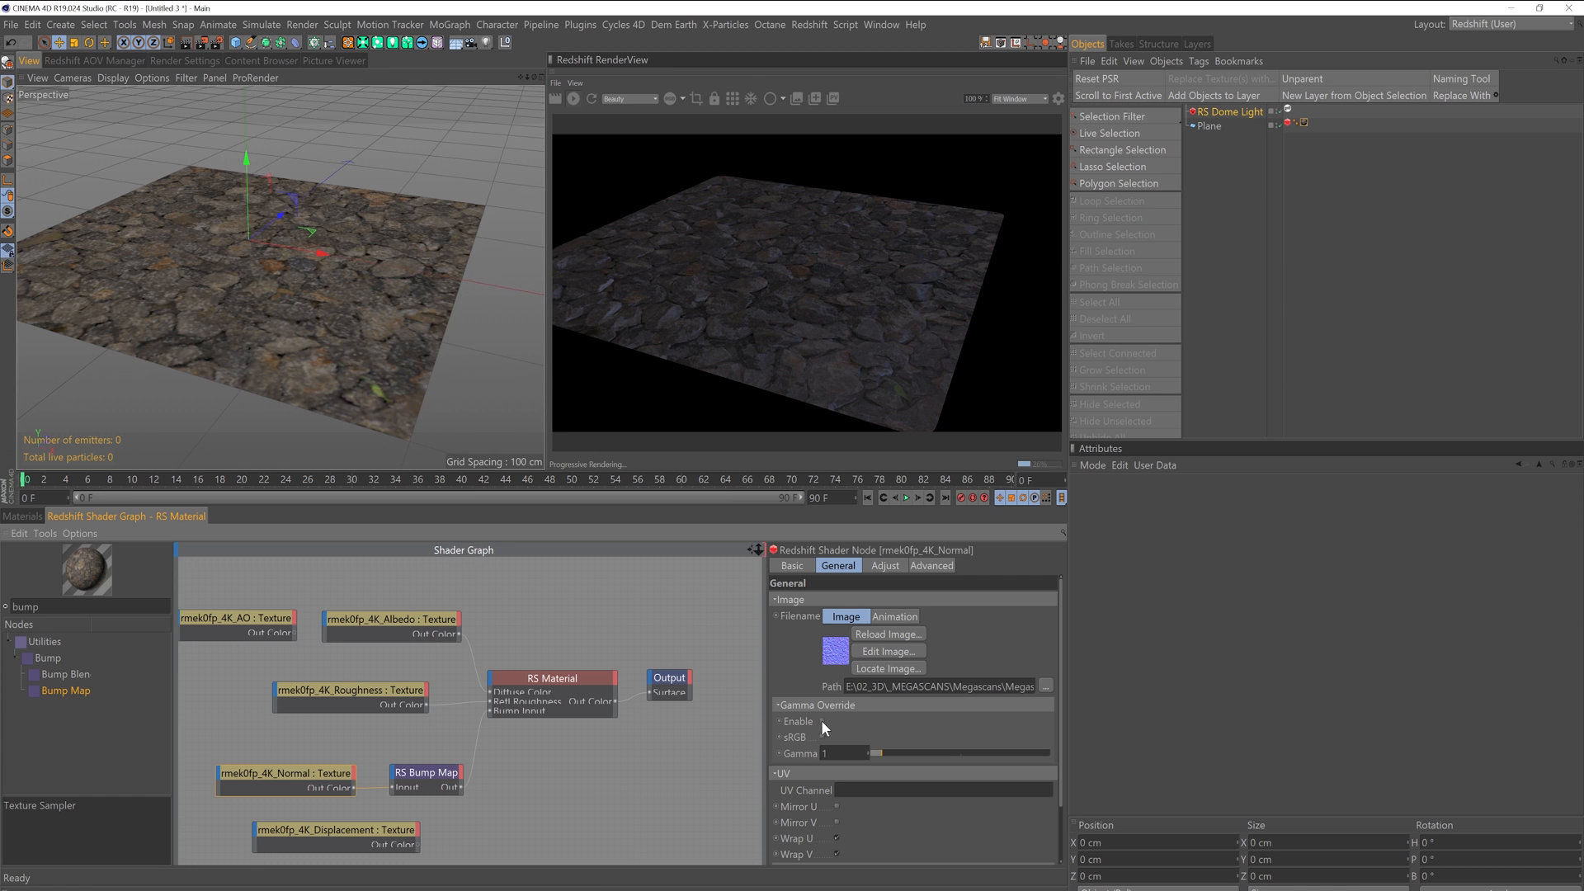
- Enable Gamma Override on the Normal texture node and check the sharper render
{"action": "left_click", "coordinate": [821, 721]}
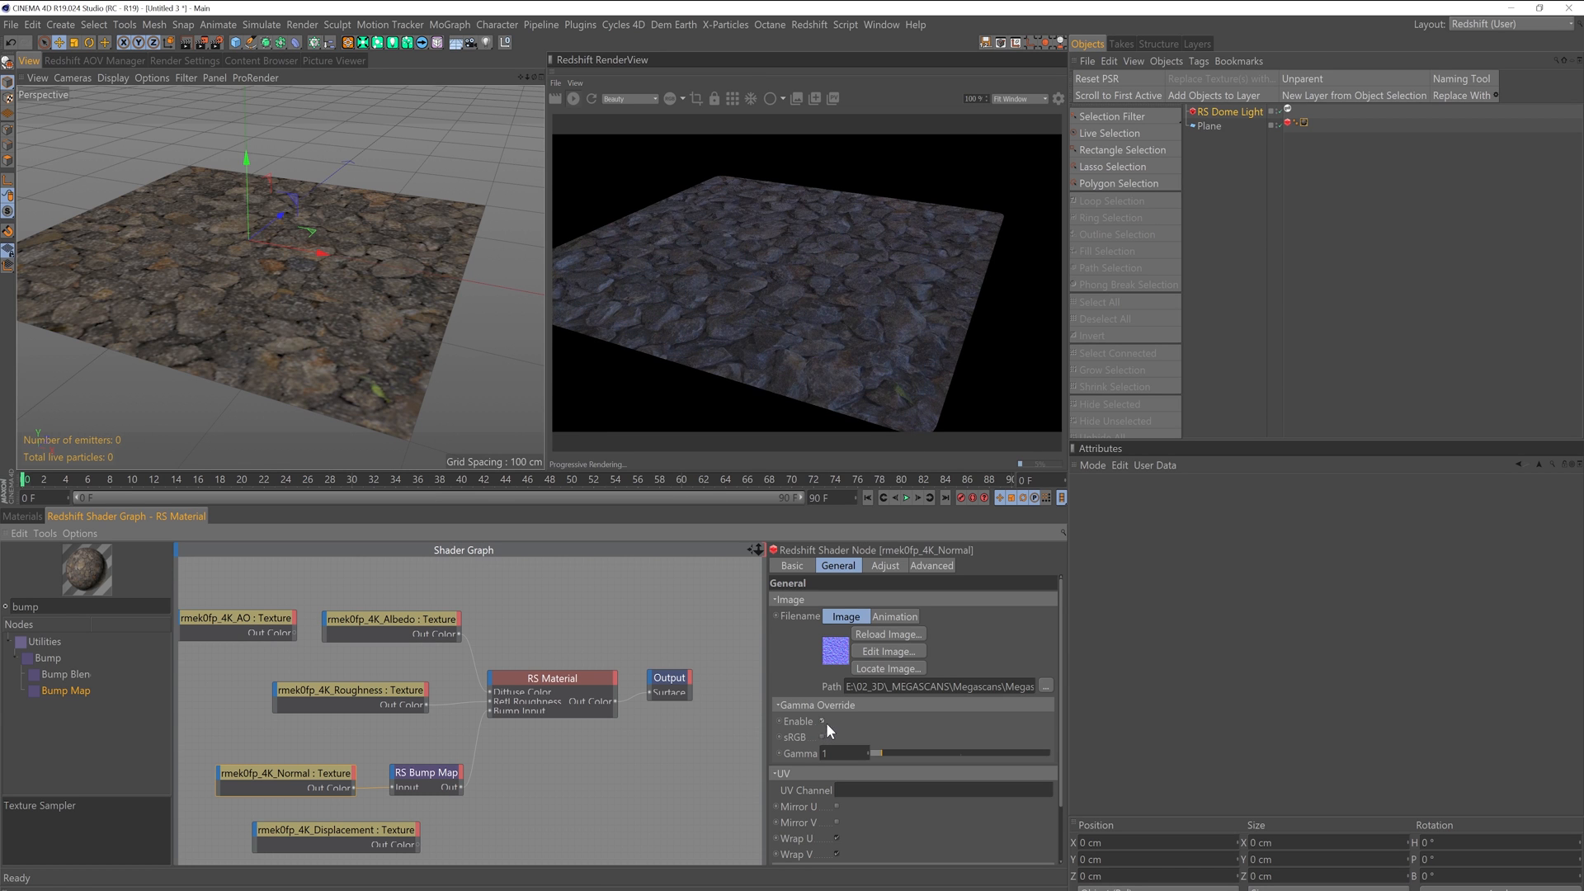
{"action": "left_click", "coordinate": [821, 721]}
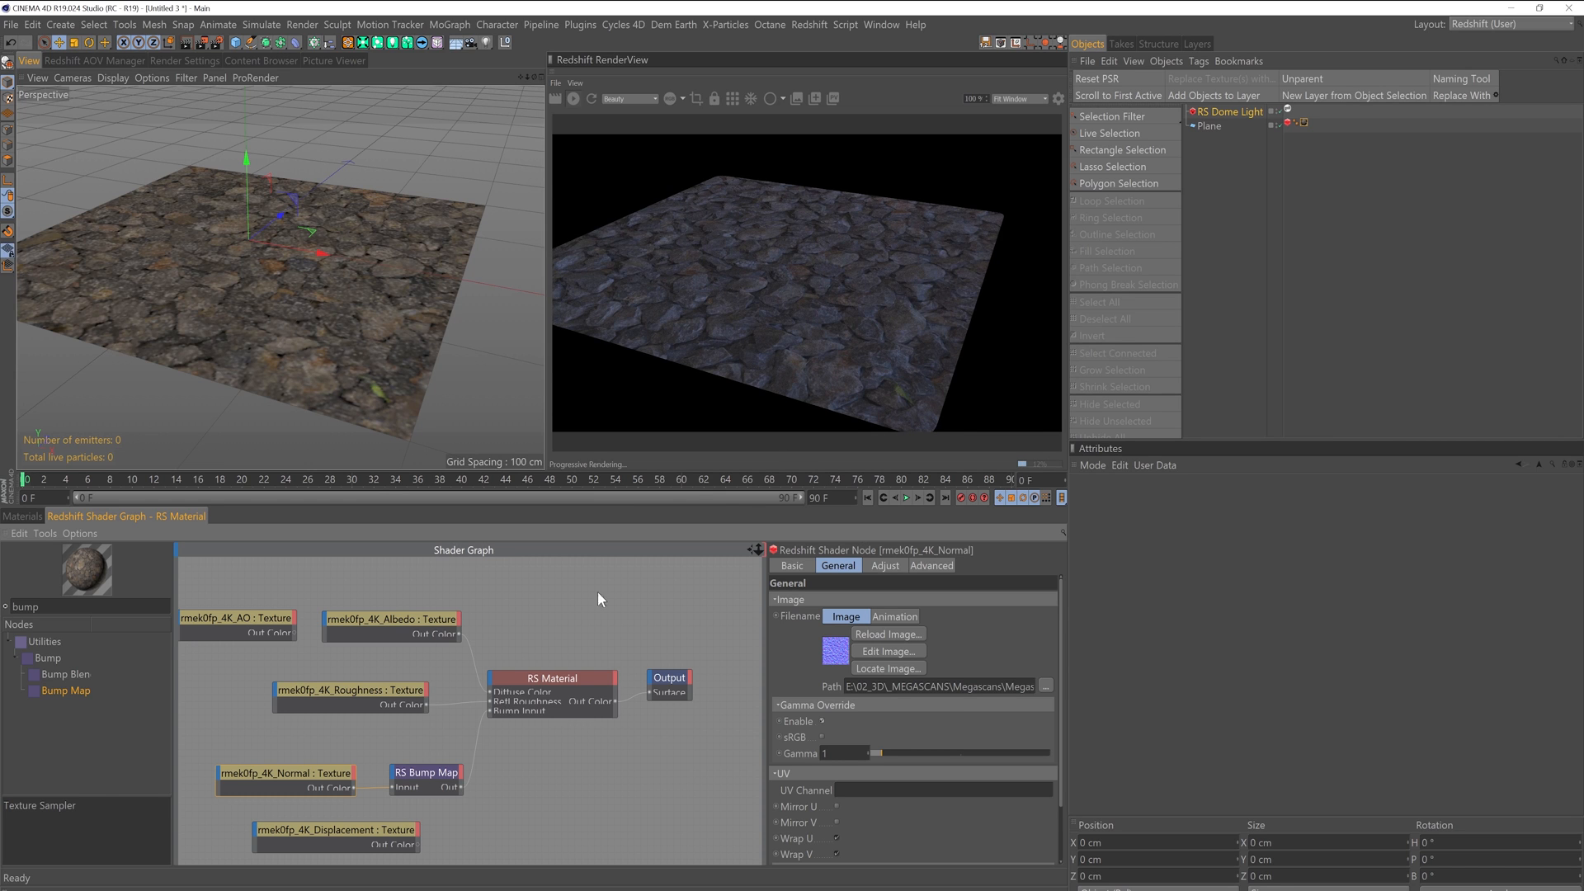
{"action": "left_click", "coordinate": [426, 772]}
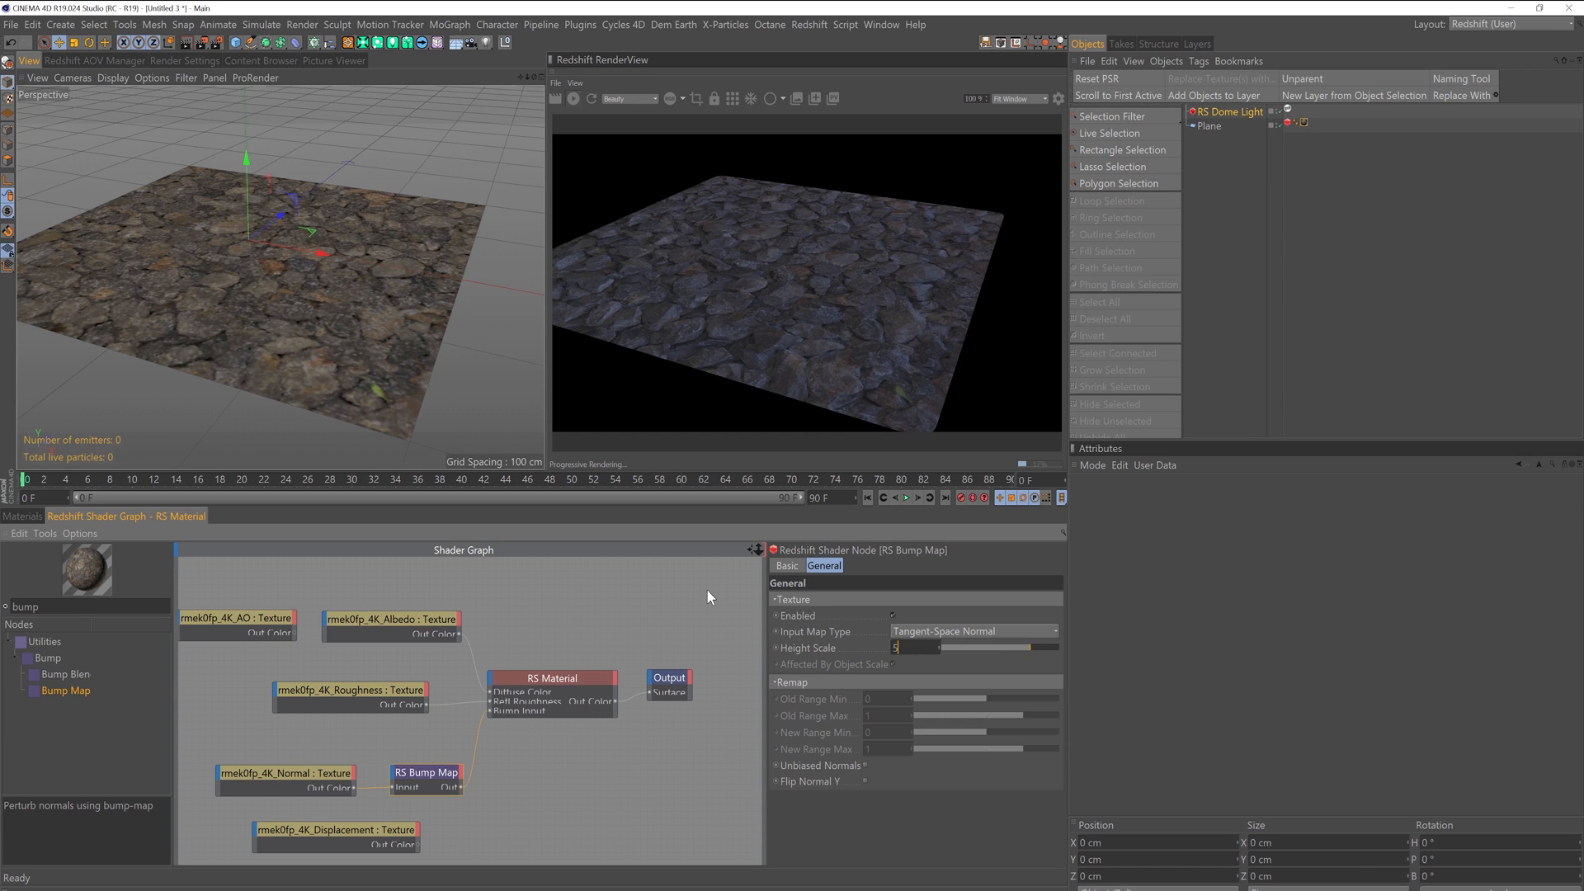
{"action": "left_click", "coordinate": [285, 772]}
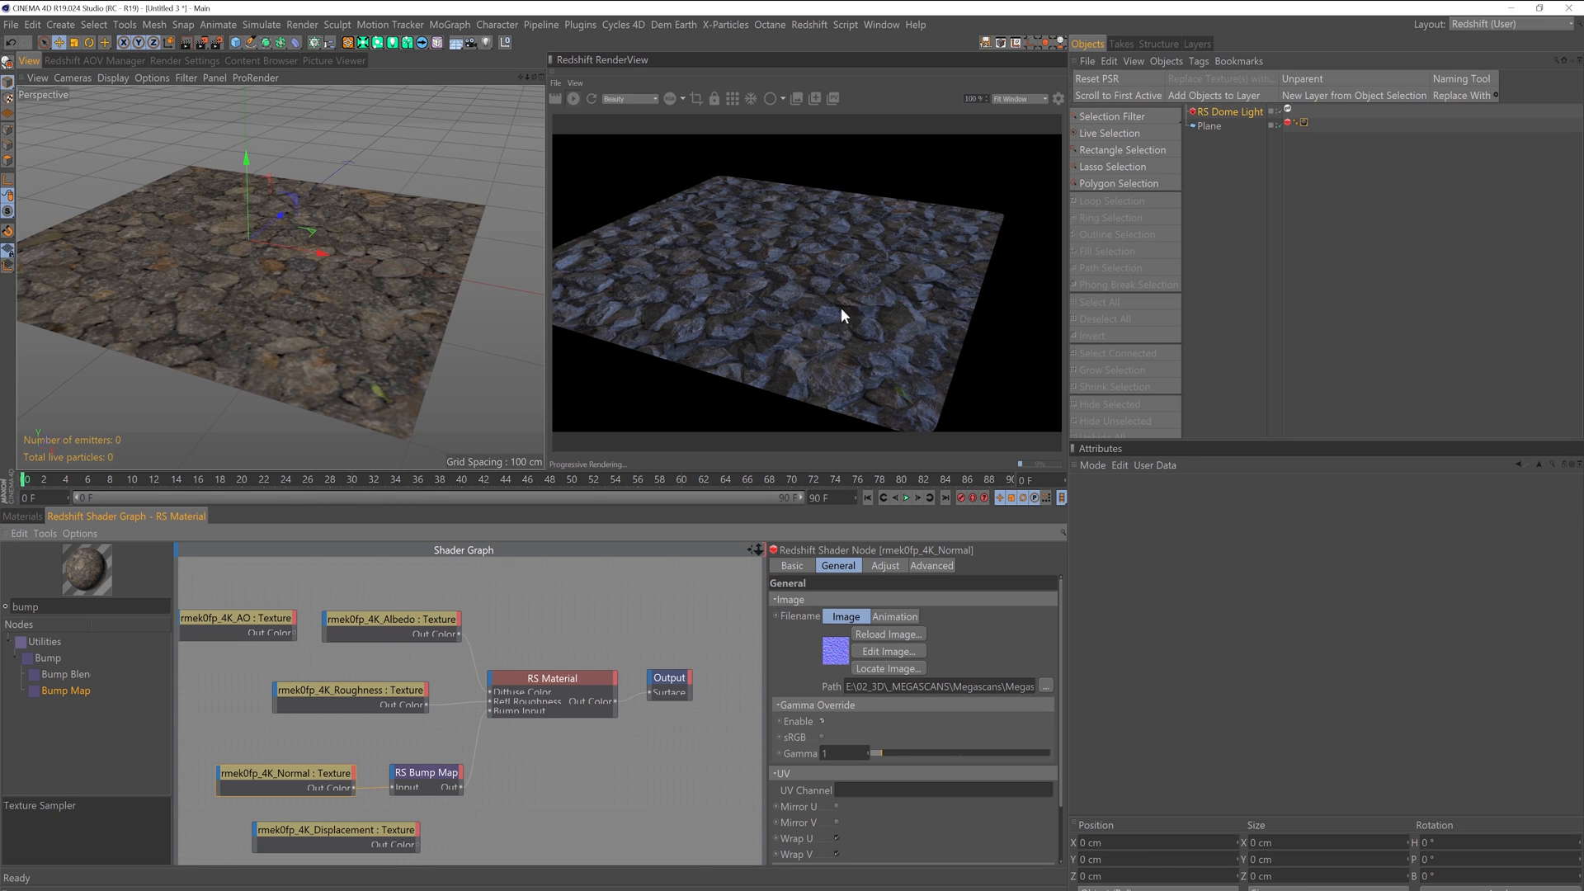
{"action": "mouse_move", "coordinate": [795, 343]}
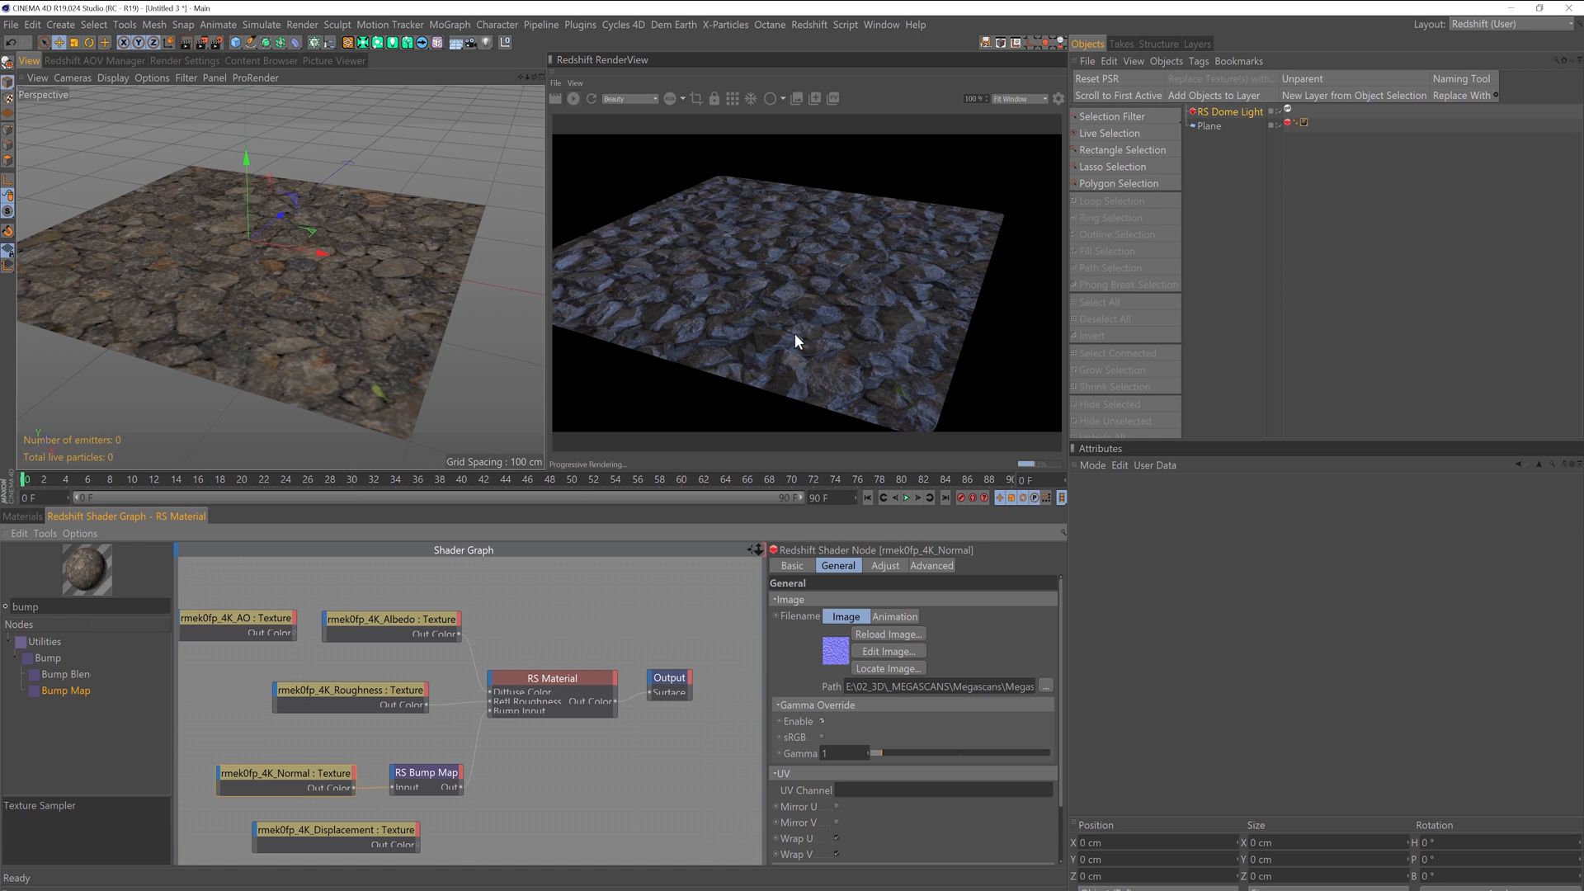
{"action": "mouse_move", "coordinate": [409, 614]}
{"action": "type", "text": "dis"}
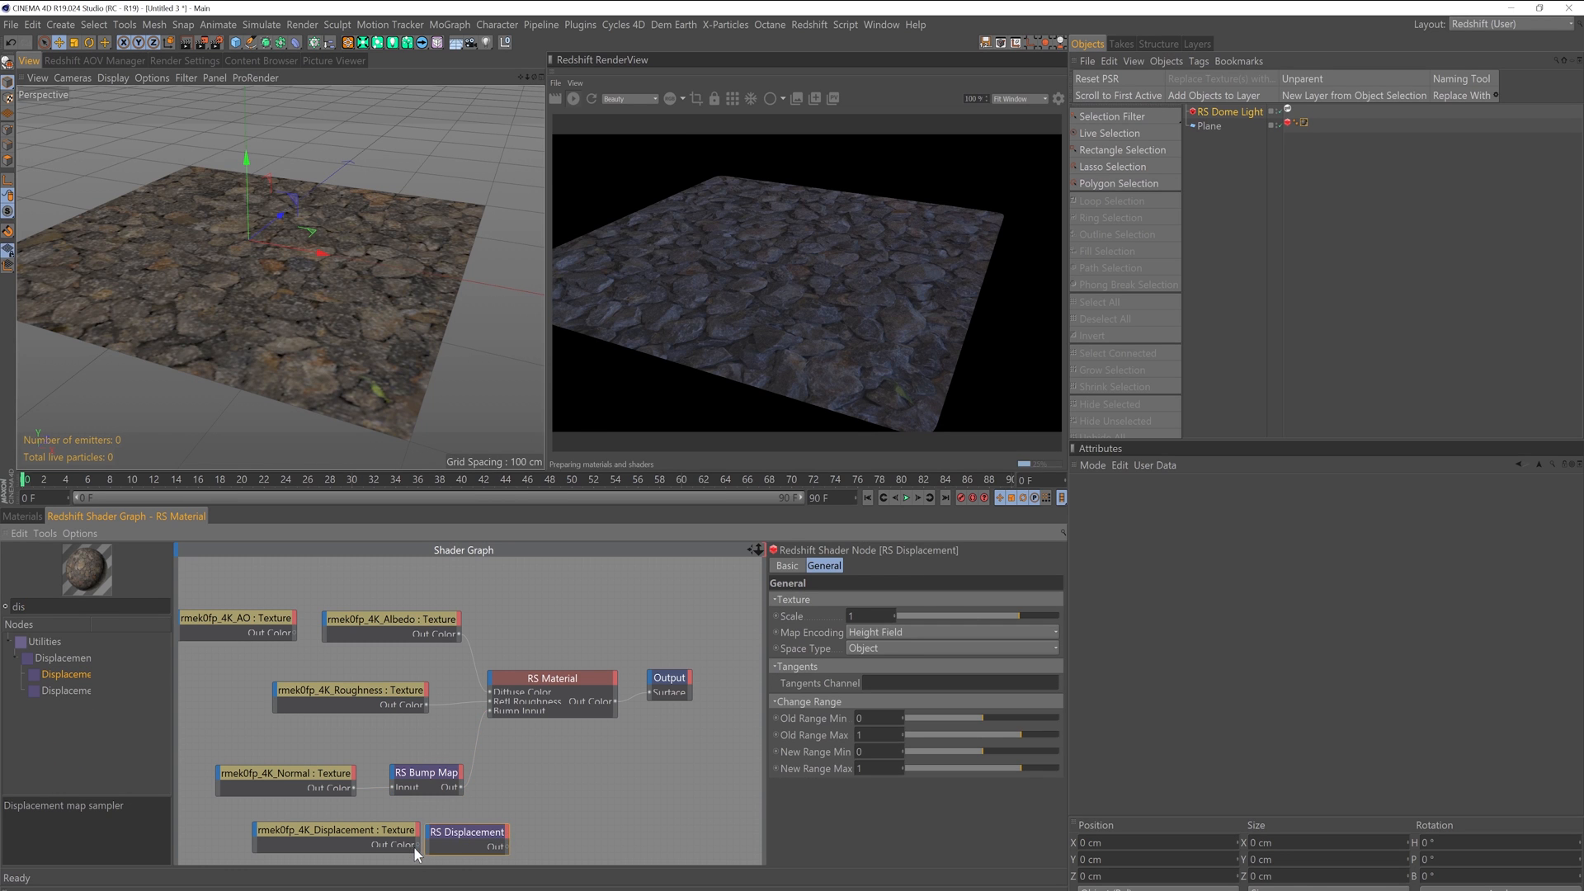
- Connect the Displacement texture to an RS Displacement node feeding the Output's displacement input
{"action": "left_click", "coordinate": [334, 830]}
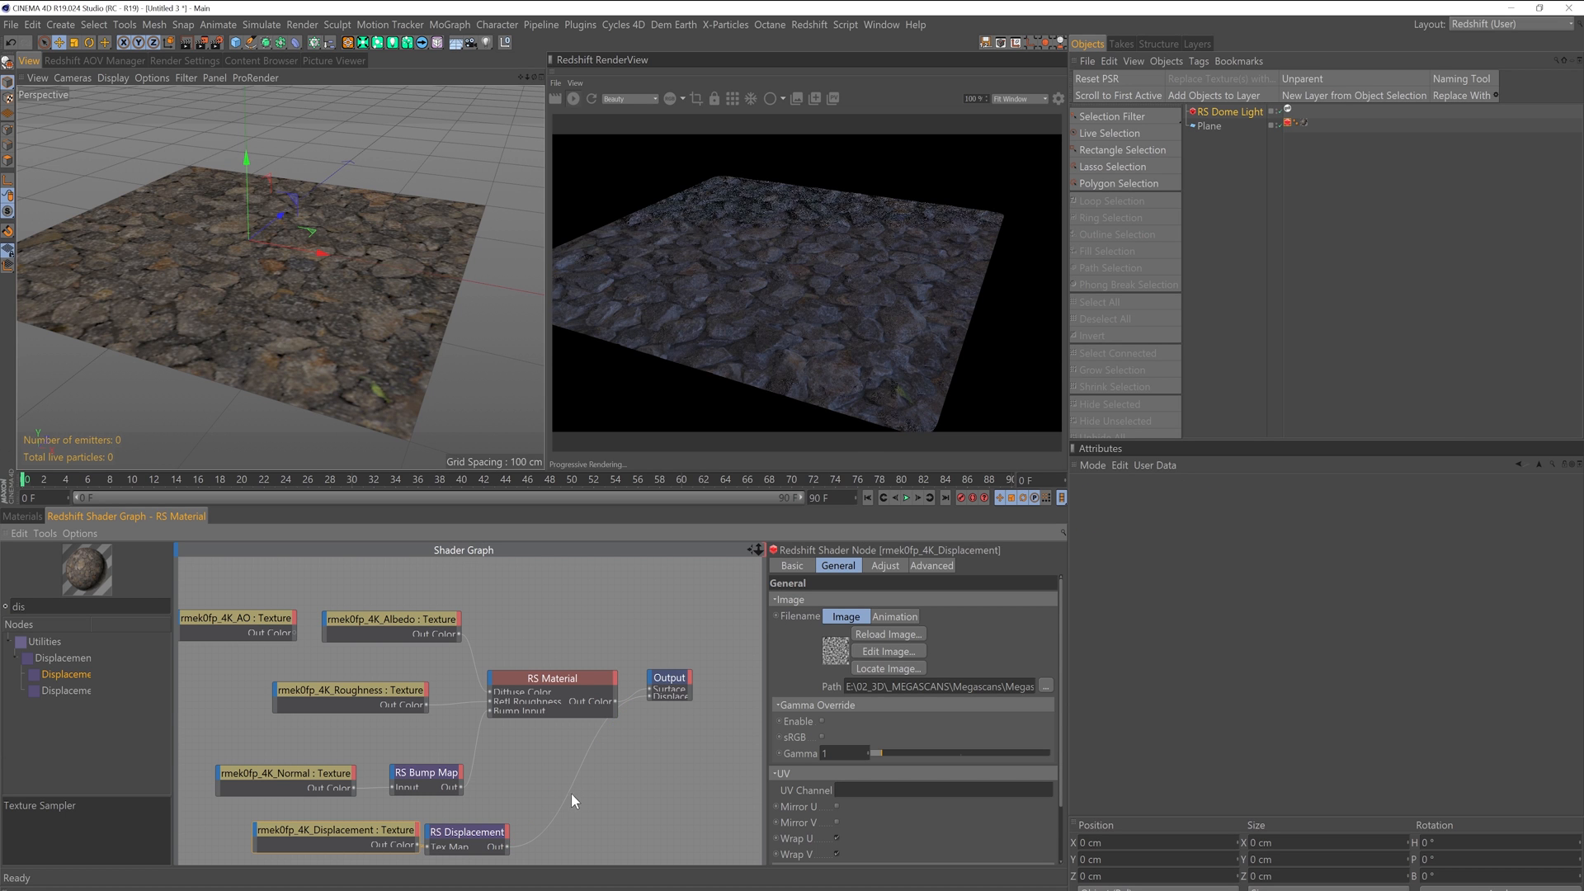
{"action": "left_click", "coordinate": [483, 830]}
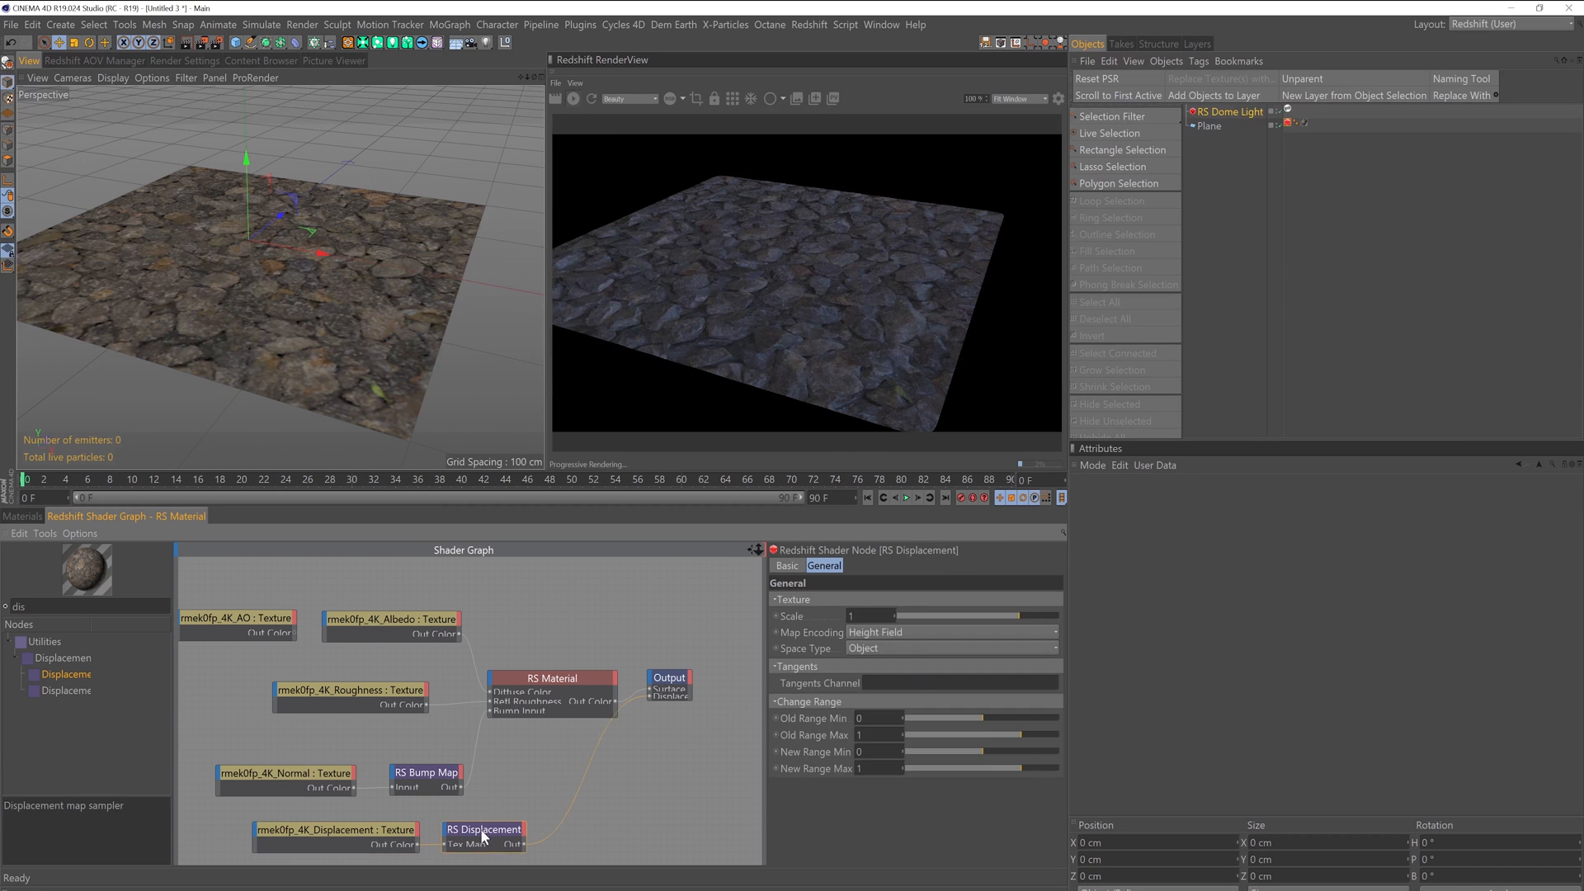
{"action": "left_click", "coordinate": [335, 830]}
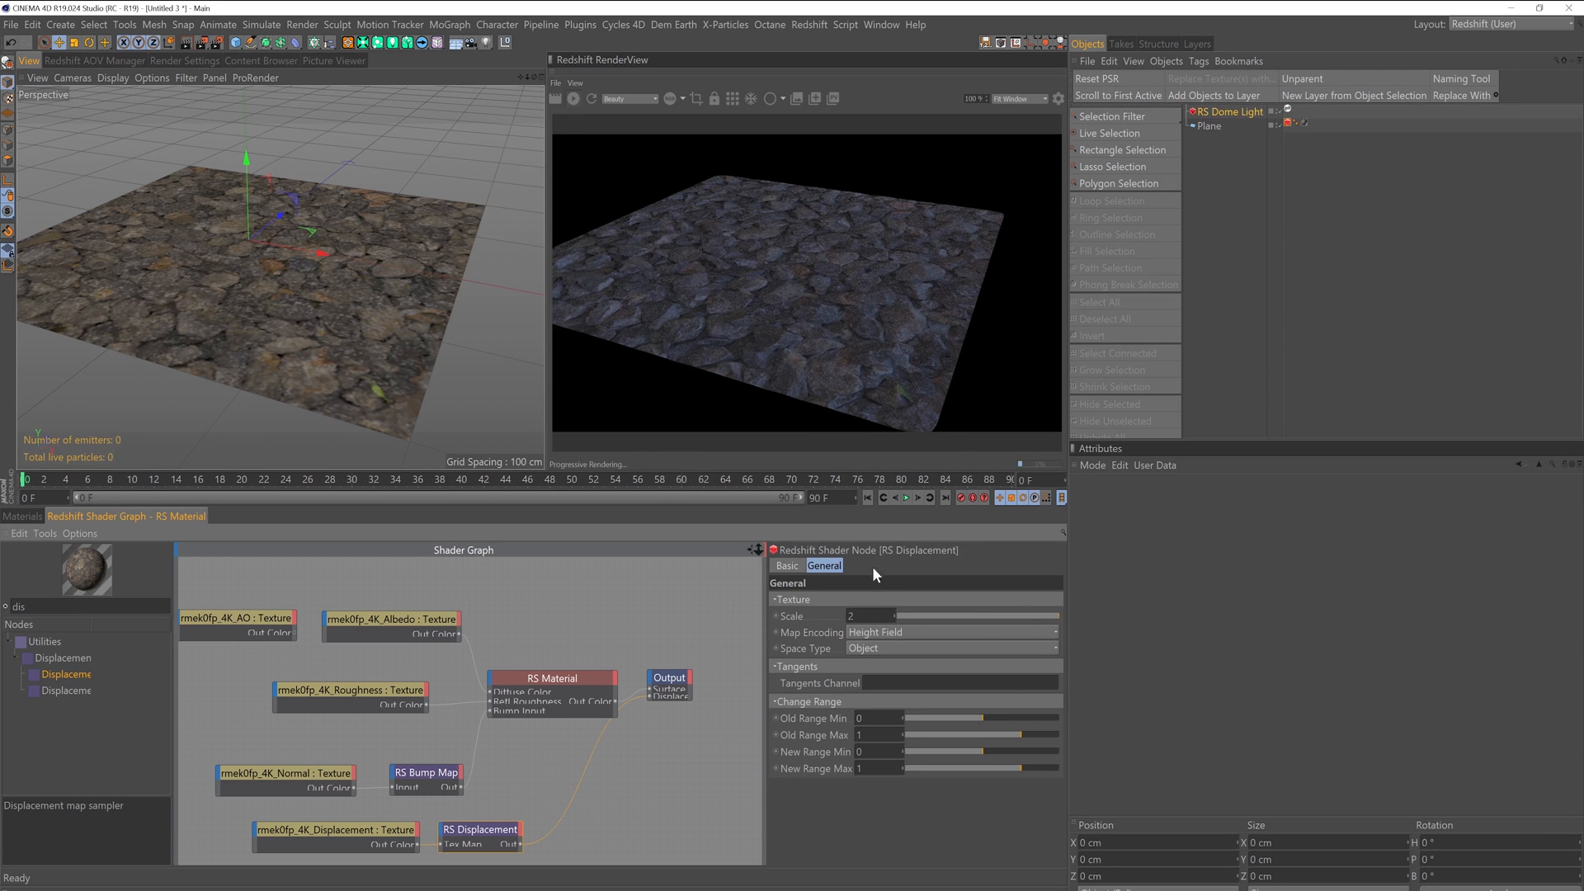
- Try RS Displacement scale values of 20 and 500, then set it back to 1
{"action": "type", "text": "20"}
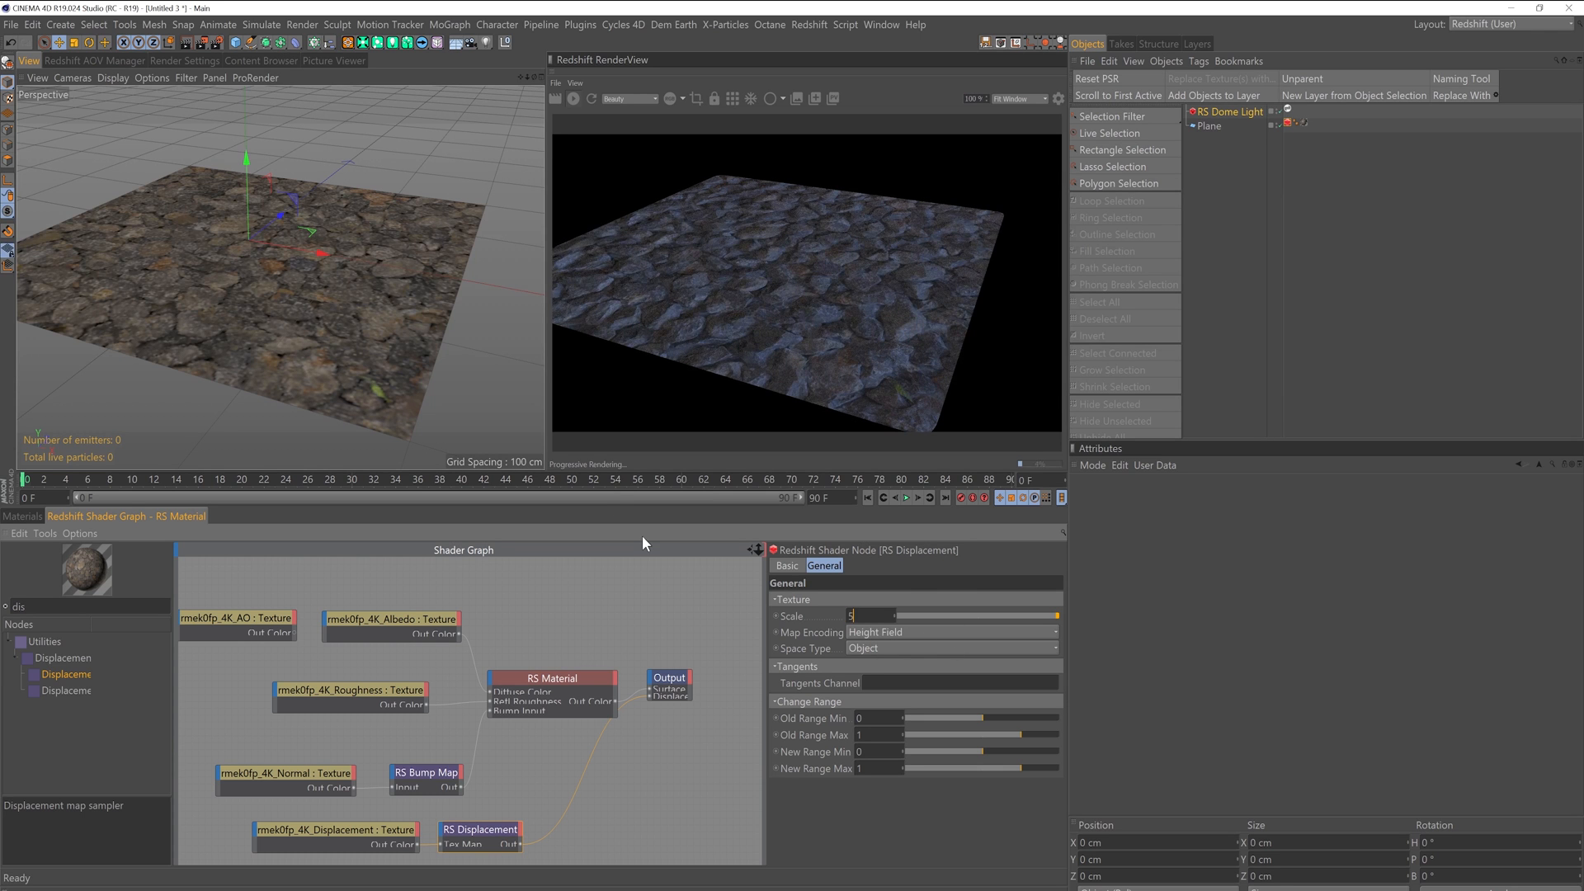
{"action": "type", "text": "500"}
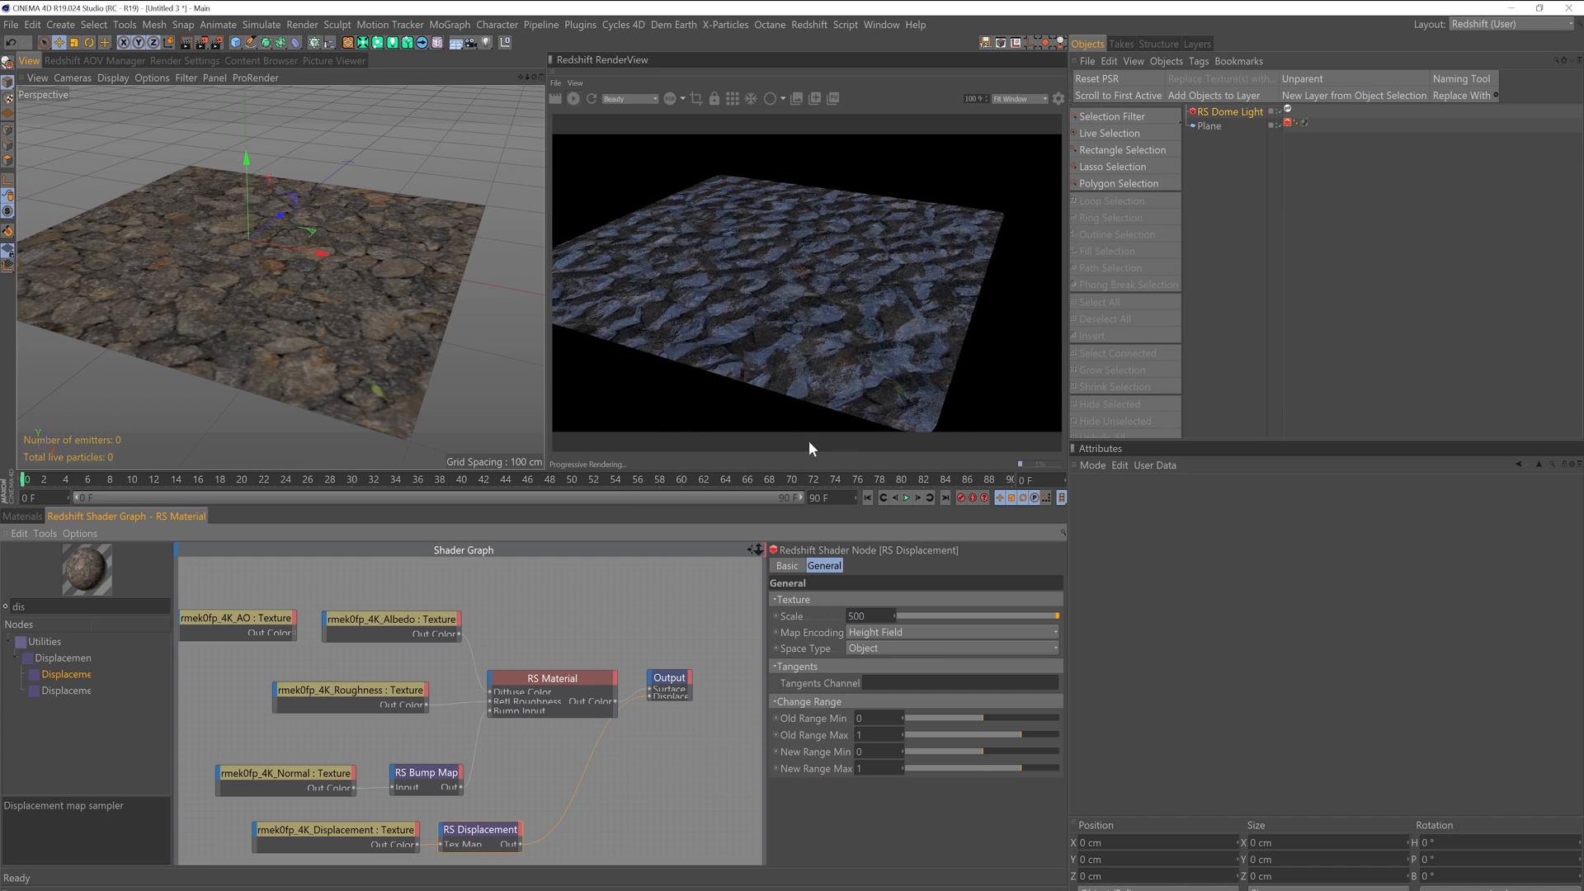
{"action": "mouse_move", "coordinate": [853, 530]}
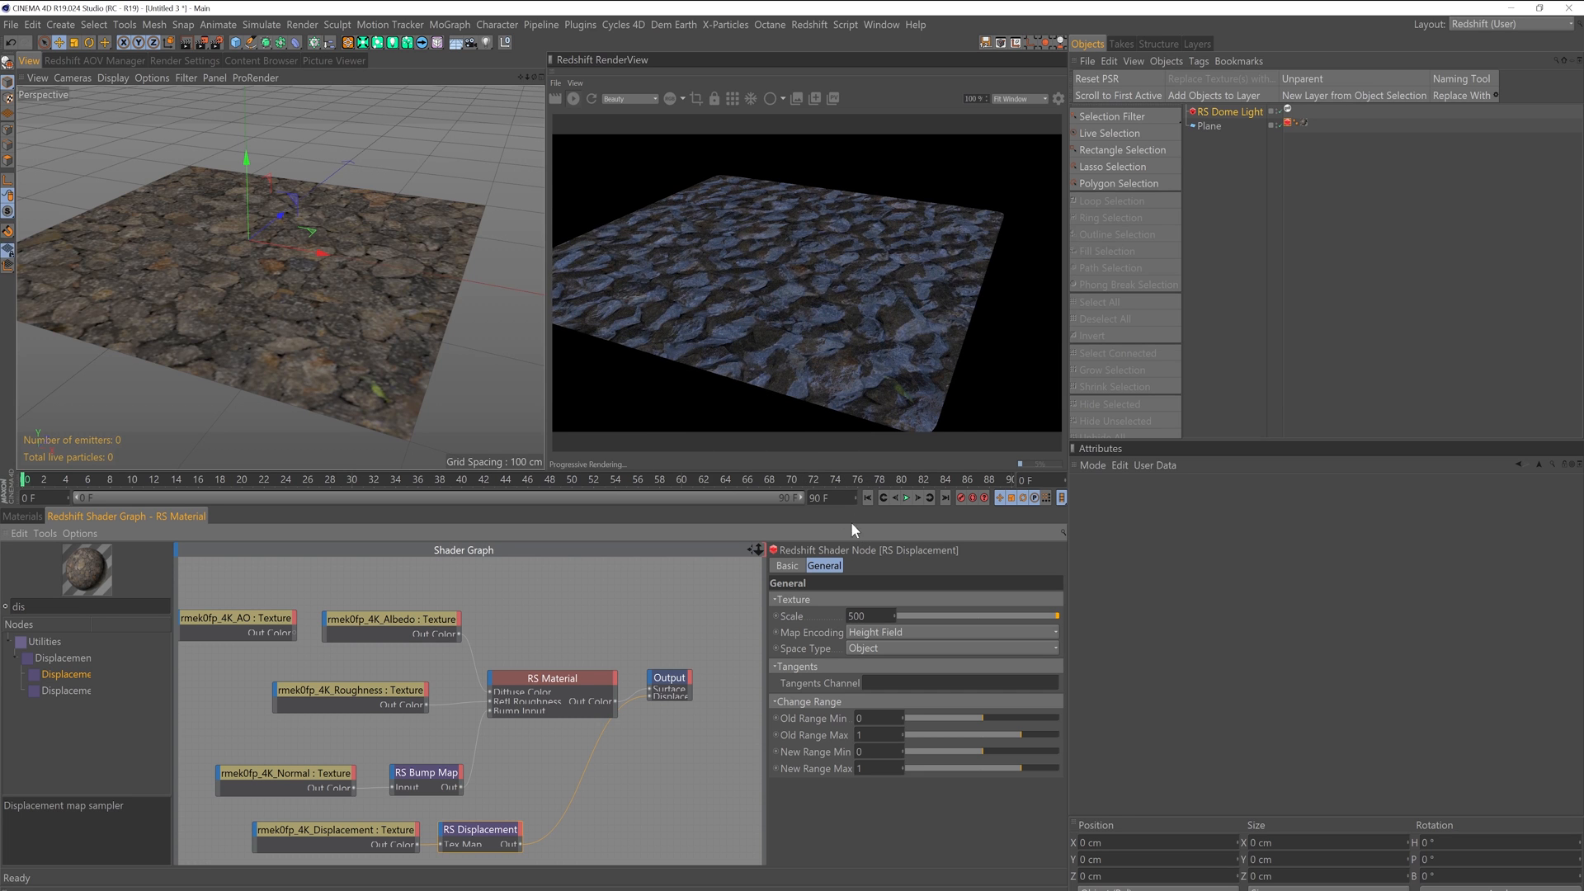
{"action": "mouse_move", "coordinate": [855, 532]}
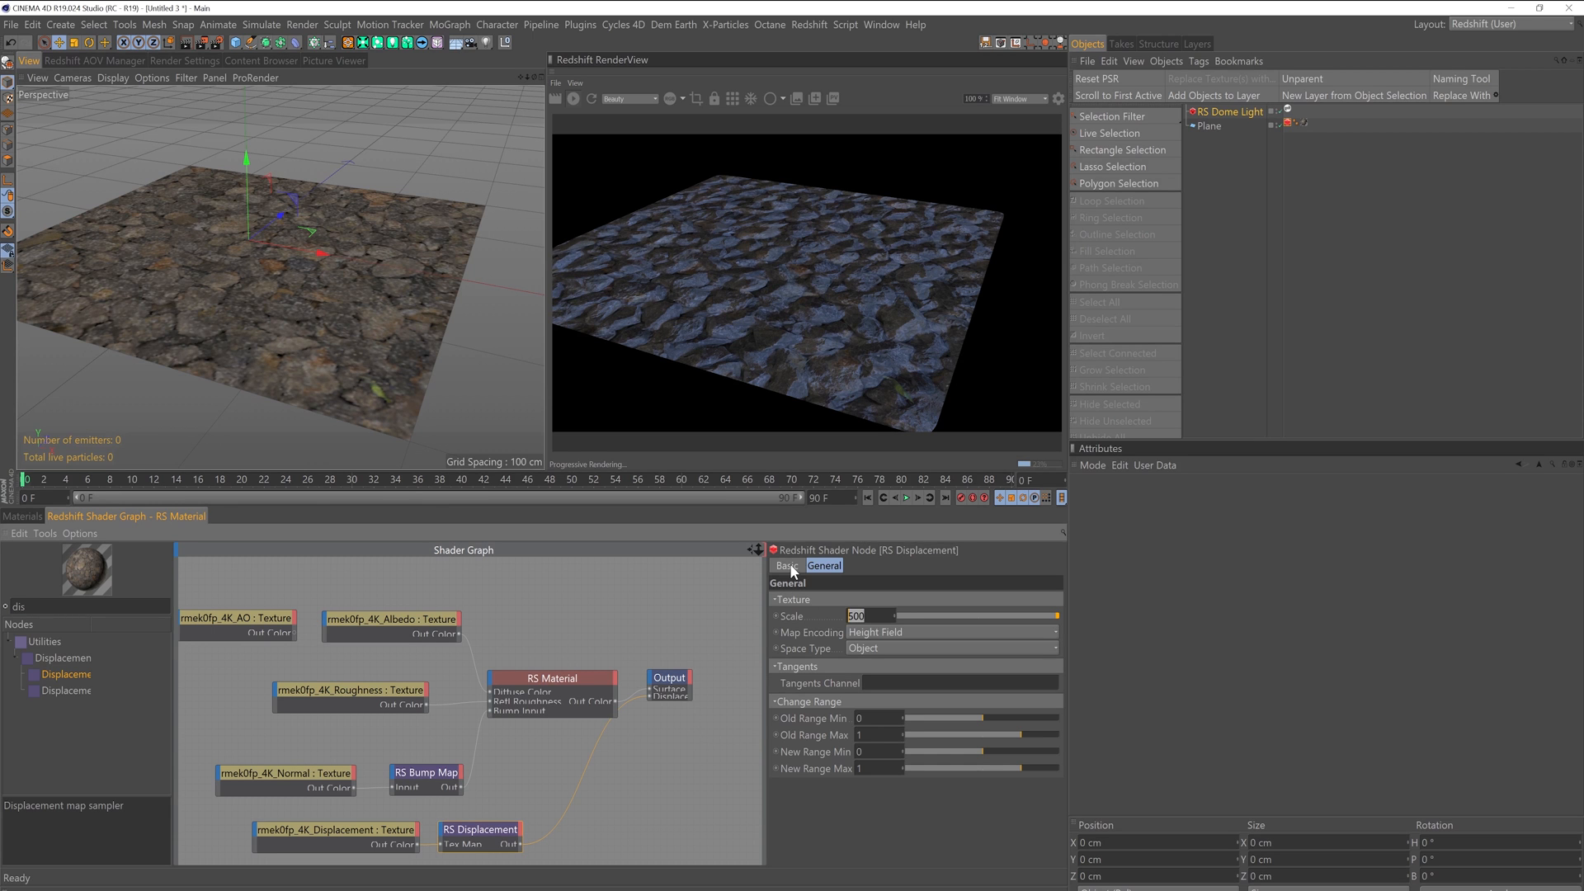
{"action": "type", "text": "1"}
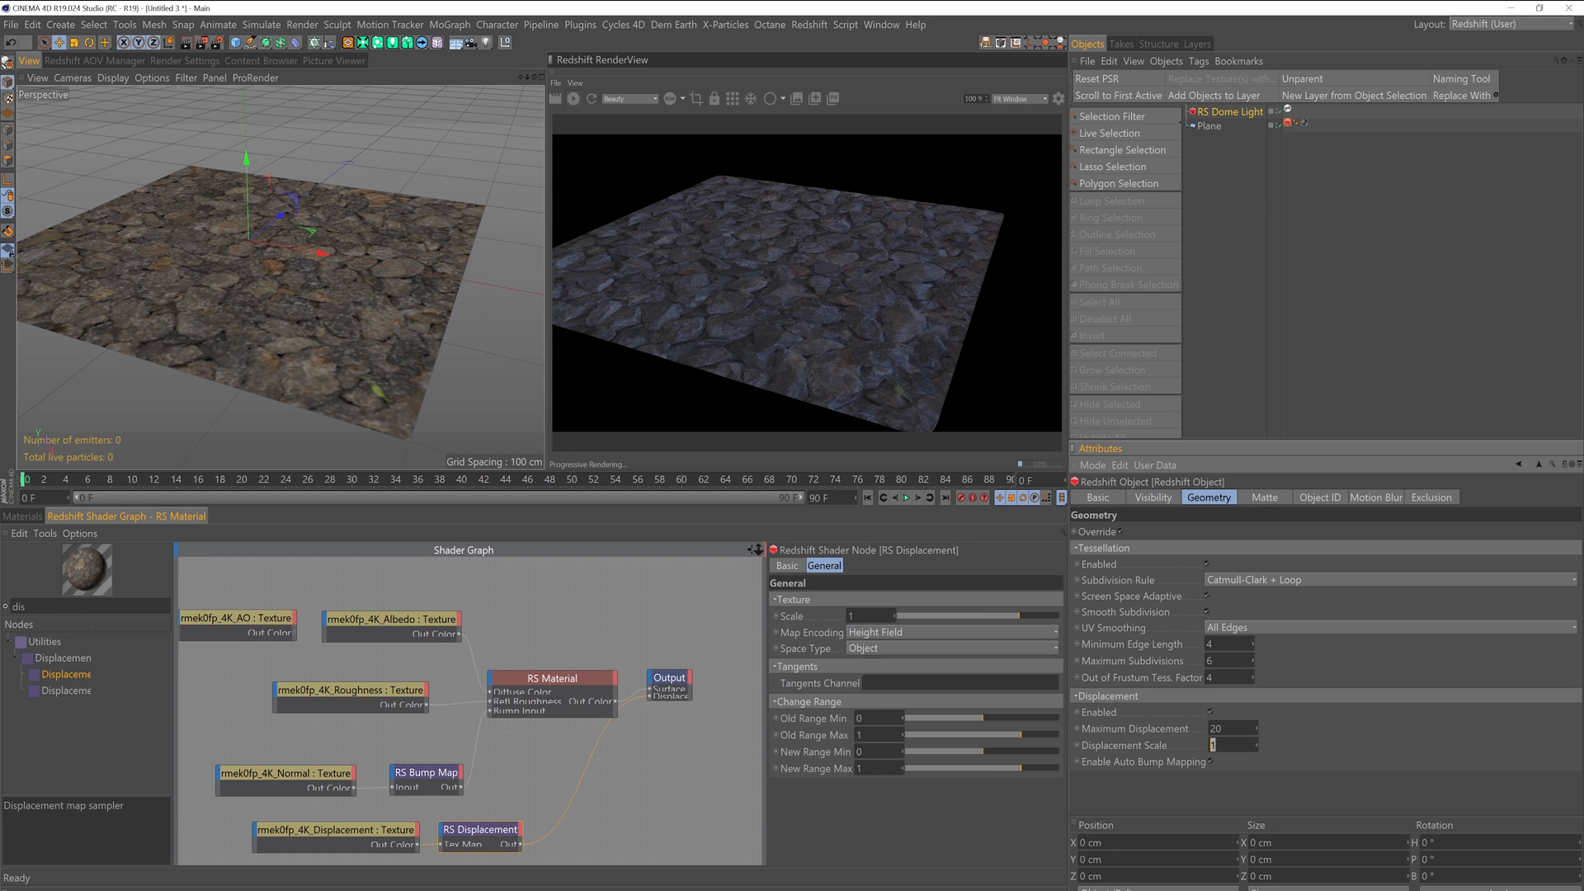
- In the Redshift Object tag, set Maximum Displacement 35 and Displacement Scale 25
{"action": "type", "text": "20"}
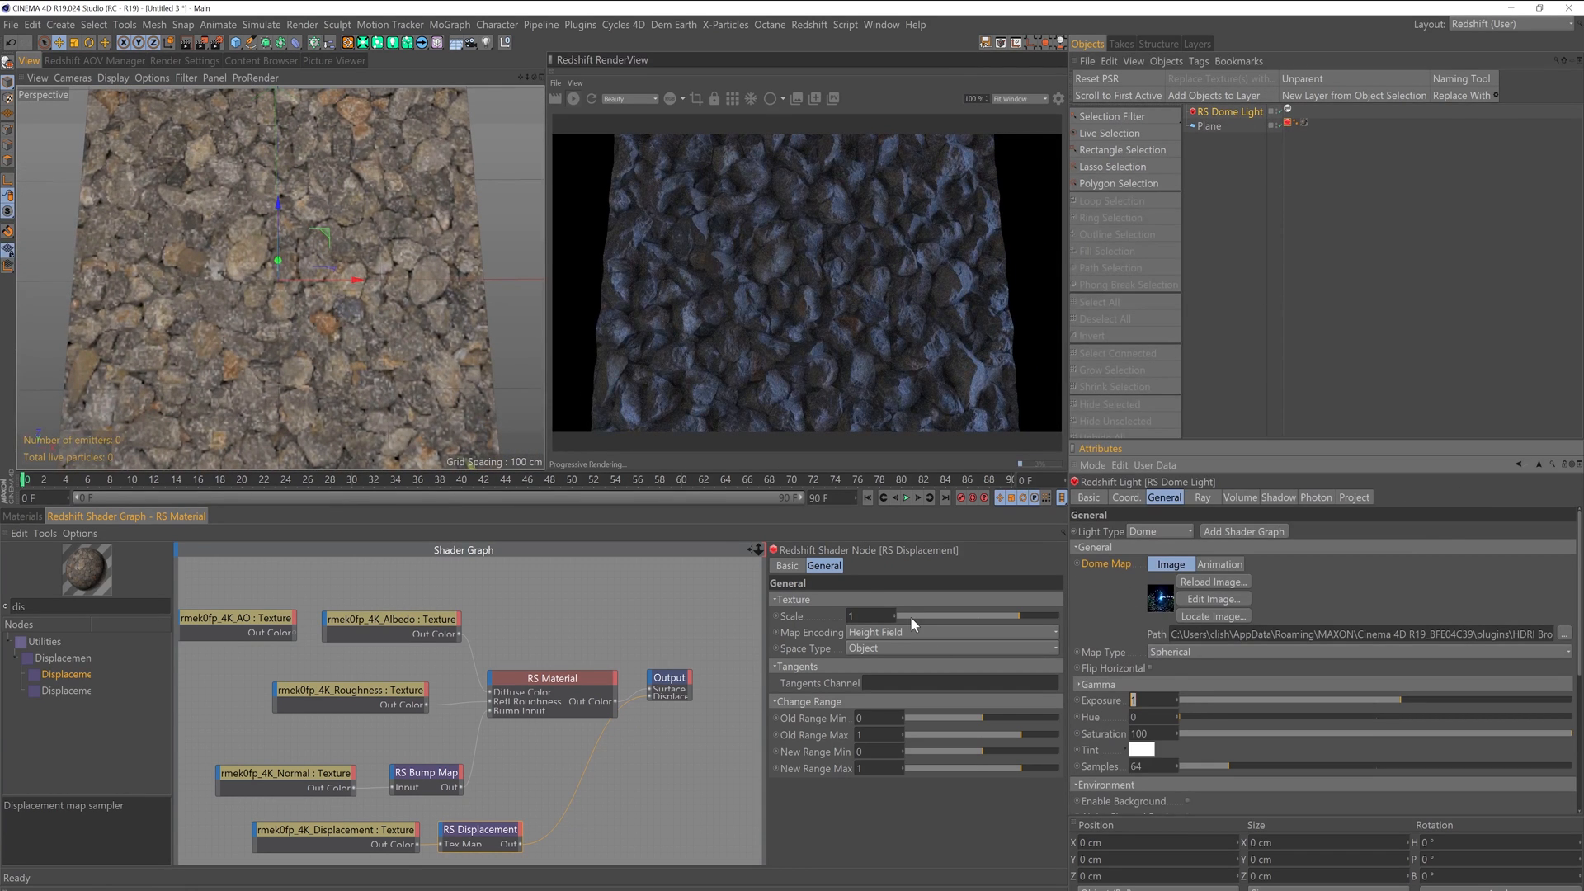
{"action": "type", "text": "20"}
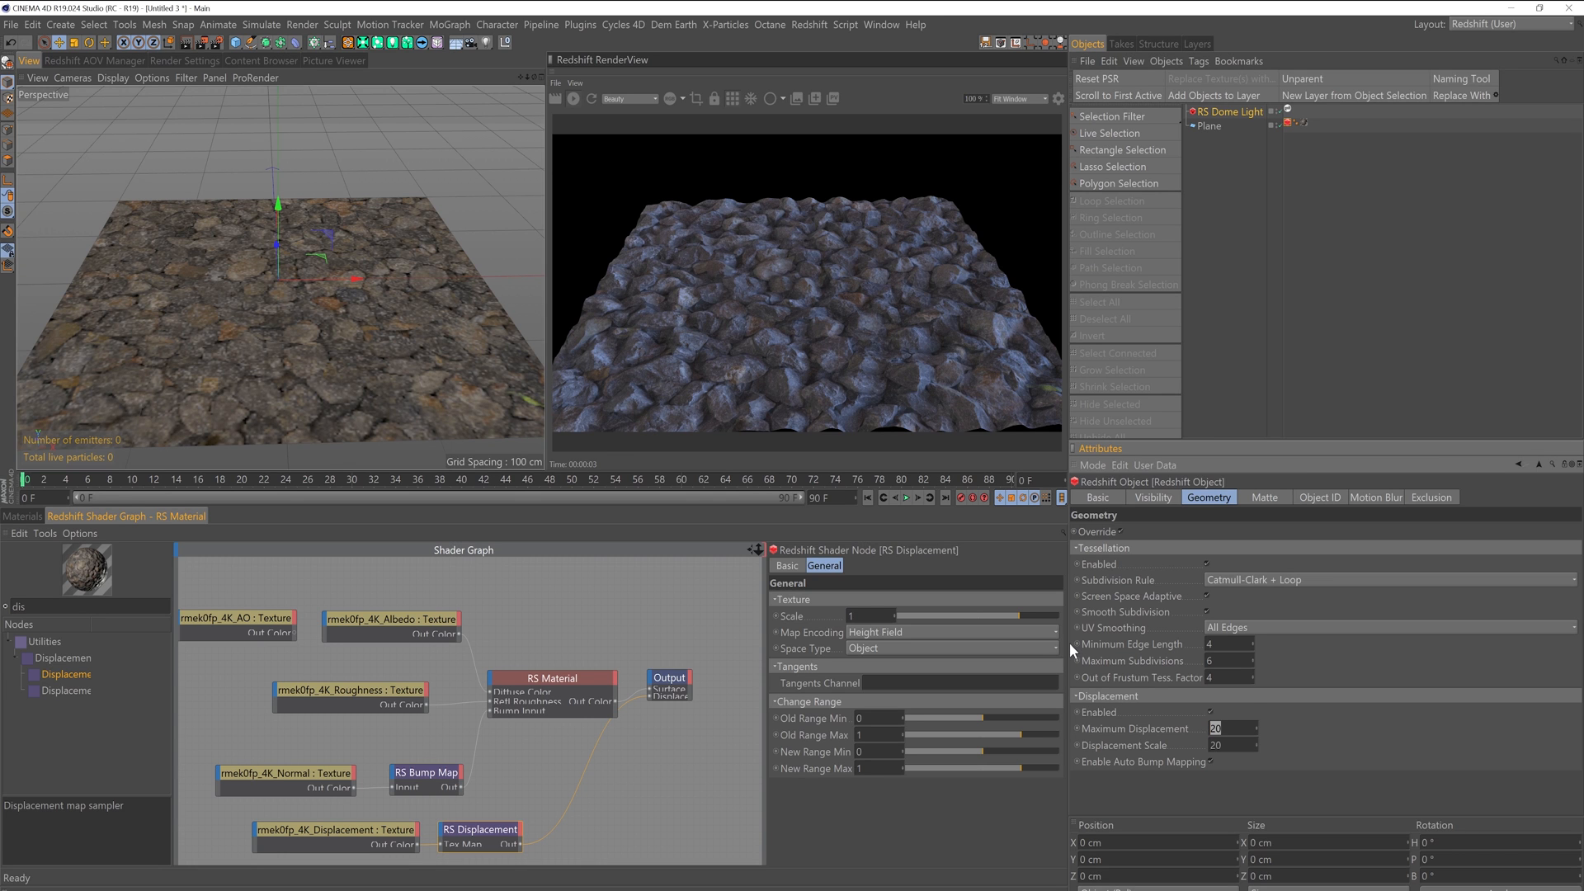
{"action": "type", "text": "35"}
{"action": "left_click", "coordinate": [1231, 744]}
{"action": "type", "text": "25"}
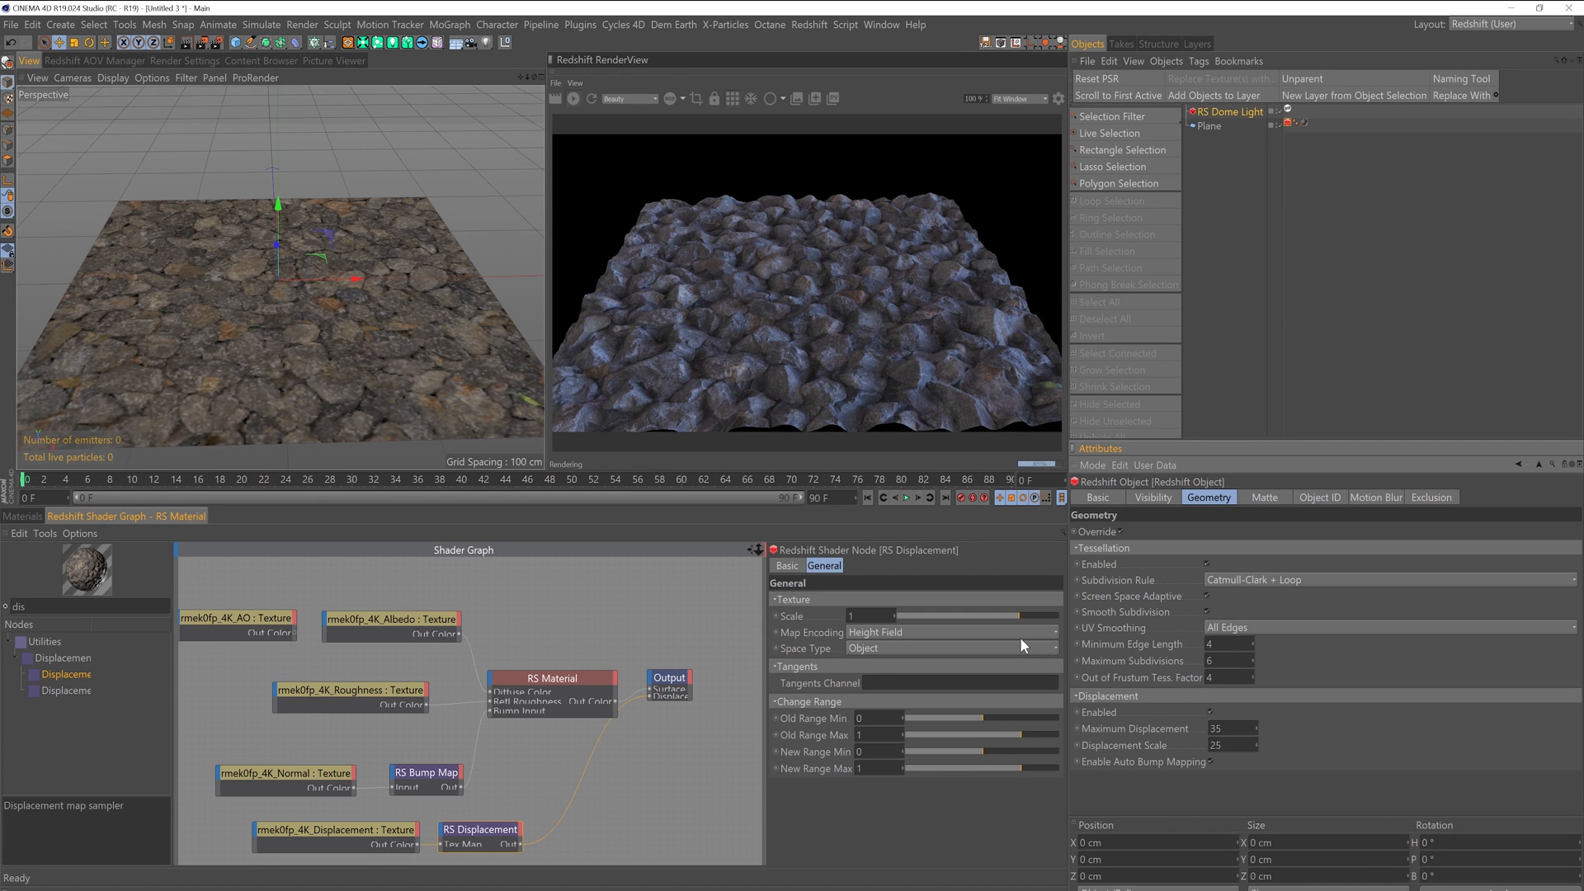
{"action": "mouse_move", "coordinate": [361, 376]}
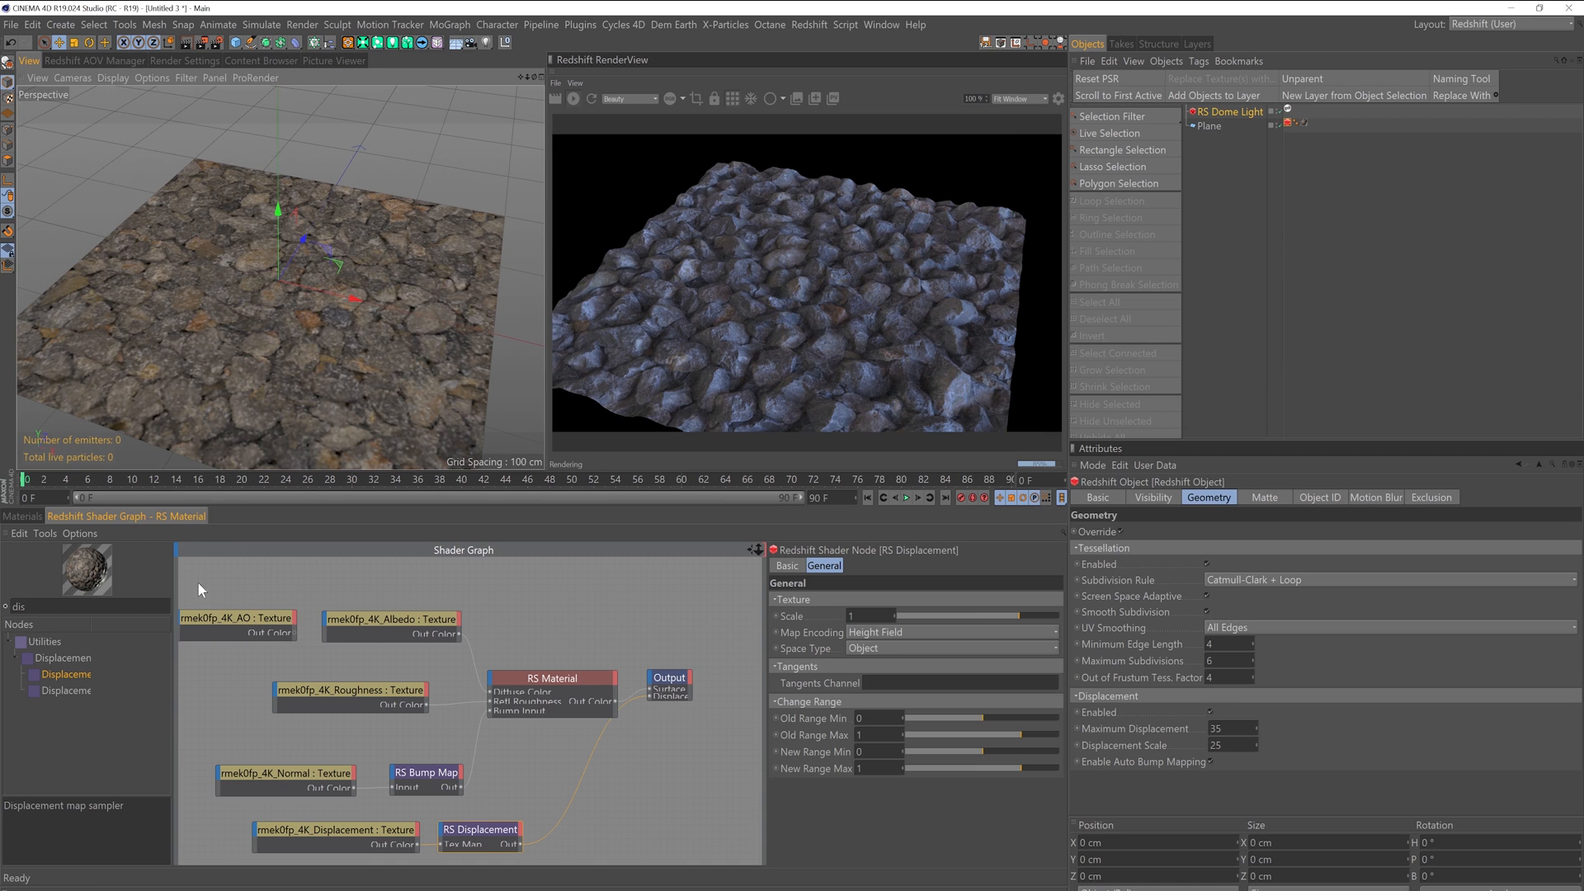
- Move the AO texture below the Albedo texture and wire its Out Color into Albedo's Color Multiplier
{"action": "left_click", "coordinate": [392, 619]}
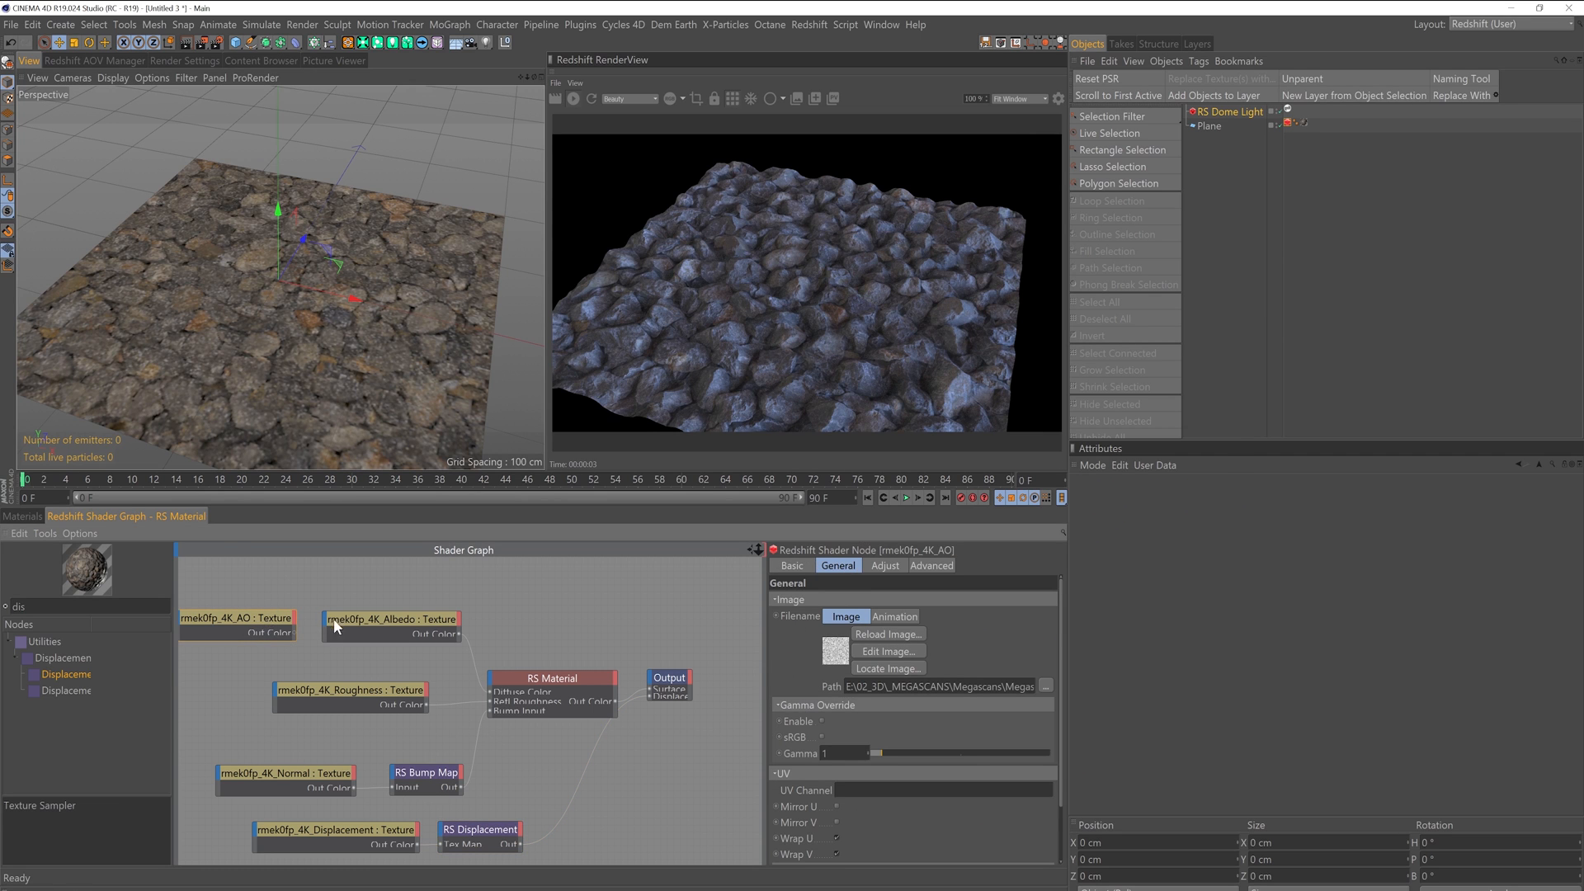
{"action": "mouse_move", "coordinate": [294, 632]}
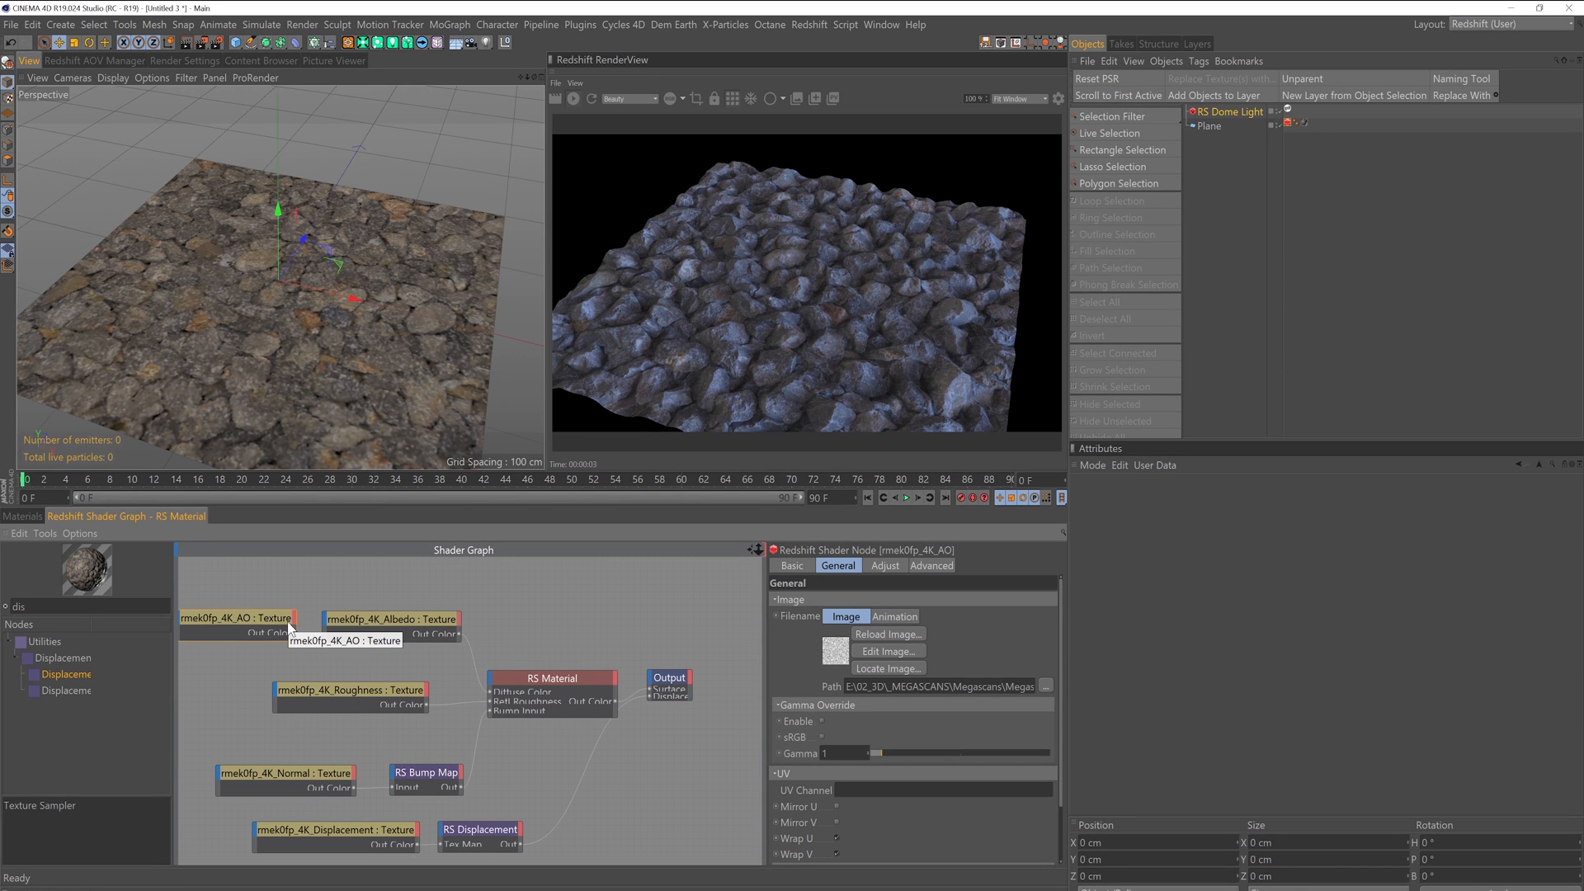
{"action": "mouse_move", "coordinate": [267, 627]}
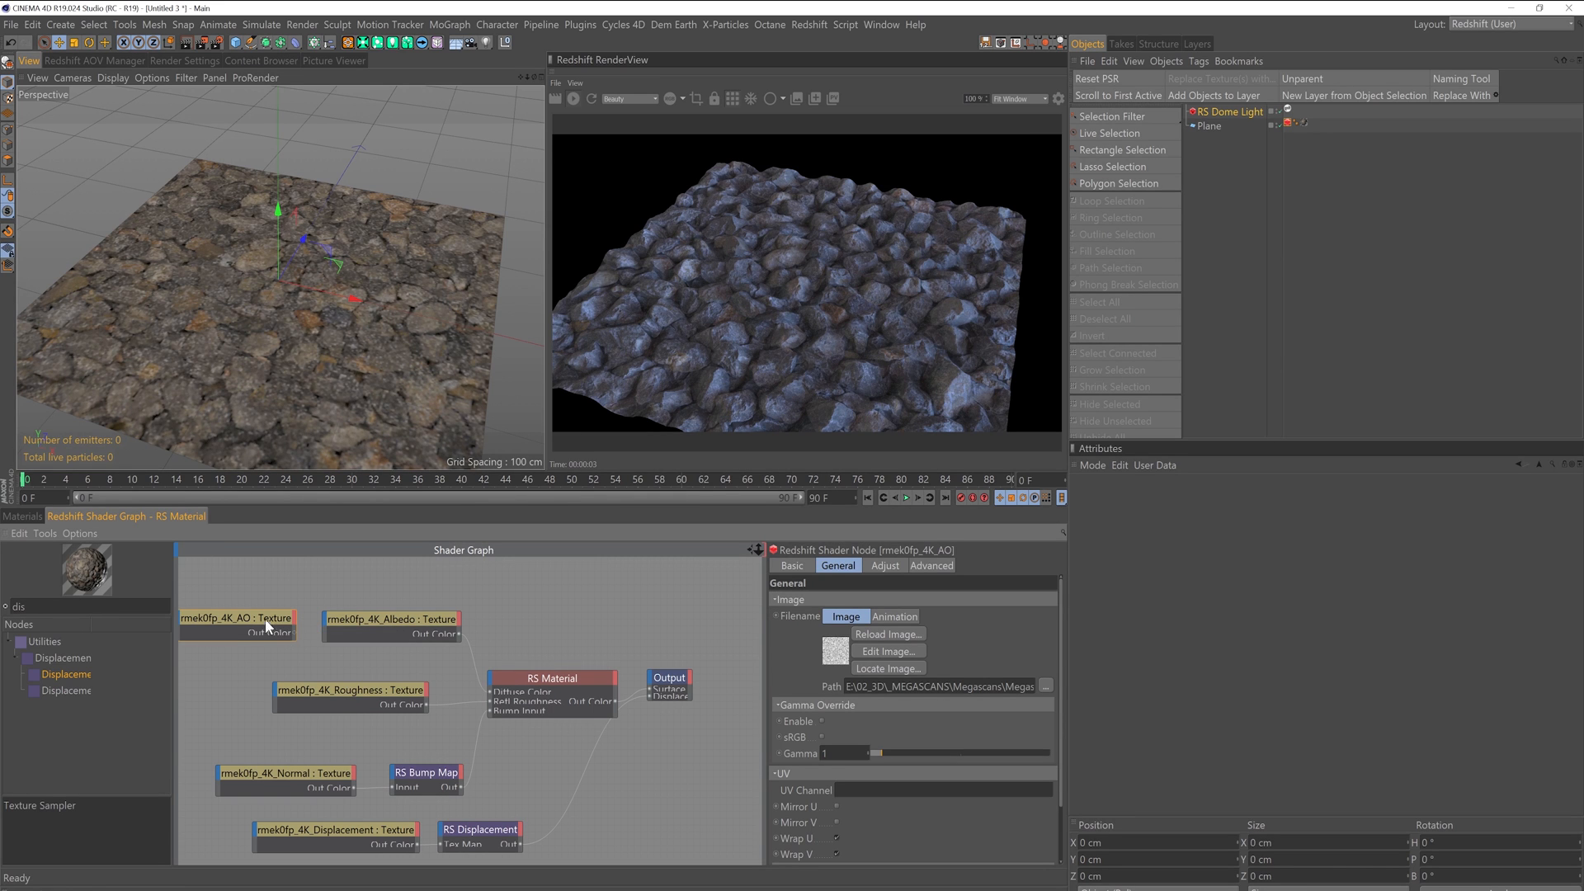
{"action": "left_click_drag", "start_coordinate": [237, 619], "coordinate": [292, 638]}
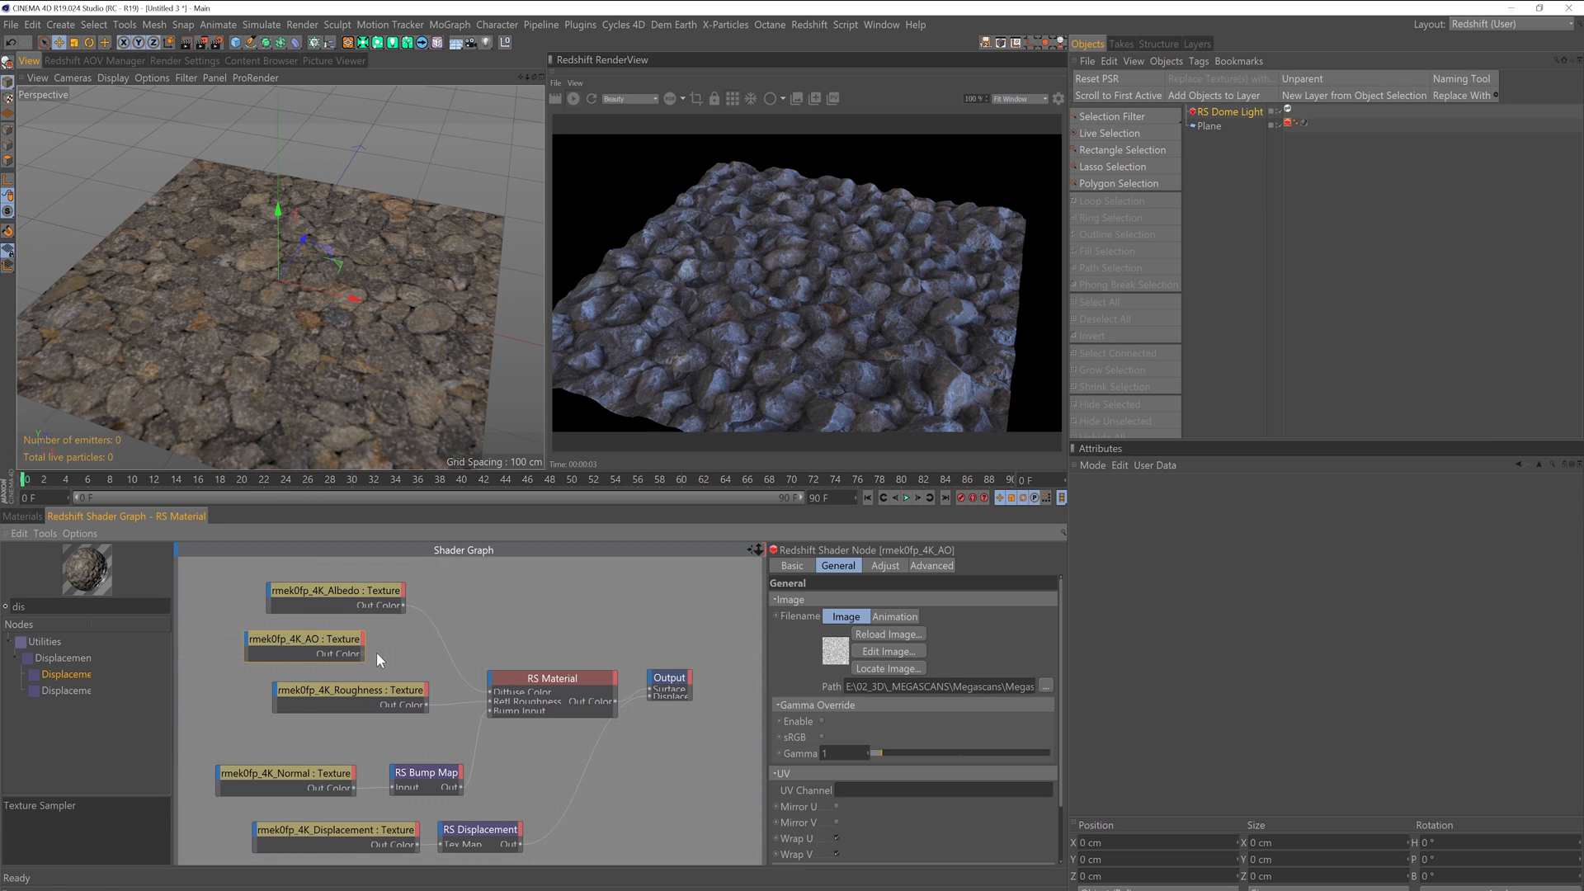
{"action": "mouse_move", "coordinate": [375, 655]}
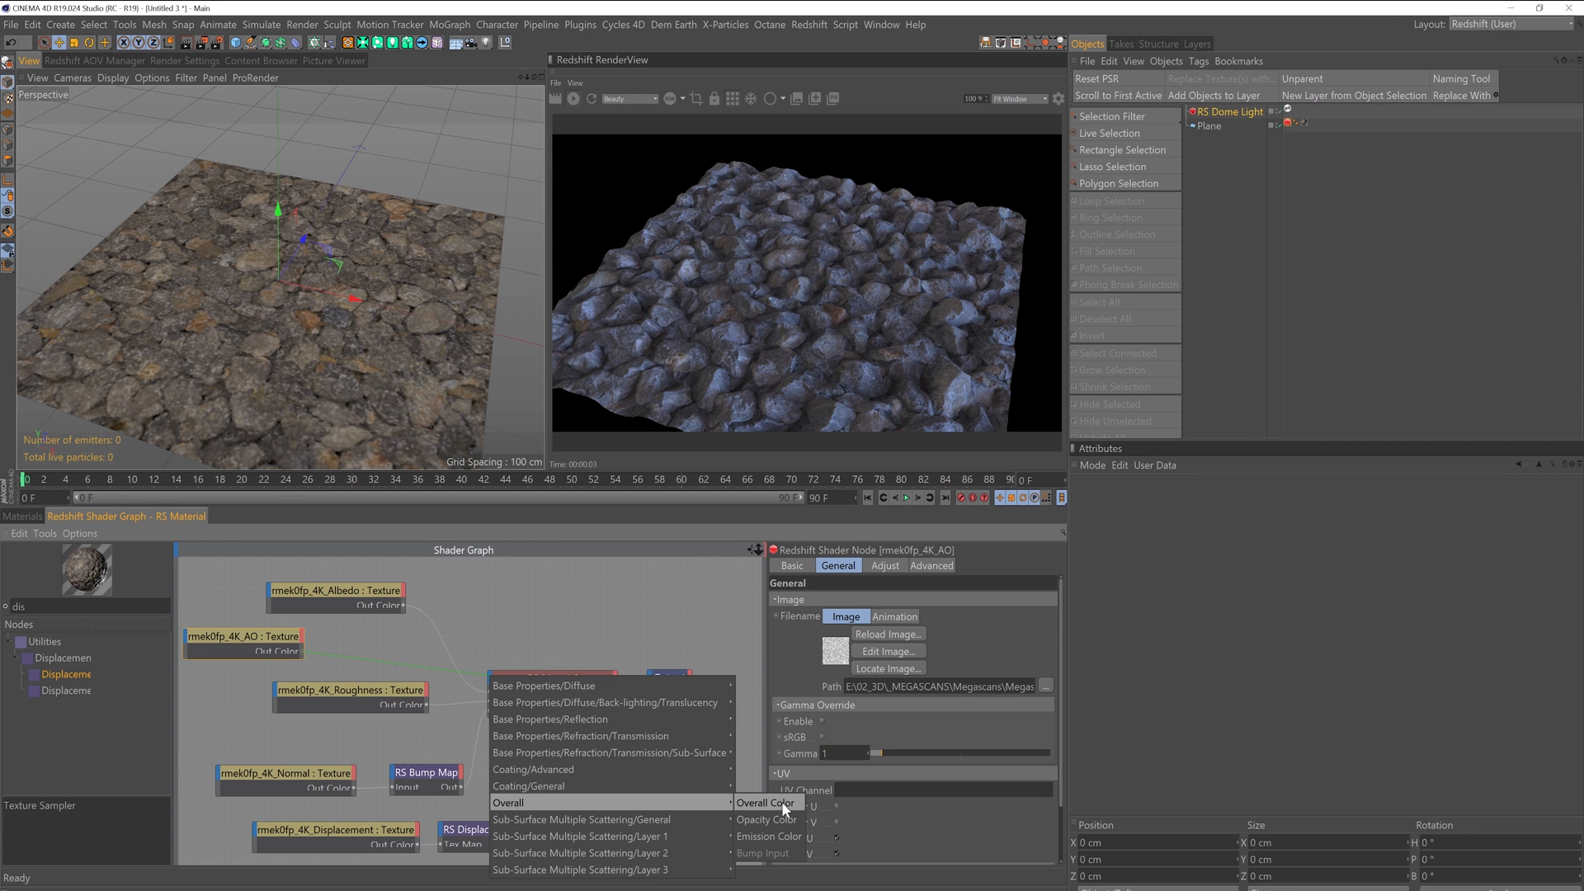
{"action": "left_click", "coordinate": [767, 802]}
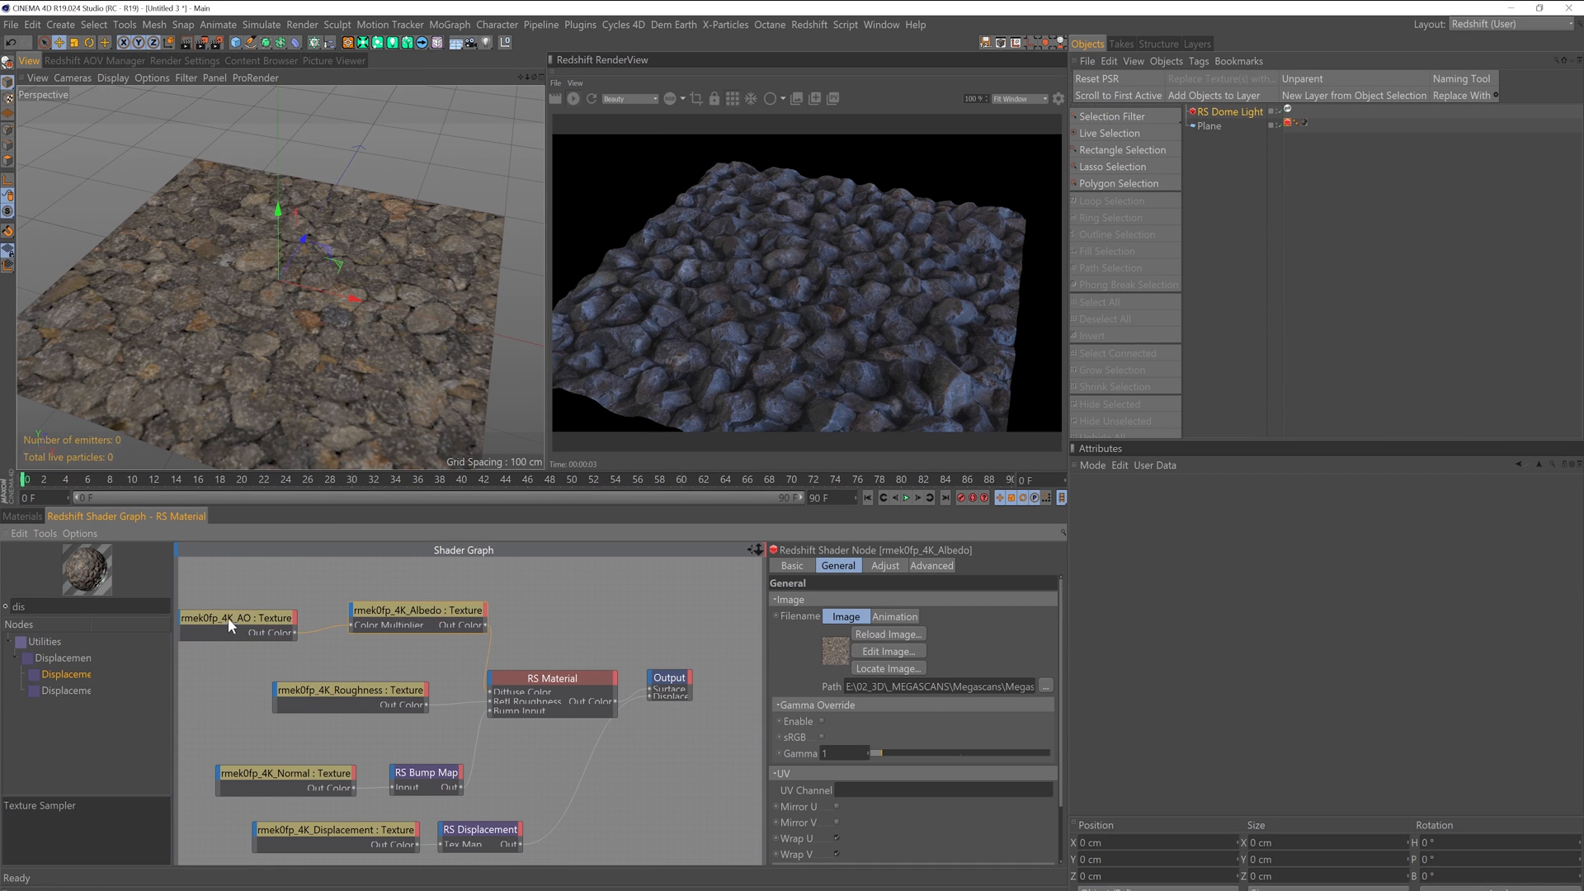
{"action": "left_click", "coordinate": [238, 617]}
{"action": "type", "text": "ramp"}
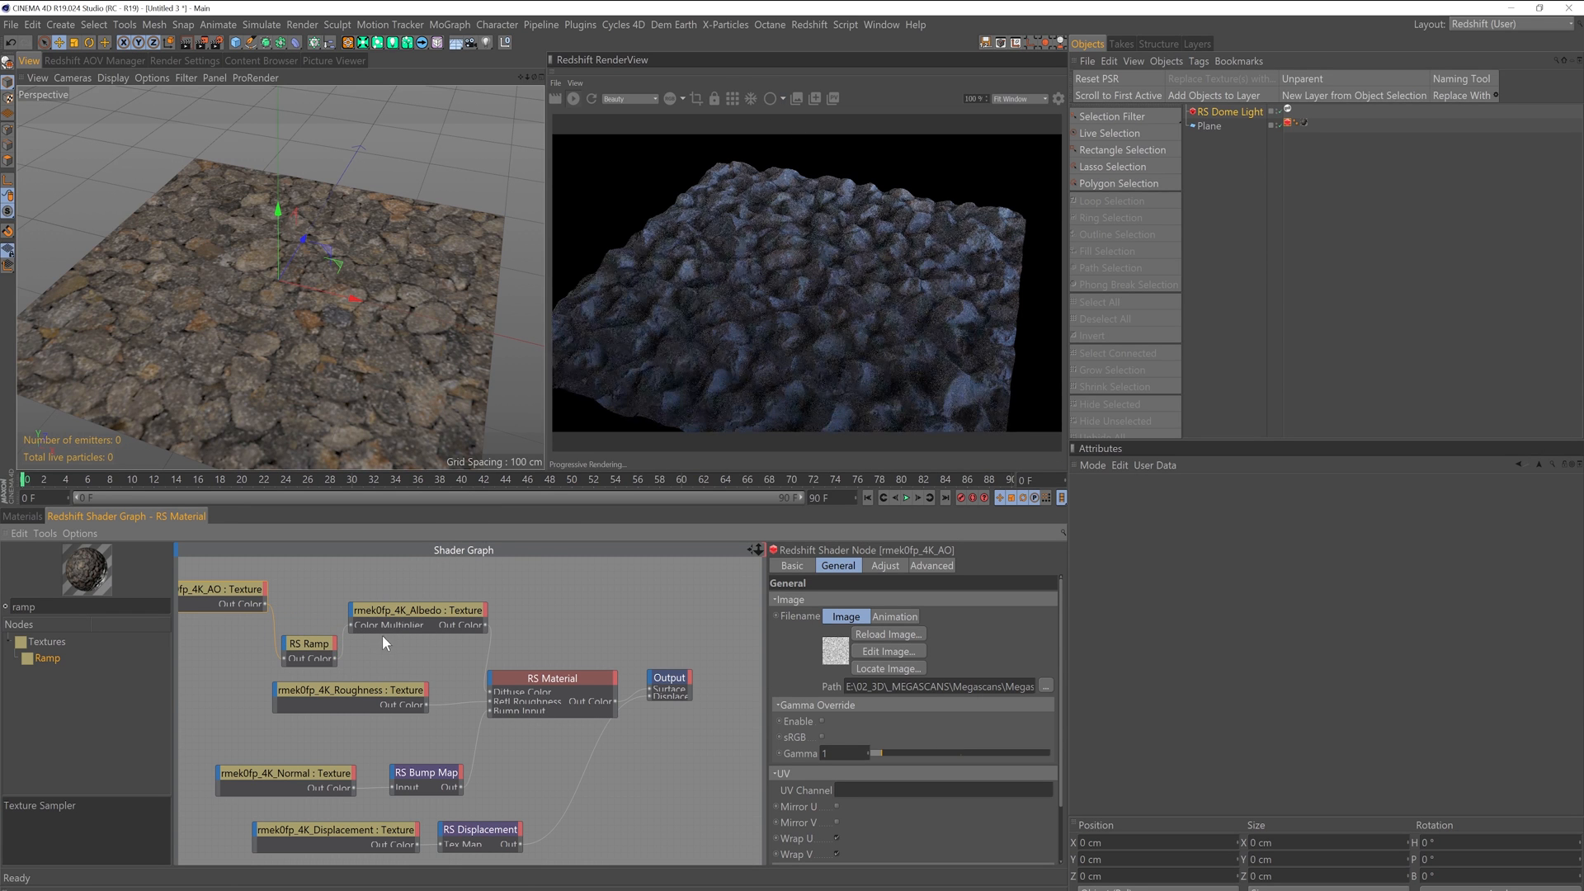
- Set the new RS Ramp node's Source to Alt so the AO map drives the Albedo colour
{"action": "left_click", "coordinate": [308, 642]}
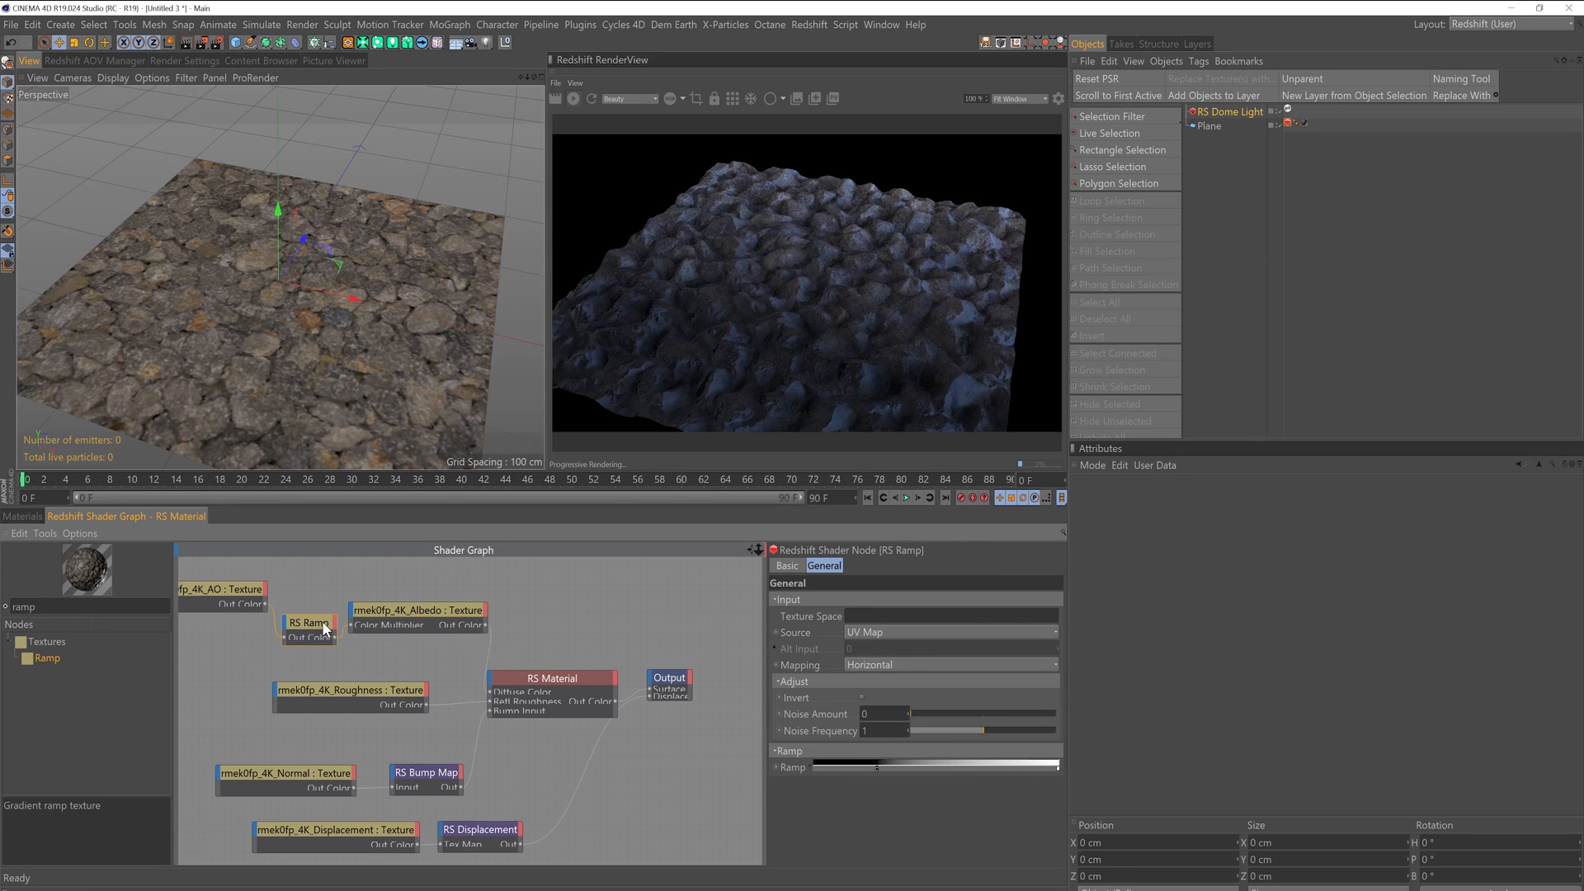
{"action": "left_click", "coordinate": [950, 632]}
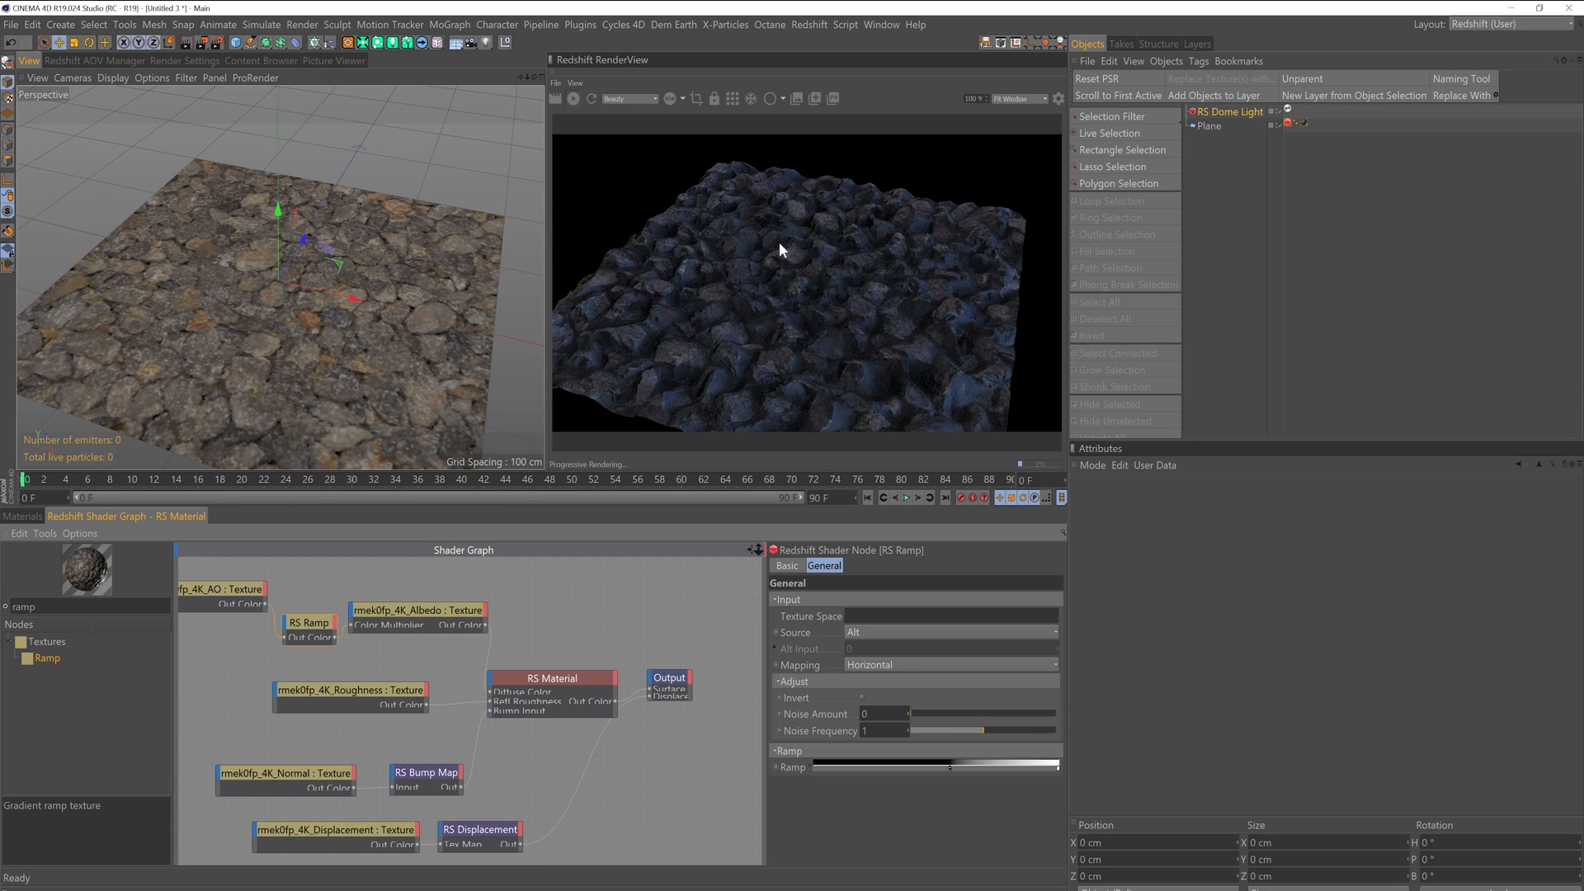
{"action": "mouse_move", "coordinate": [703, 317]}
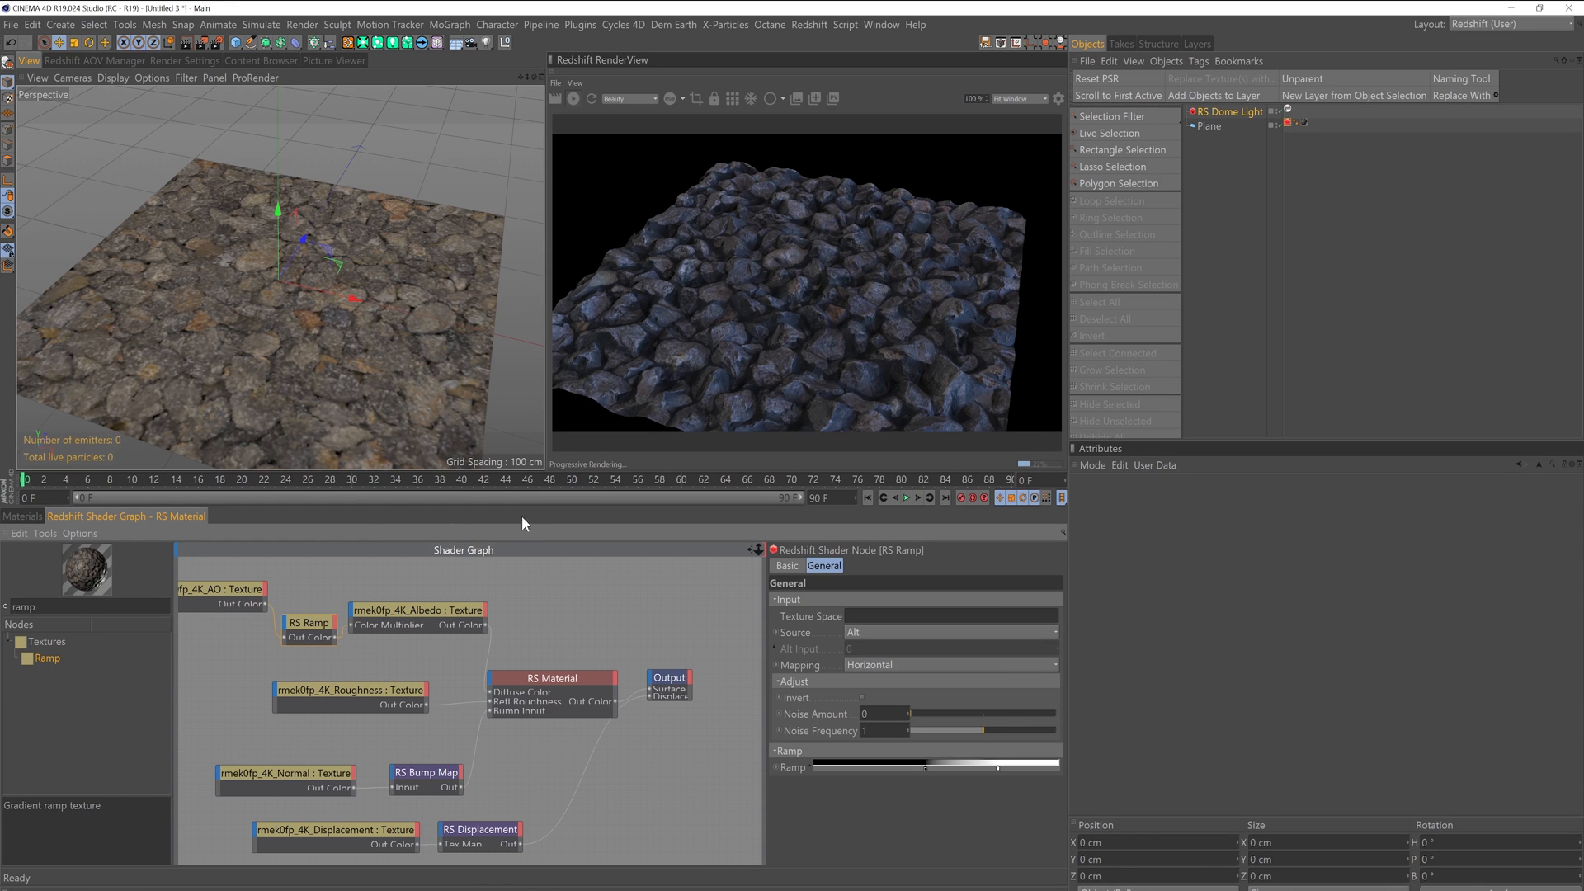
{"action": "mouse_move", "coordinate": [523, 678]}
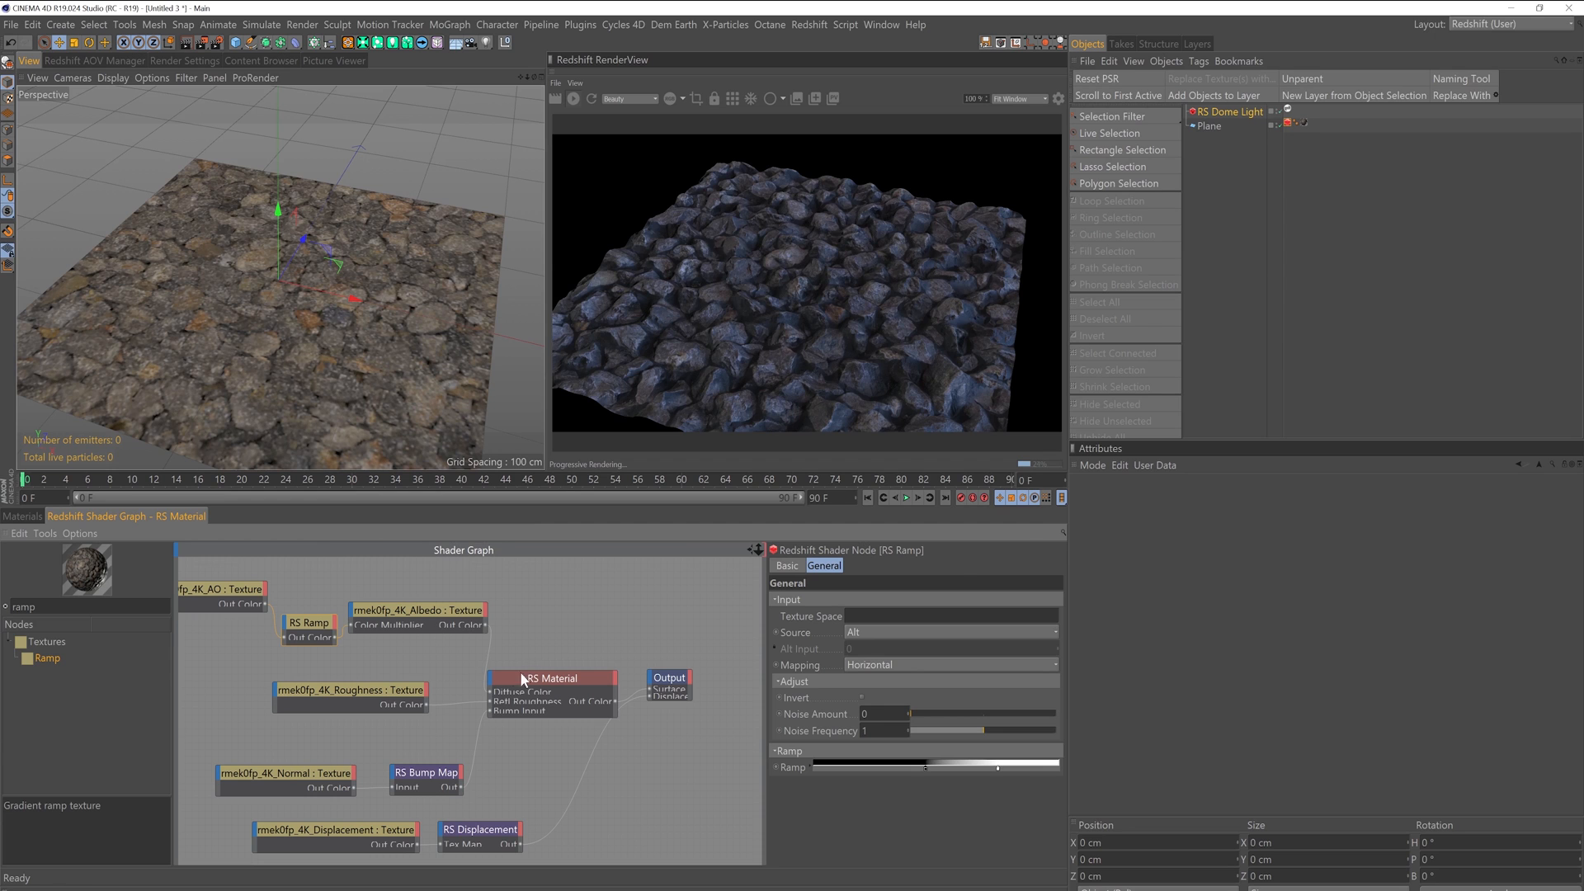
- Load the rmek0fp_4K_Gloss map in the texture feeding reflection roughness, then select the RS Material
{"action": "left_click", "coordinate": [335, 837]}
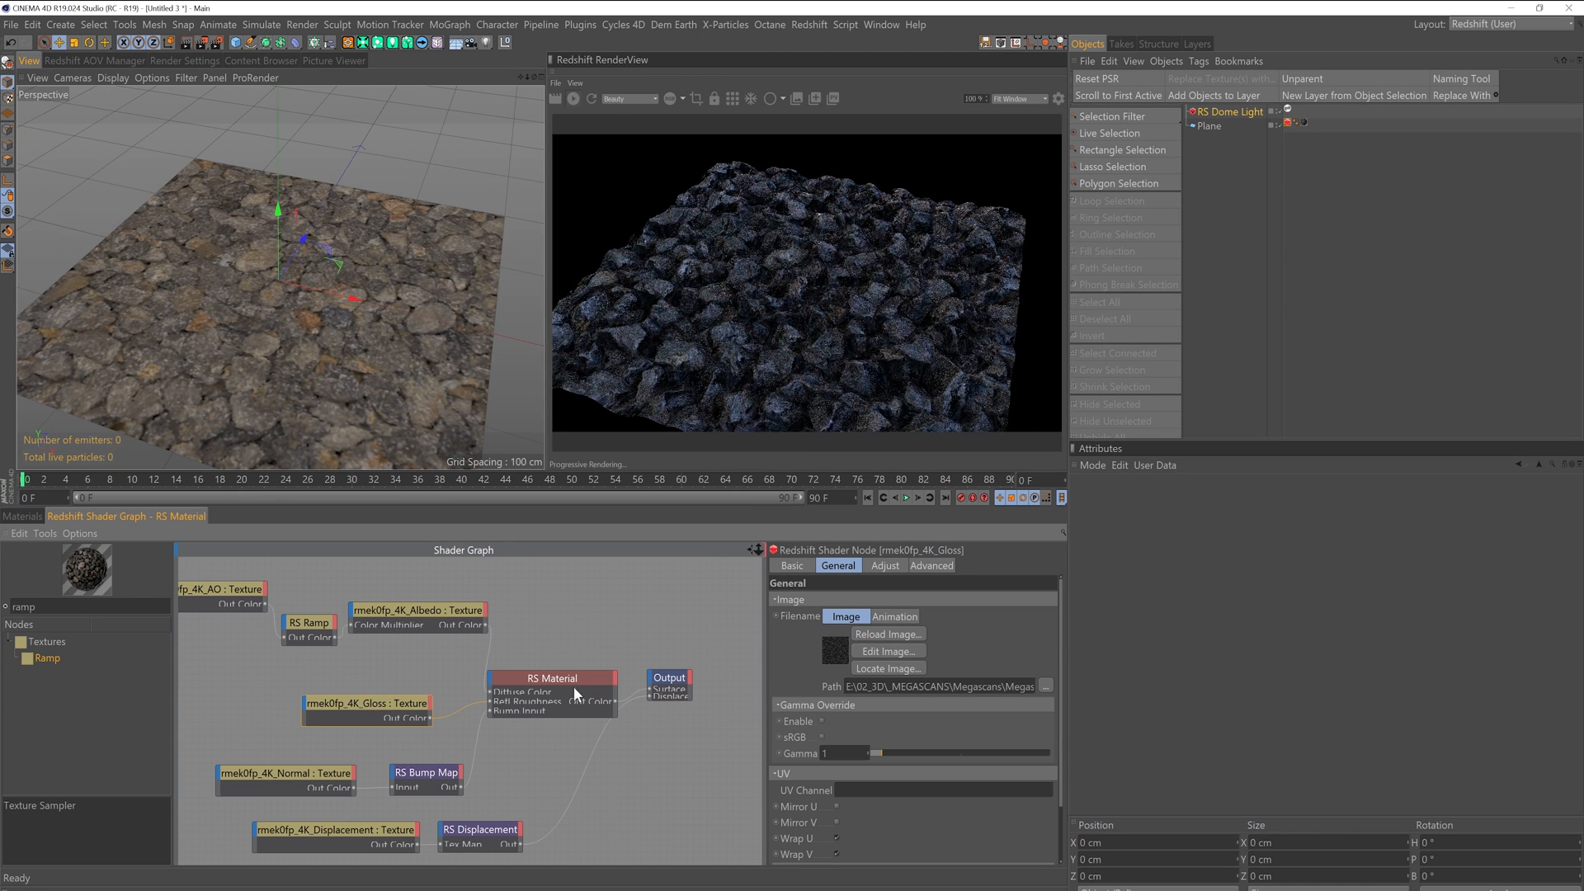
{"action": "left_click", "coordinate": [551, 678]}
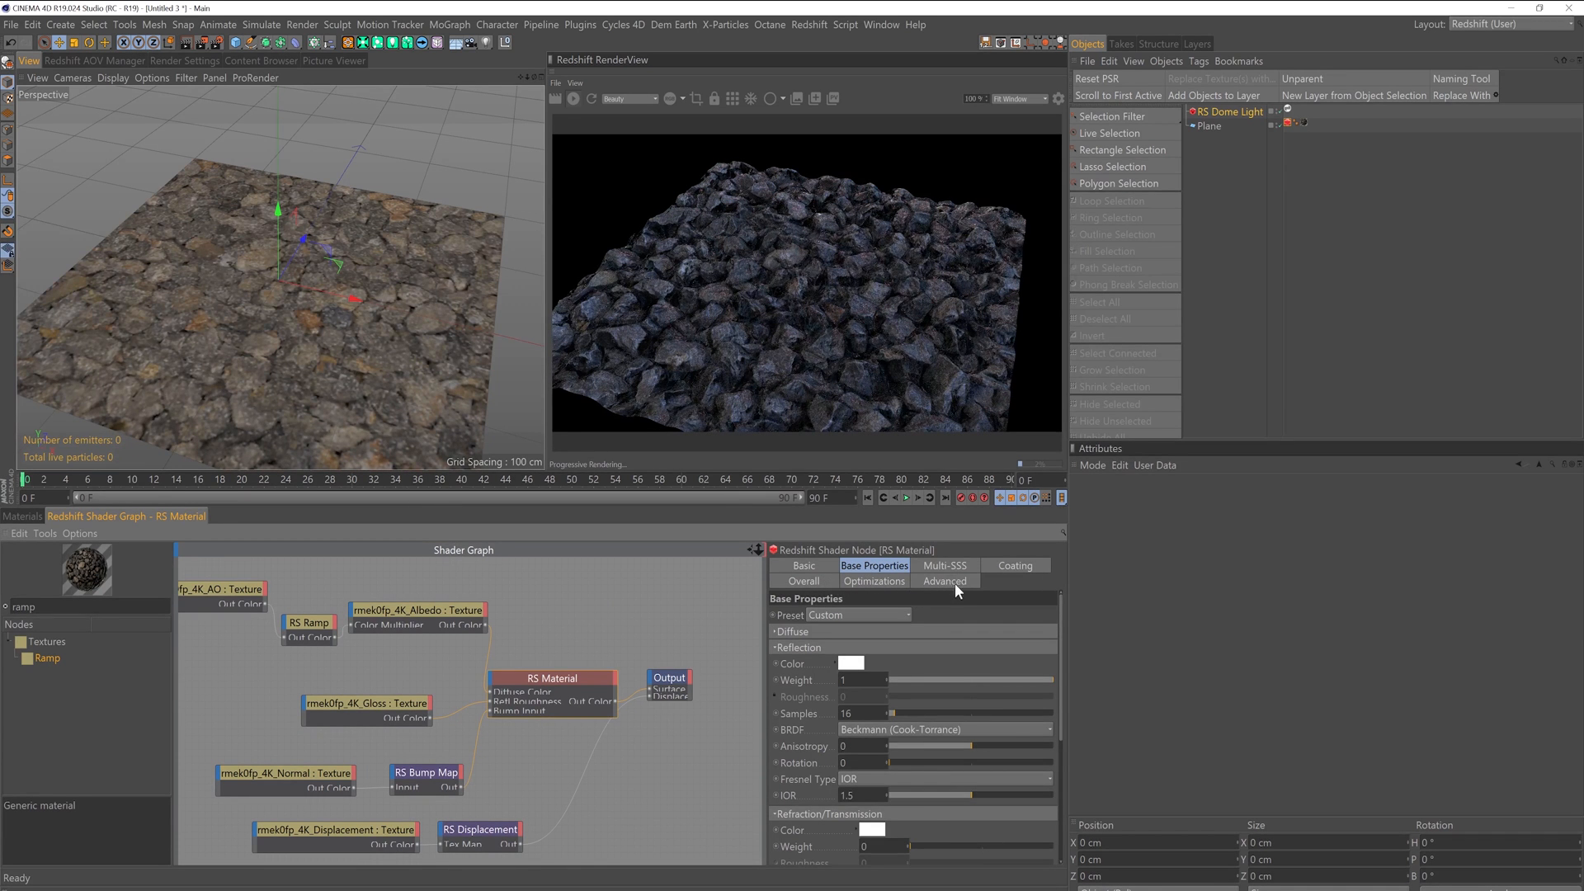
- Enable Reflection > Convert From Glossiness to Roughness in the RS Material's Advanced settings
{"action": "left_click", "coordinate": [944, 581]}
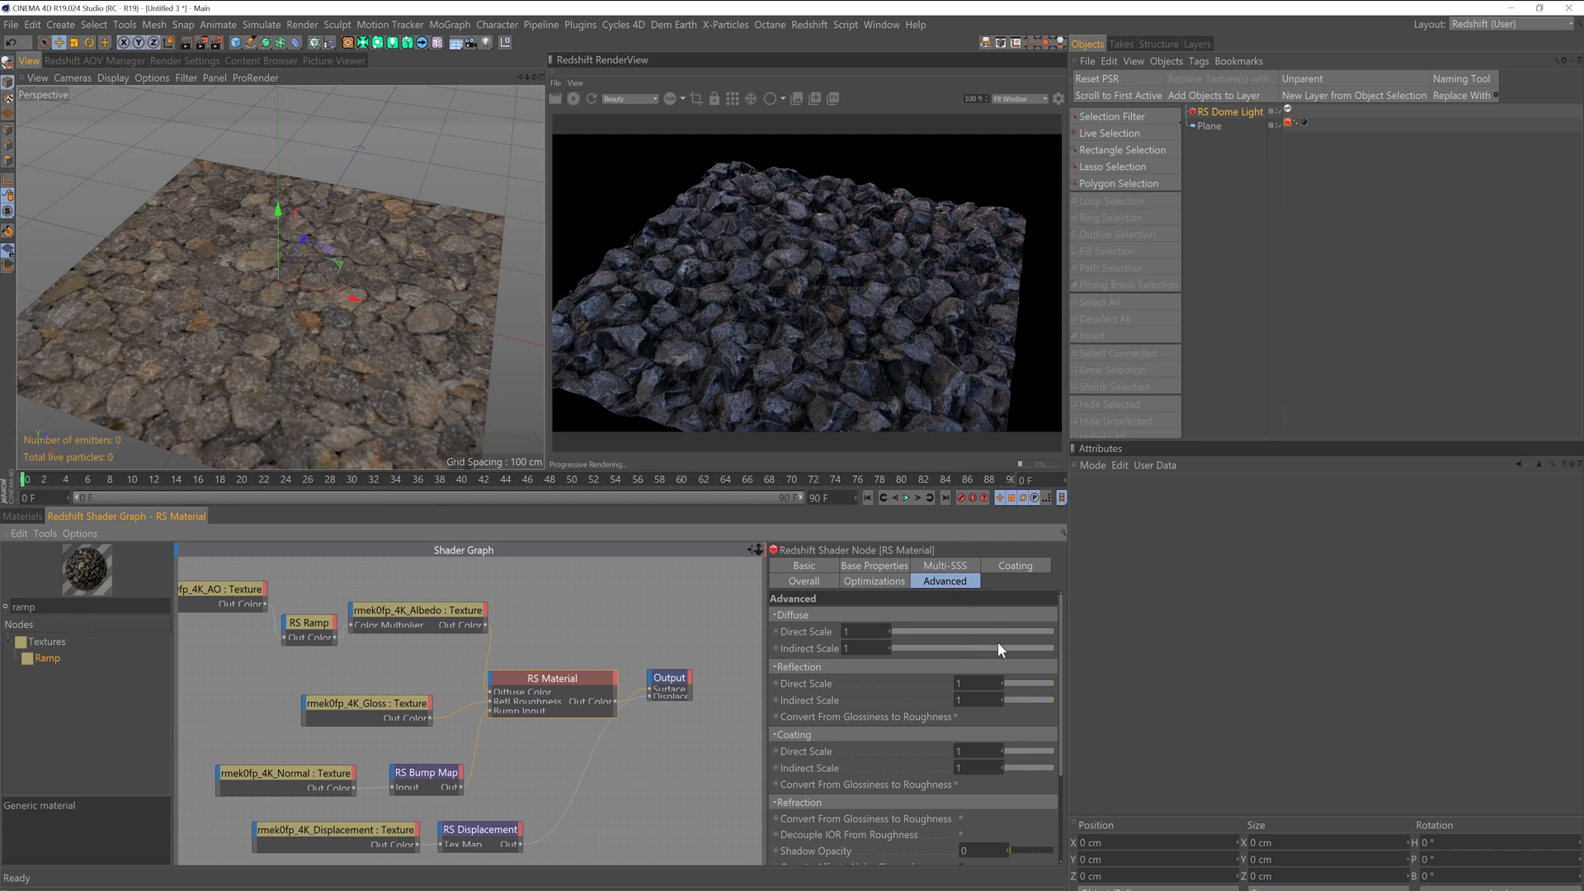
{"action": "mouse_move", "coordinate": [818, 543]}
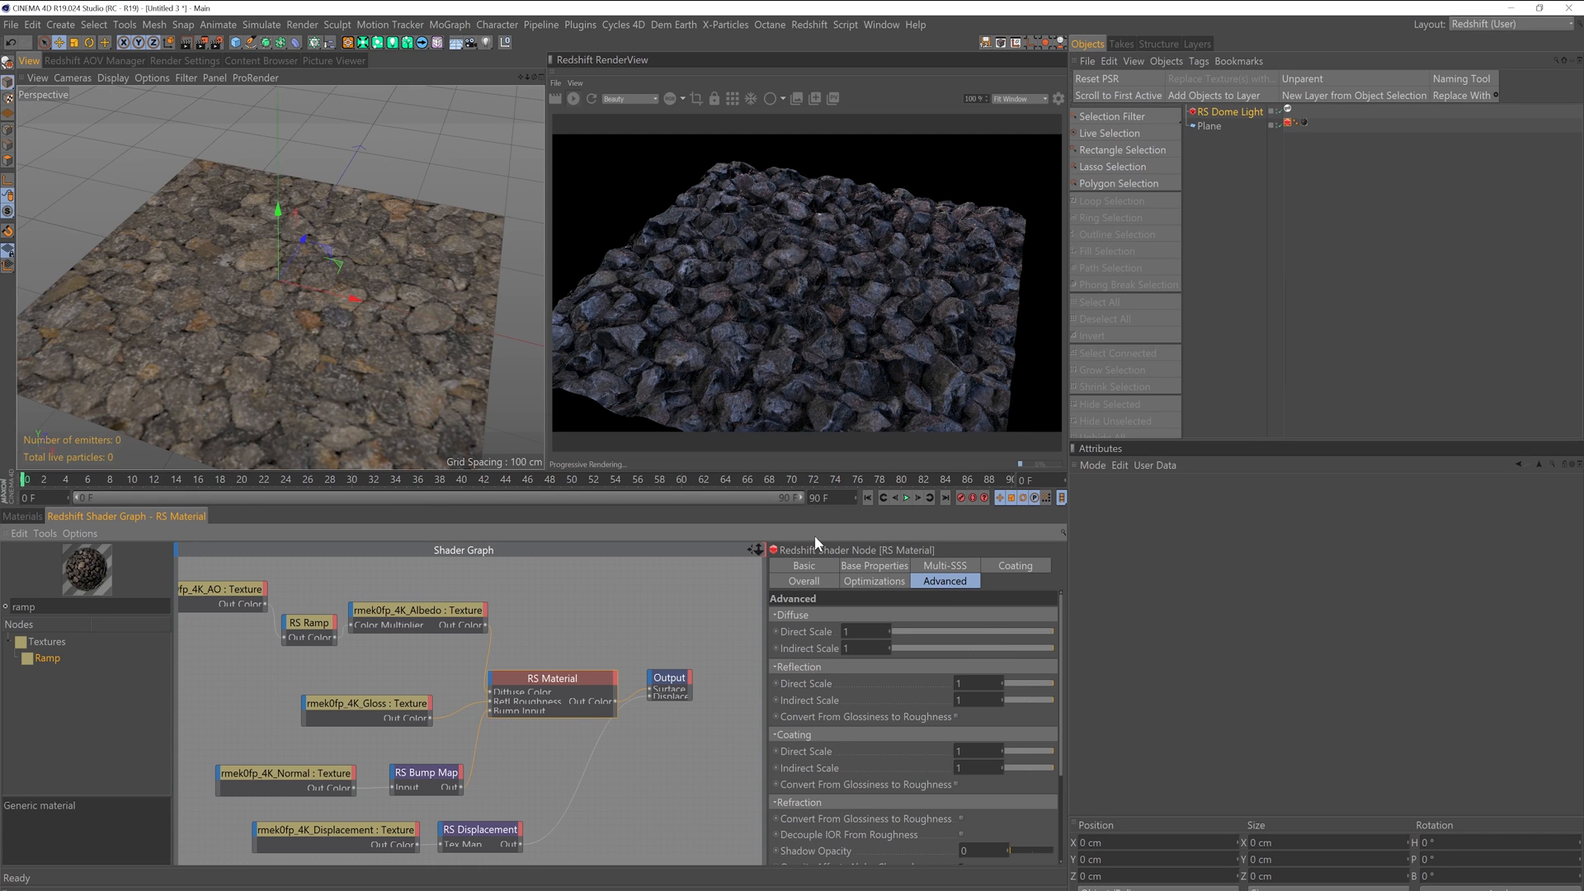
{"action": "mouse_move", "coordinate": [975, 723]}
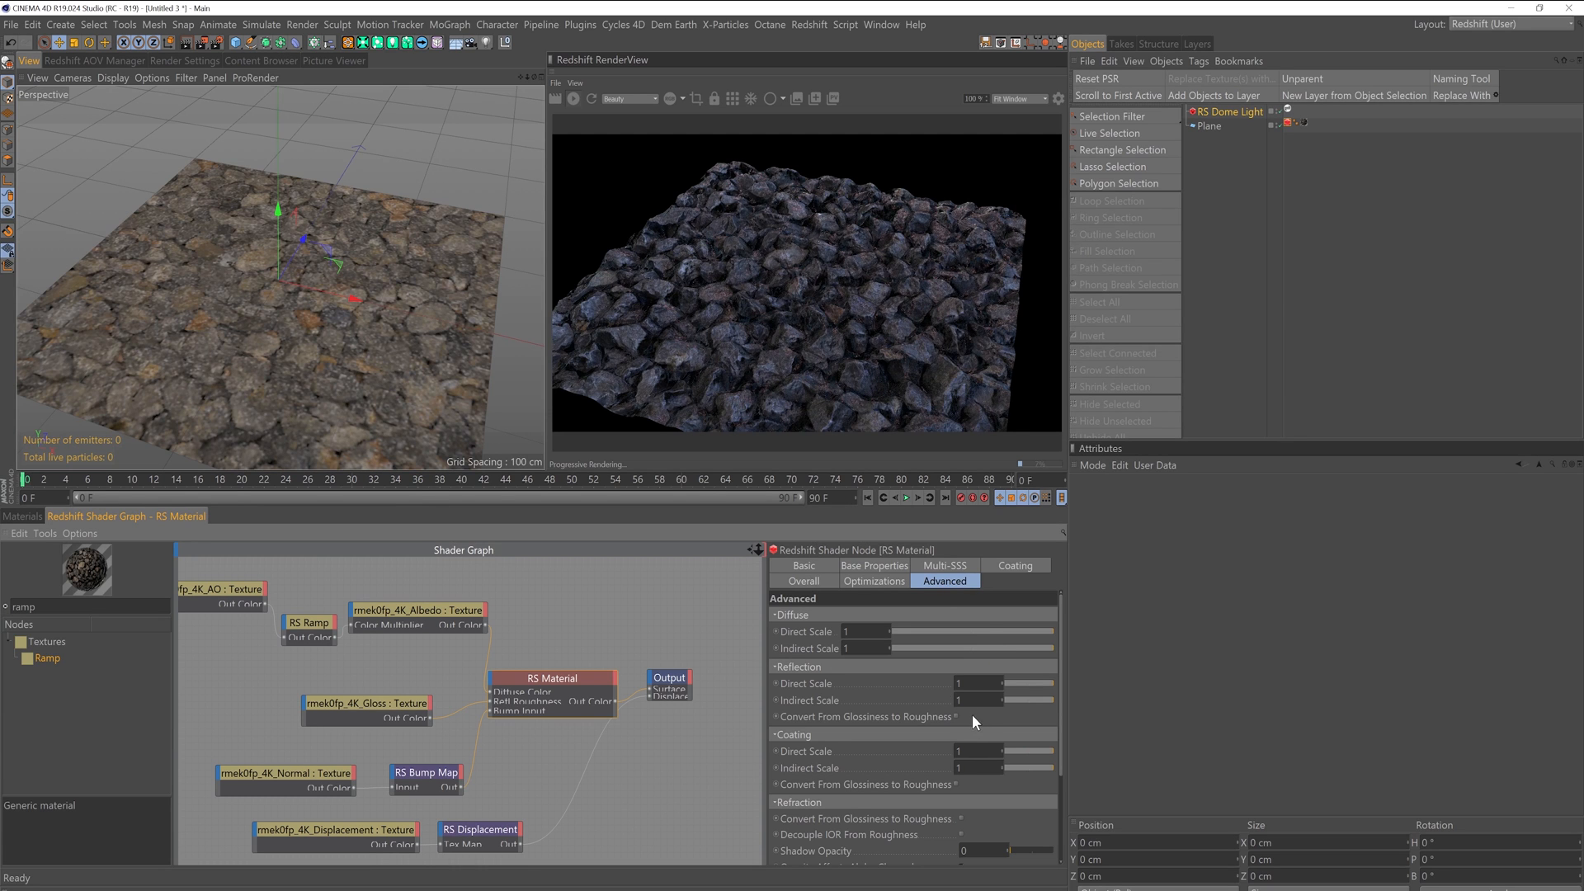
{"action": "mouse_move", "coordinate": [955, 726]}
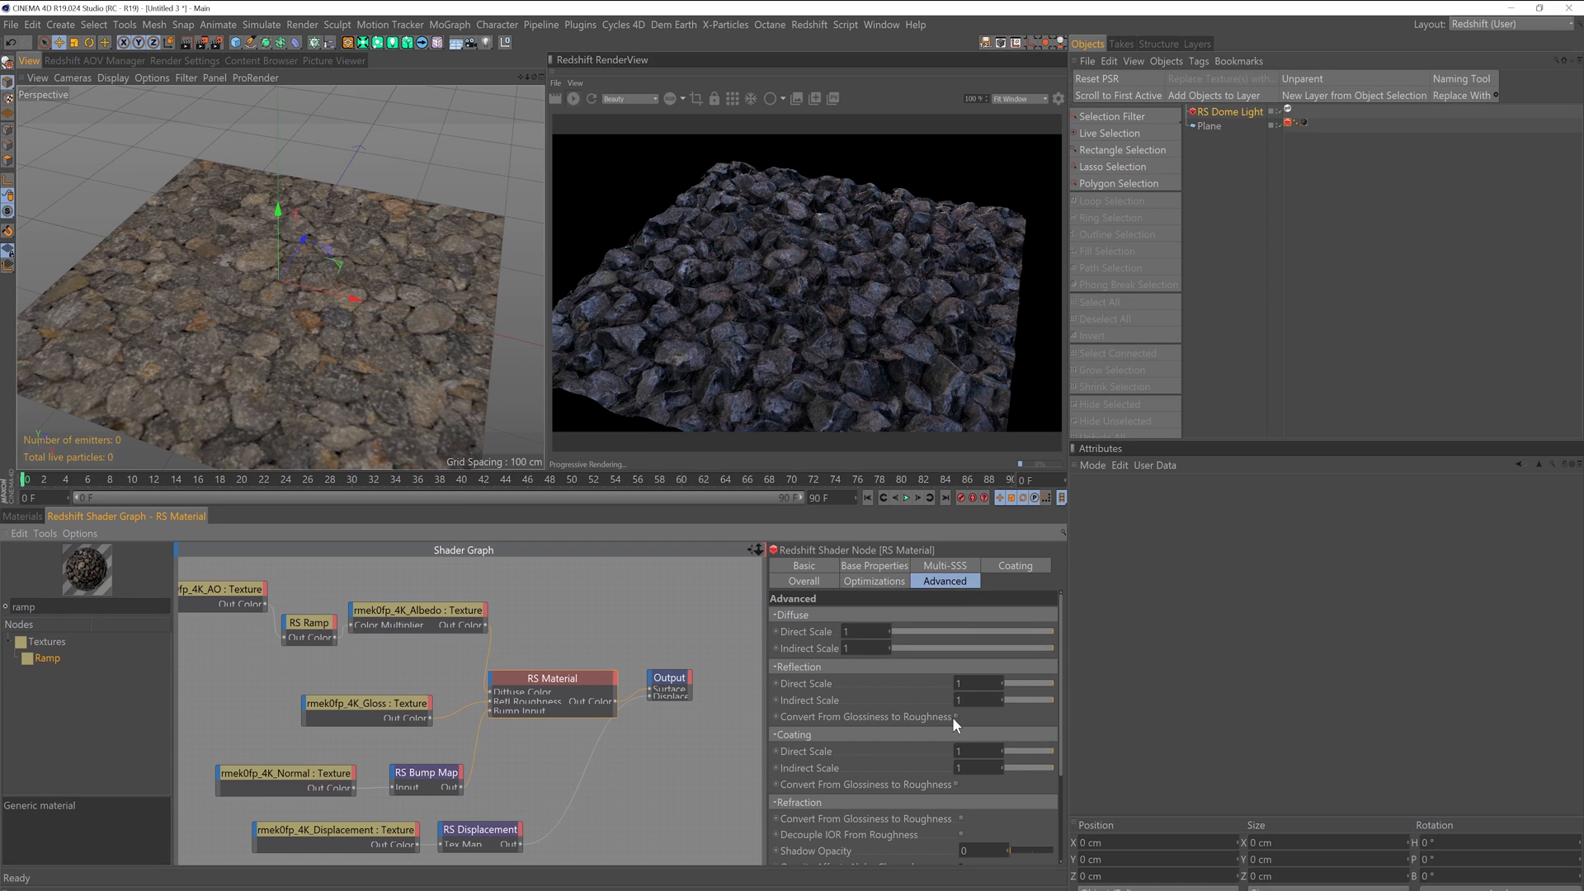
{"action": "mouse_move", "coordinate": [956, 597]}
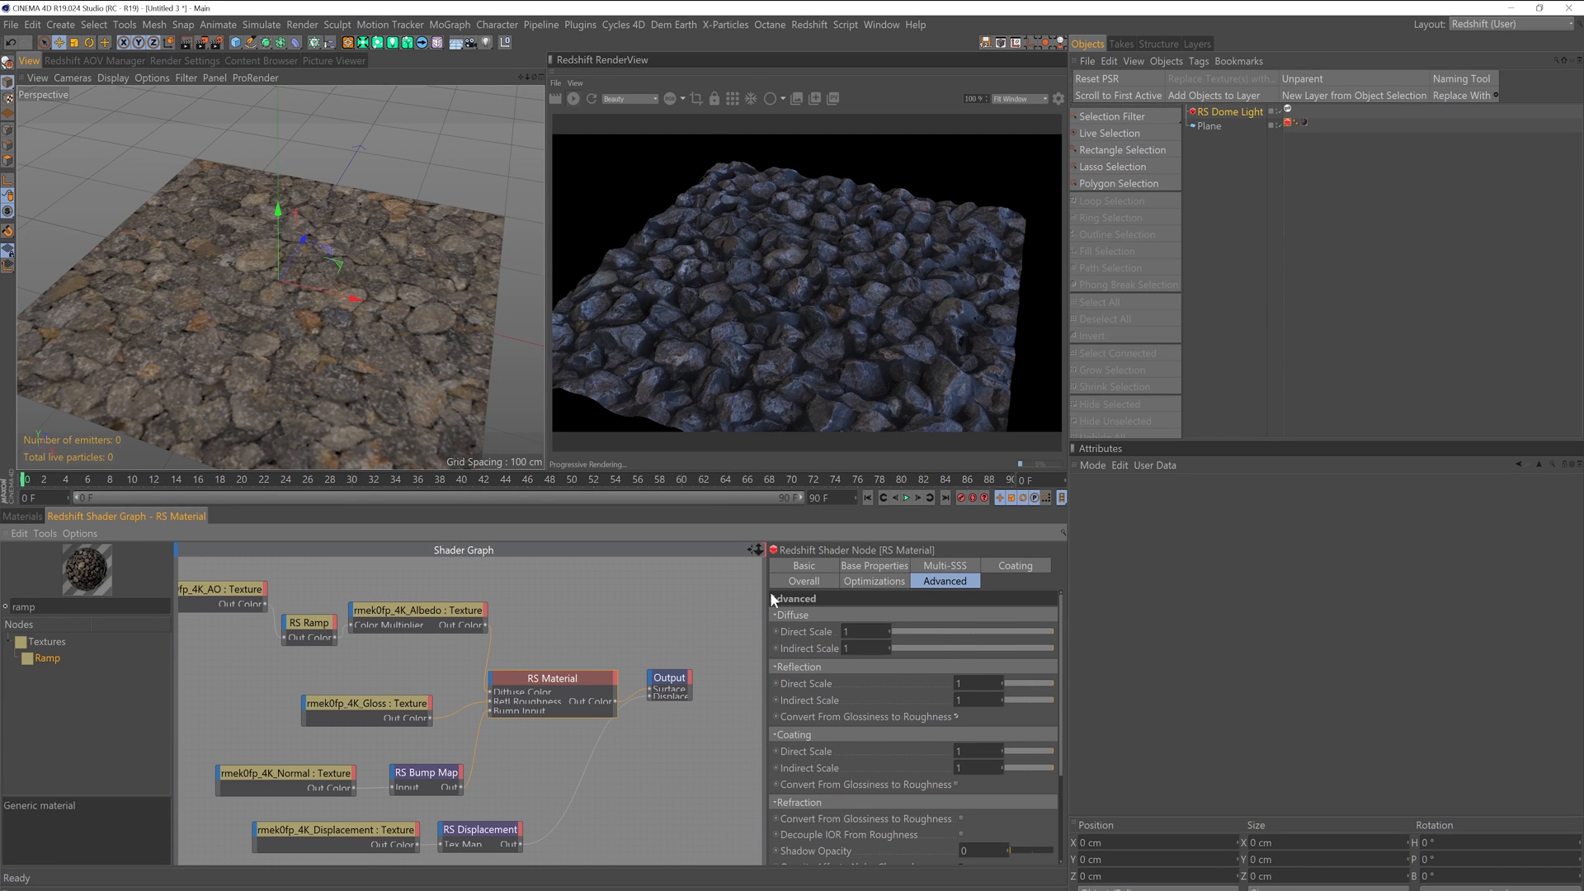
{"action": "mouse_move", "coordinate": [805, 597]}
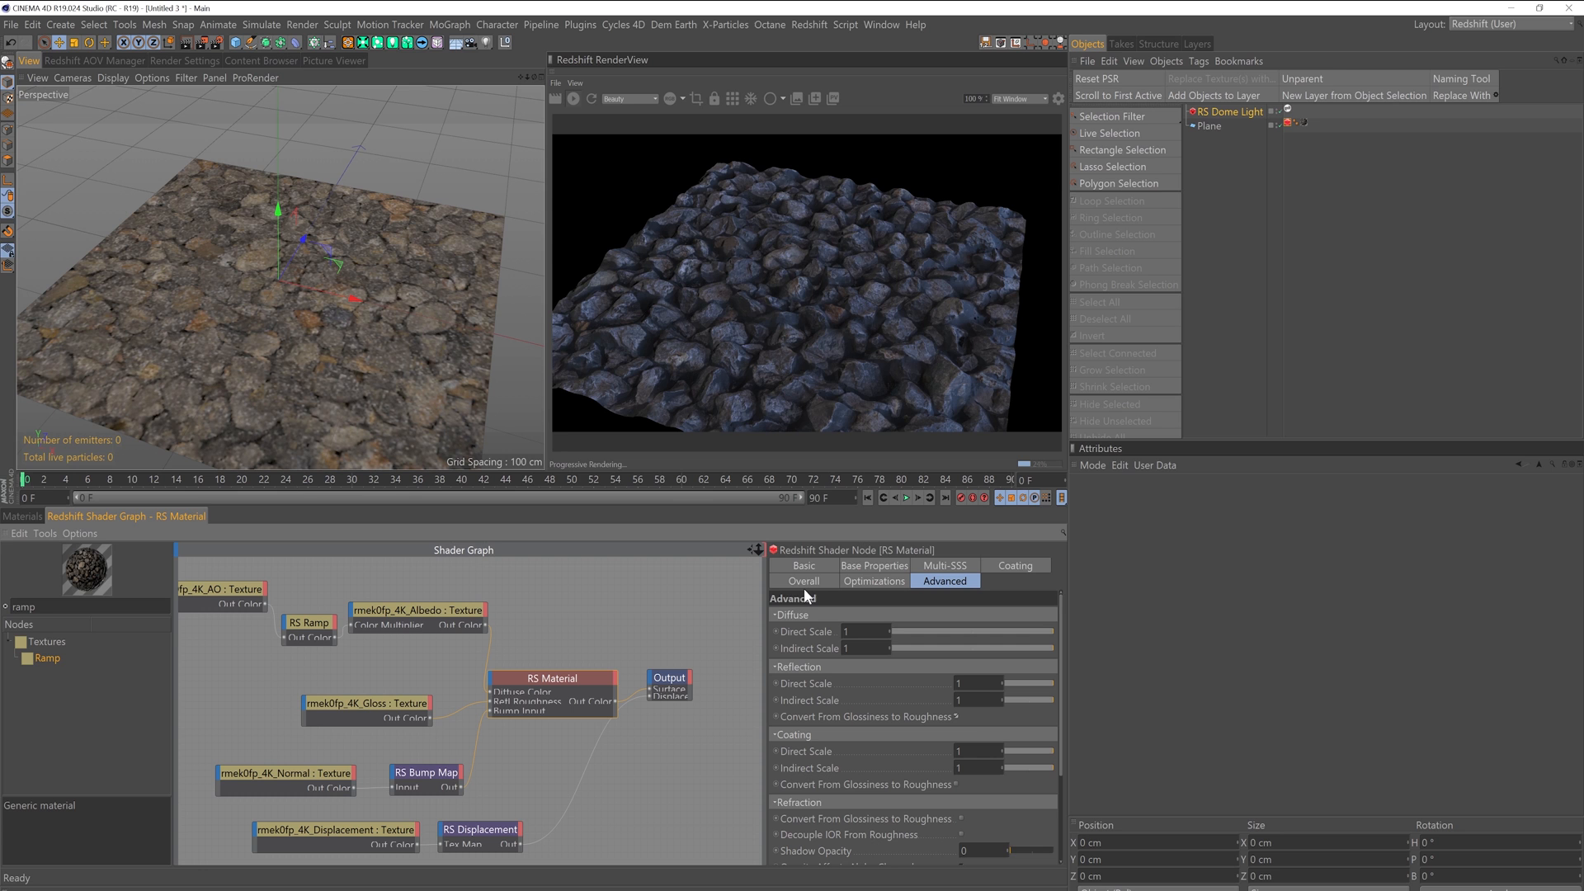
{"action": "mouse_move", "coordinate": [960, 726]}
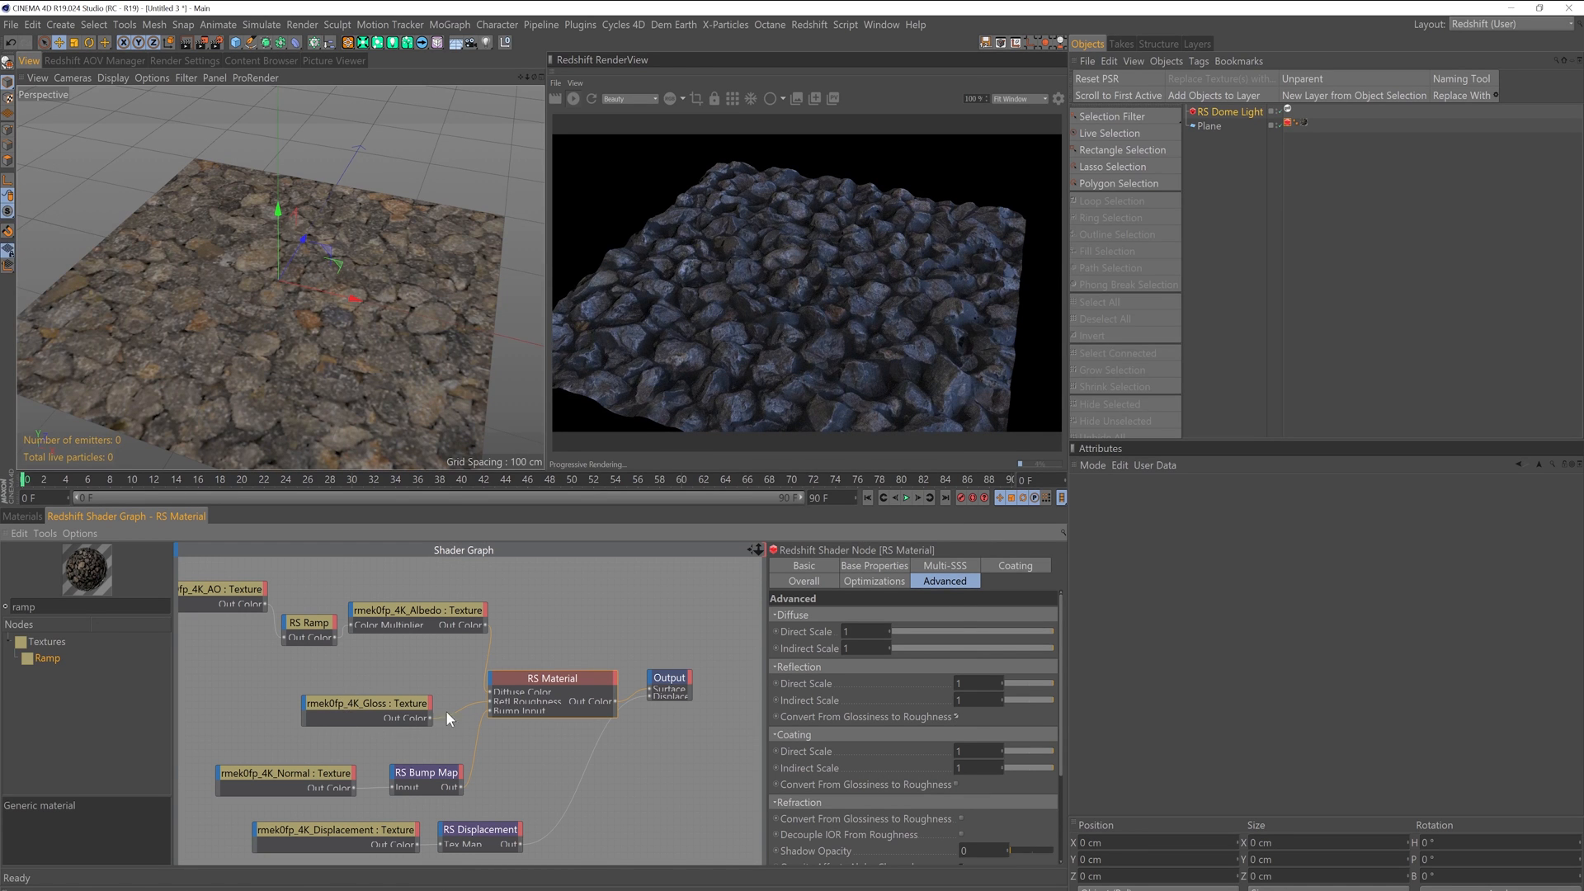
{"action": "mouse_move", "coordinate": [437, 712]}
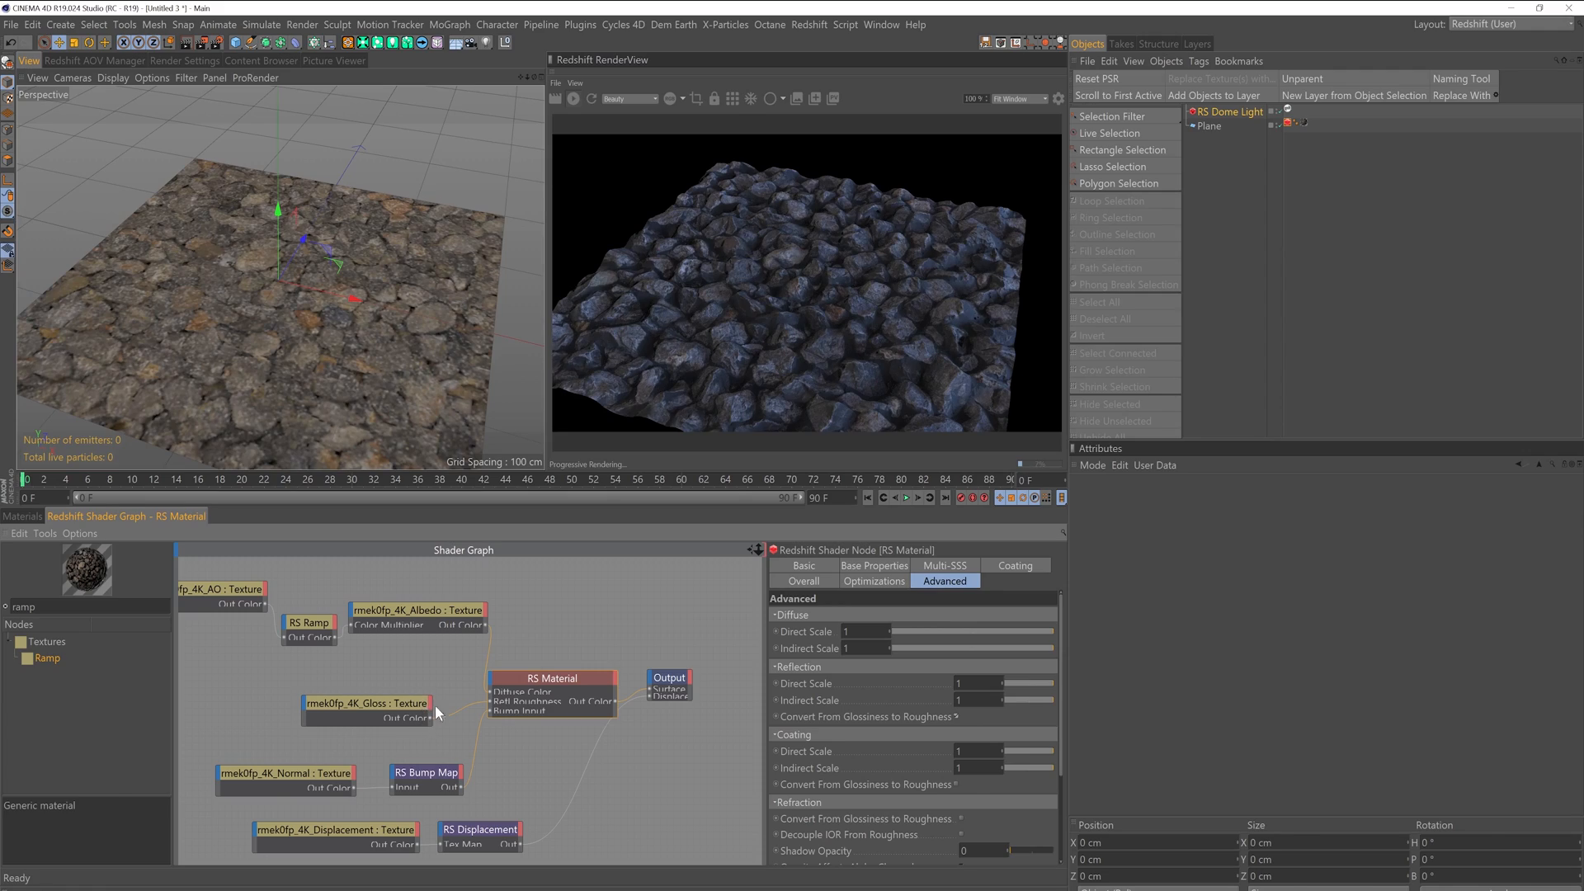